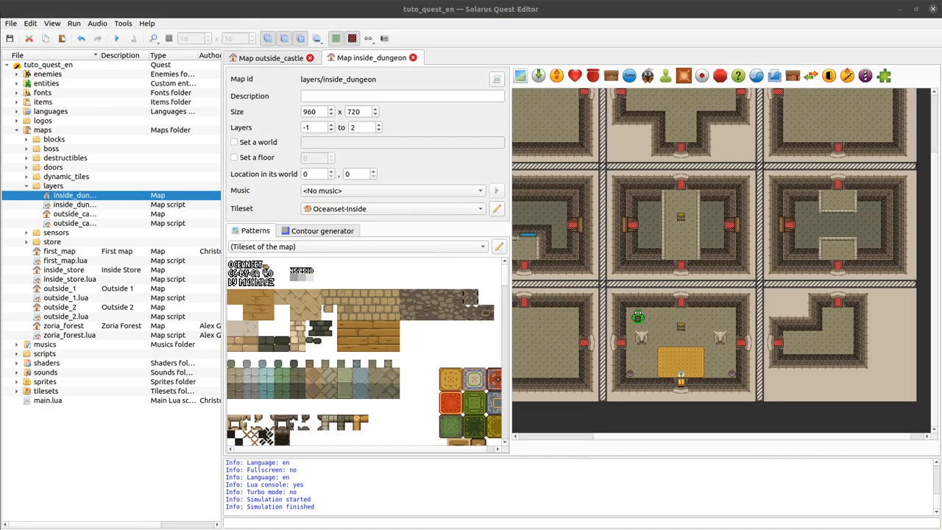
mouse_move(733, 427)
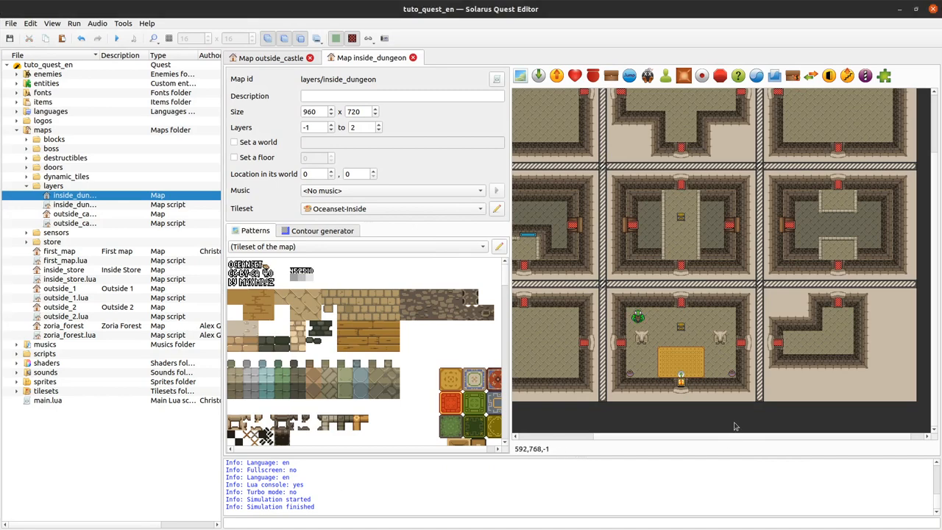
mouse_move(686, 427)
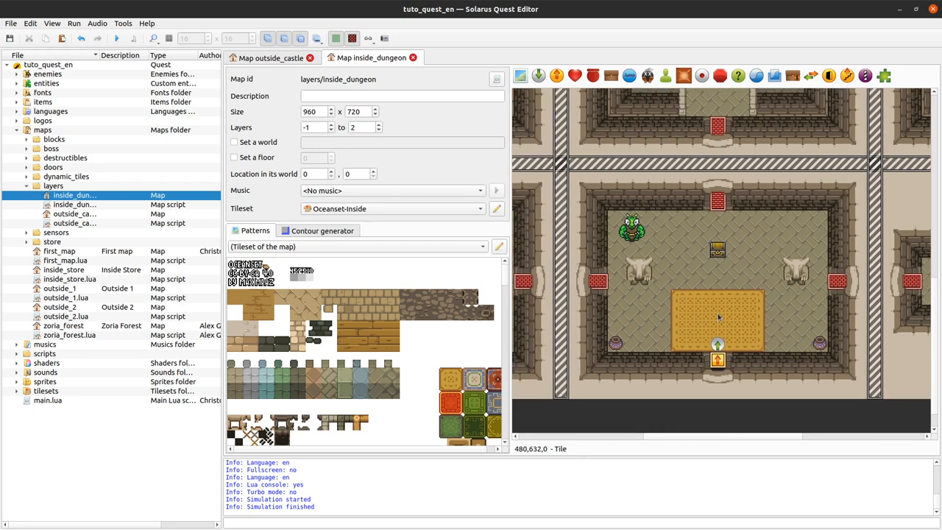
mouse_move(595, 132)
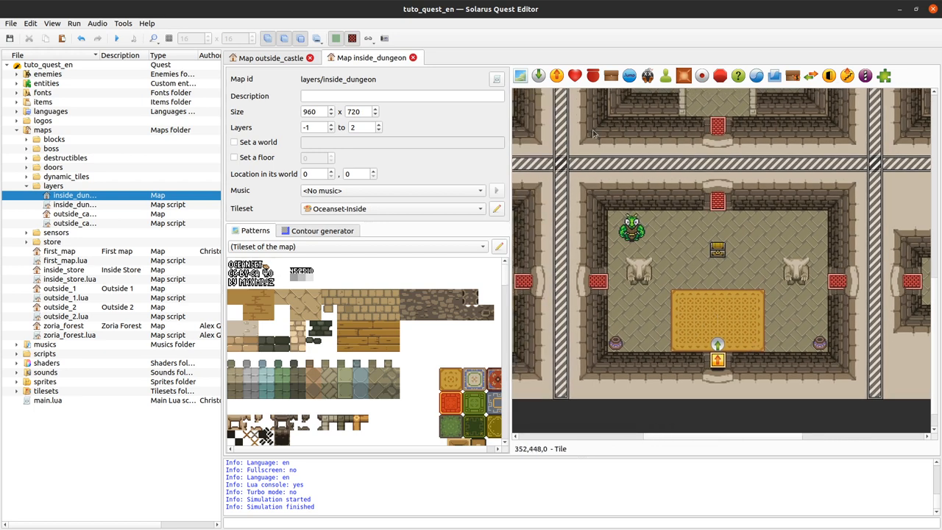
mouse_move(707, 341)
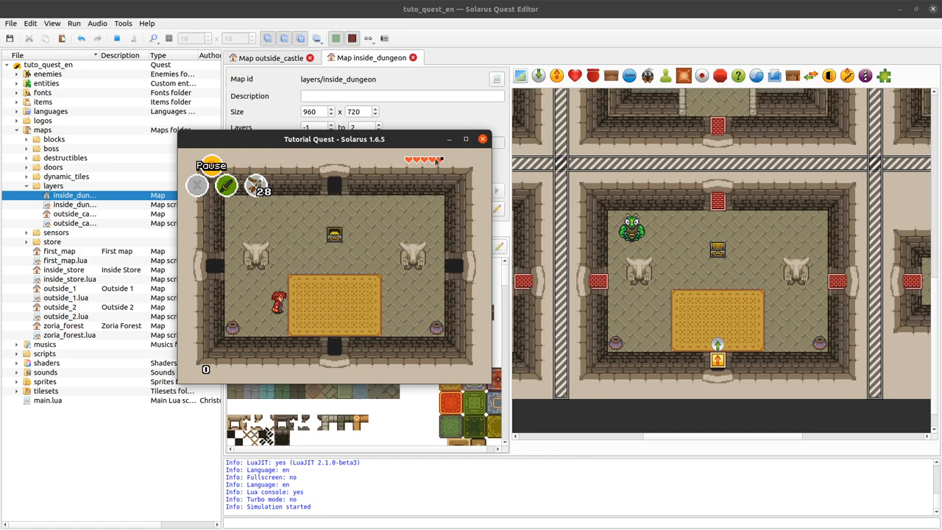
Step: Open items > bow.lua and select the start_bow call on line 39
left_click(483, 138)
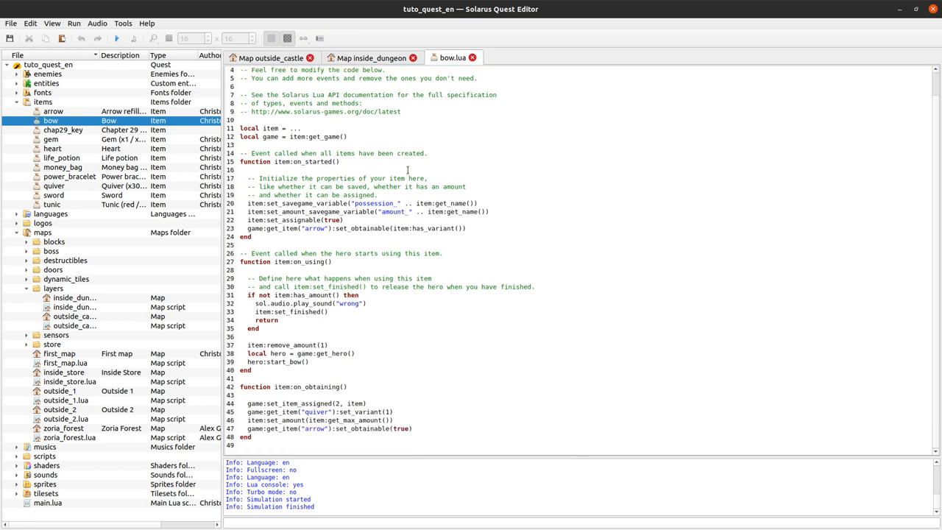
mouse_move(295, 360)
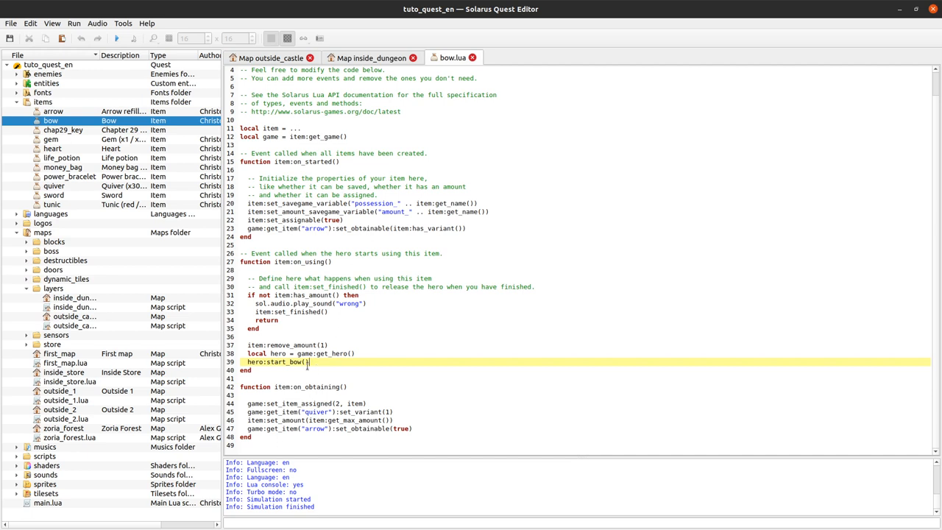
double_click(278, 362)
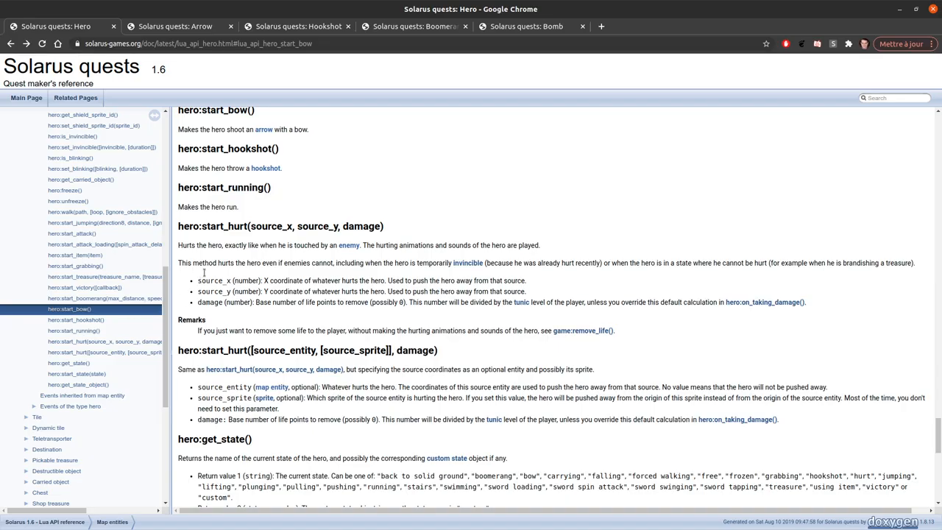
Step: Select the start_bow method name in the Solarus Hero API reference
double_click(212, 109)
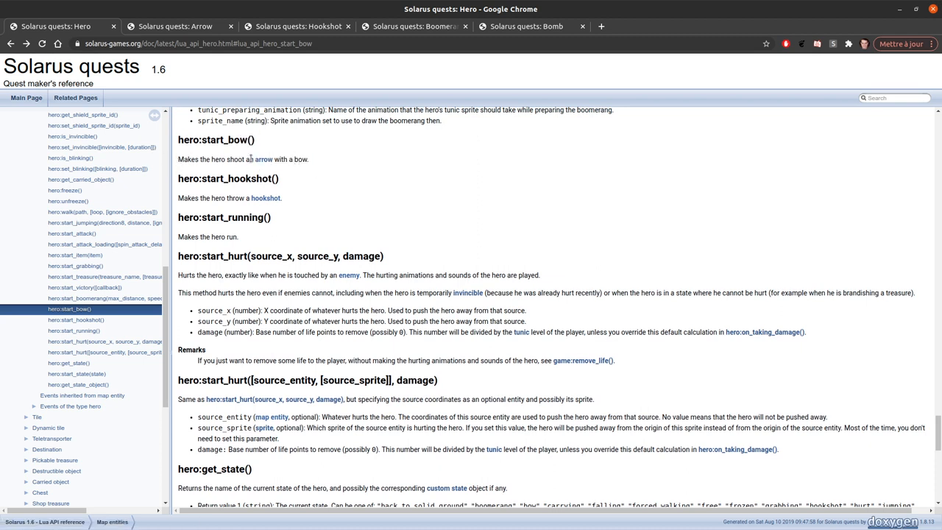
mouse_move(262, 159)
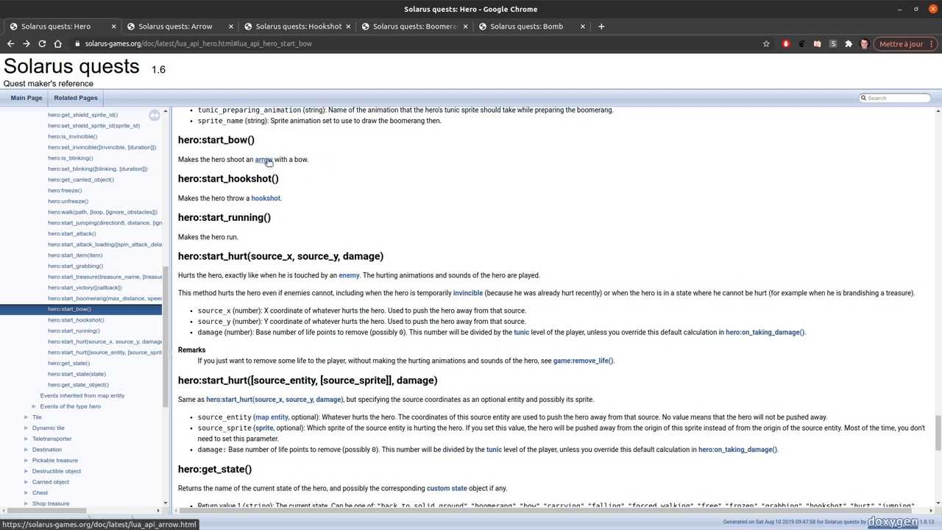
mouse_move(265, 160)
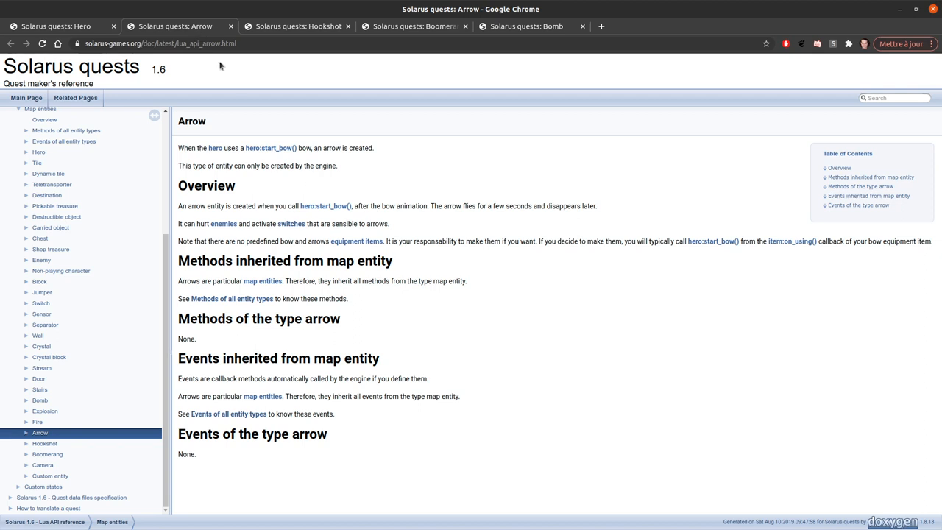
mouse_move(40, 438)
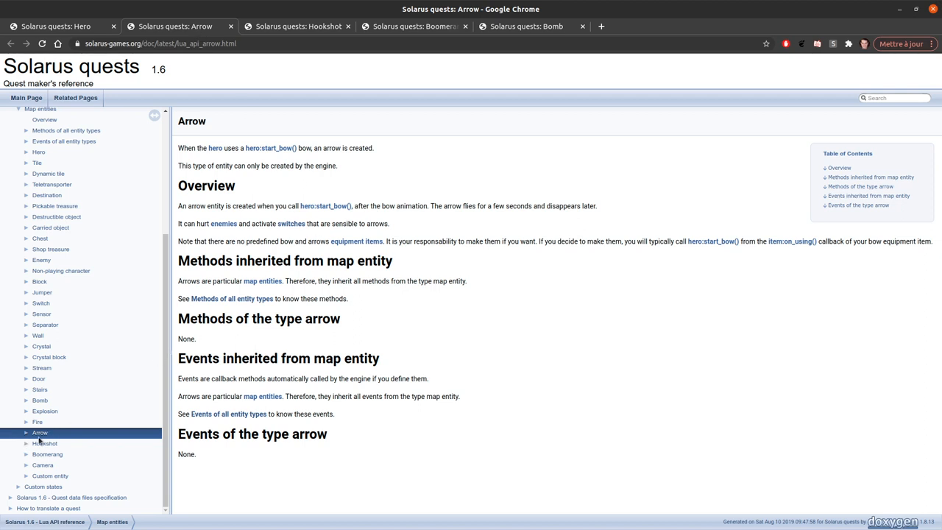
mouse_move(41, 434)
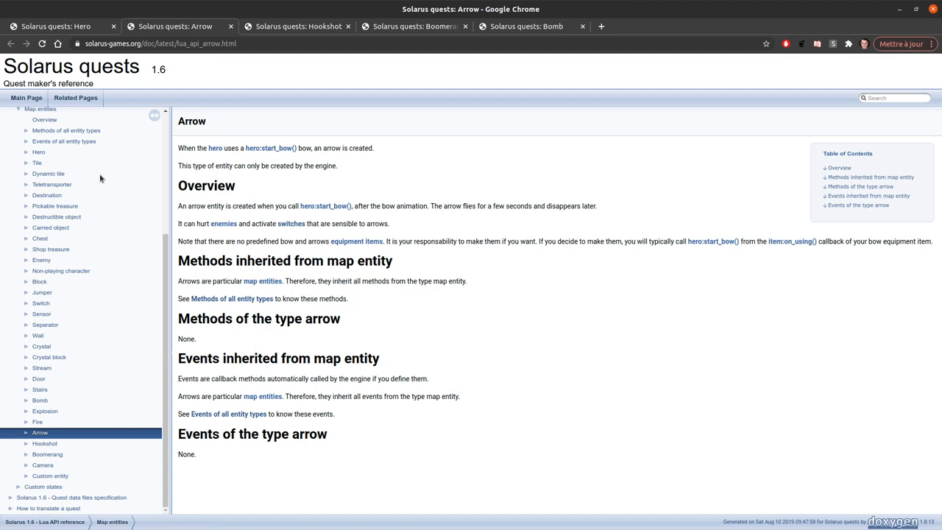
mouse_move(88, 483)
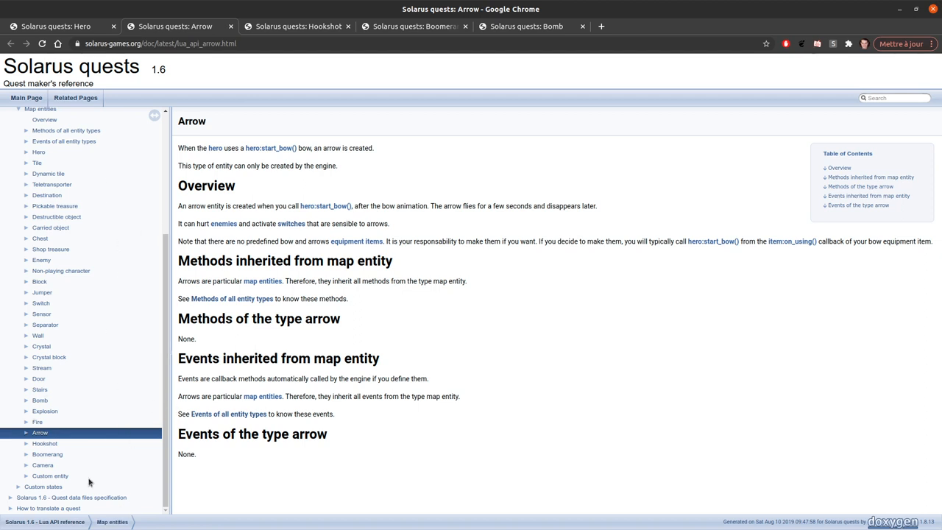
mouse_move(183, 272)
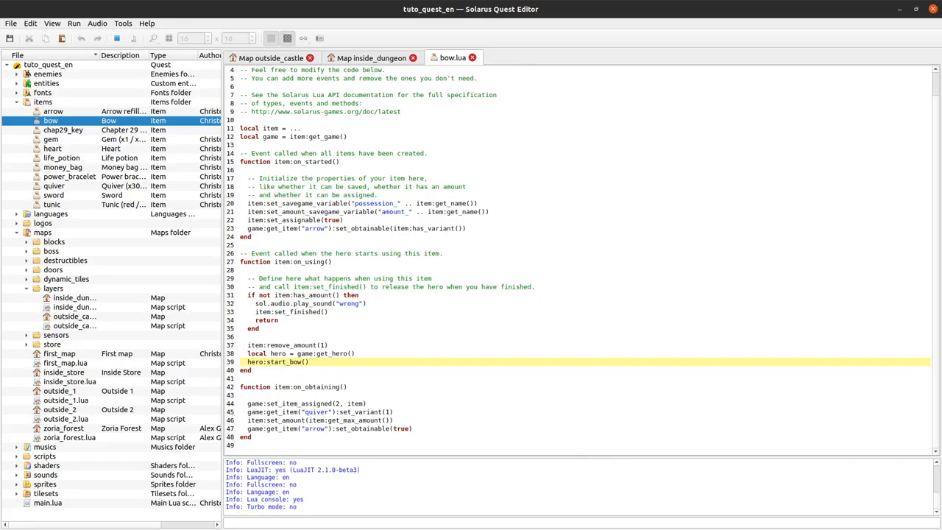
Step: Run the quest to test shooting the bow, then return to the Arrow docs page
left_click(74, 38)
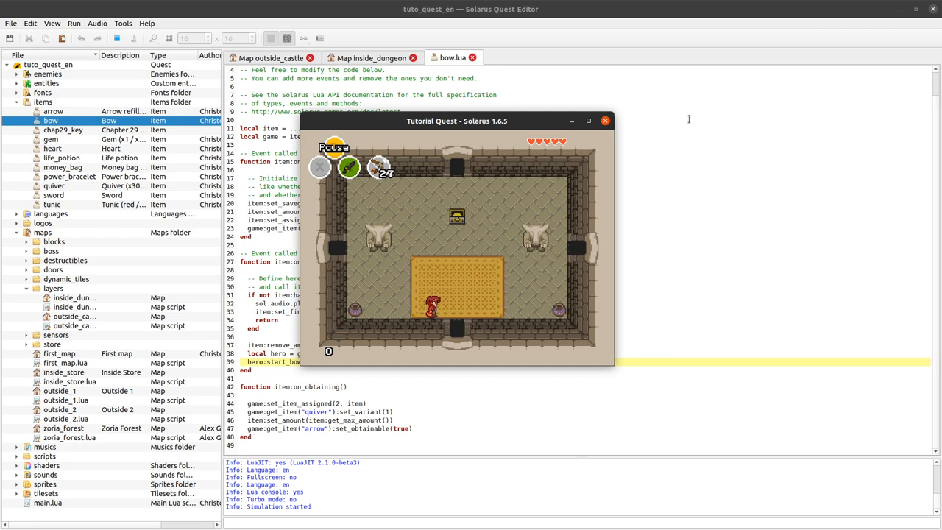
left_click(605, 120)
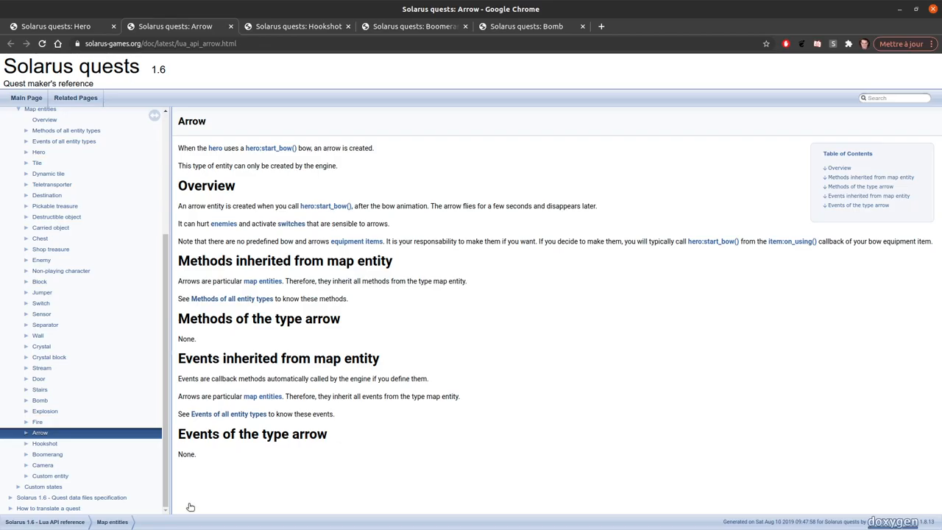
mouse_move(403, 359)
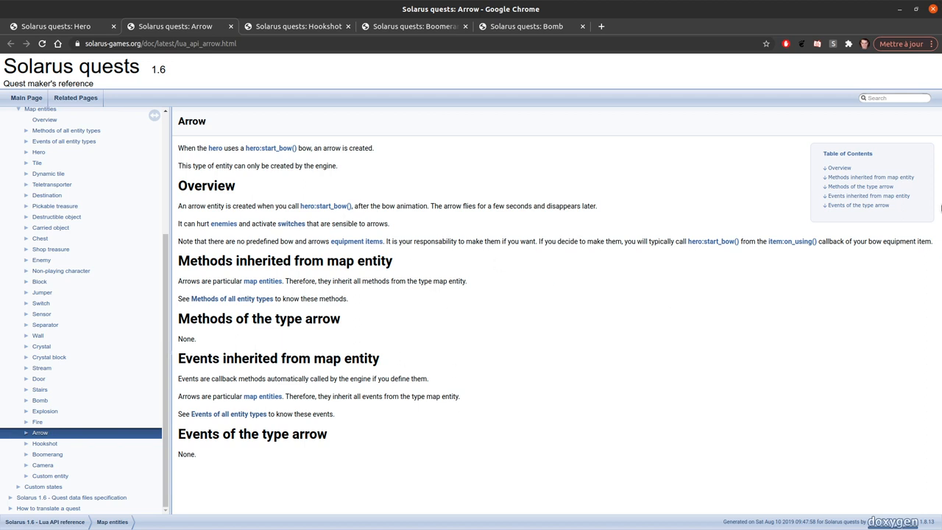
mouse_move(441, 327)
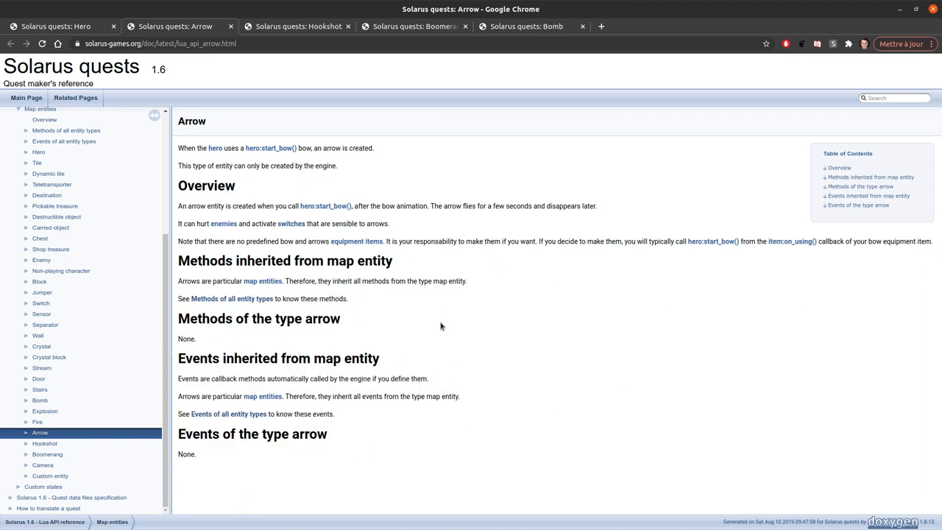
mouse_move(527, 434)
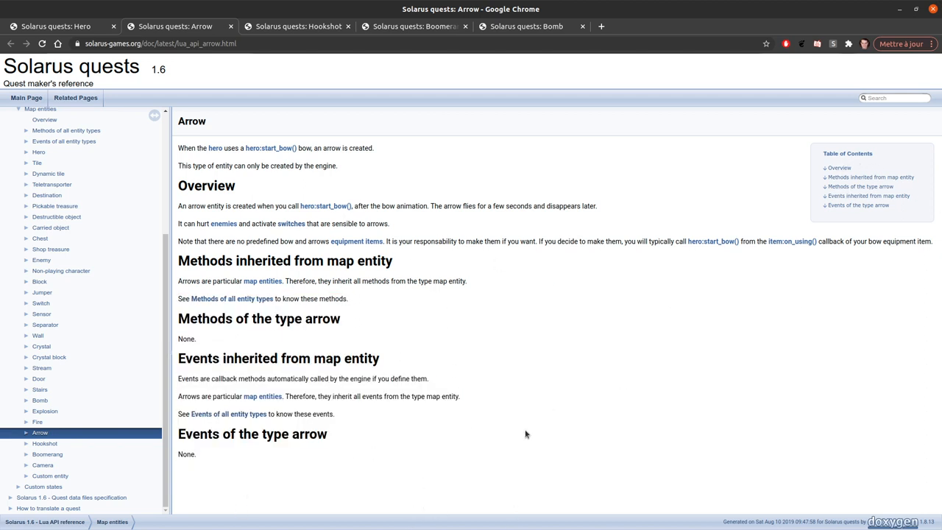
mouse_move(468, 450)
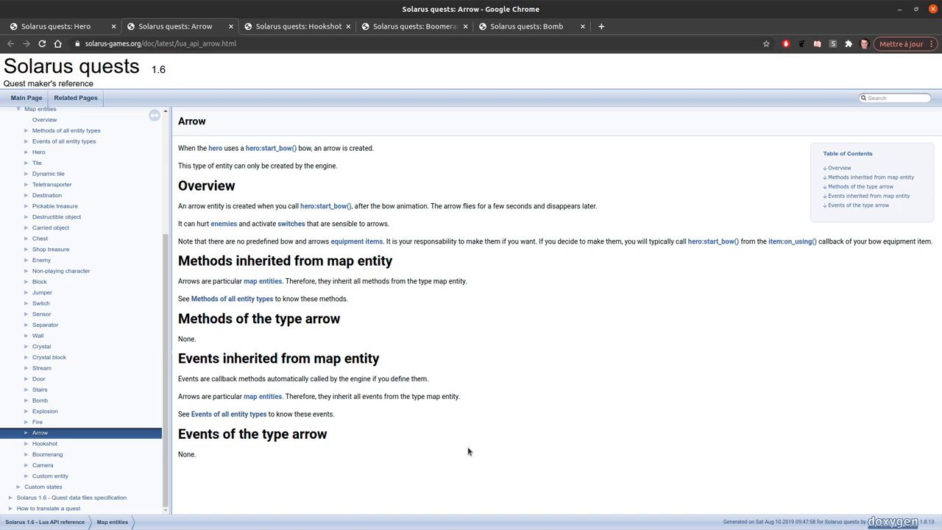
mouse_move(324, 486)
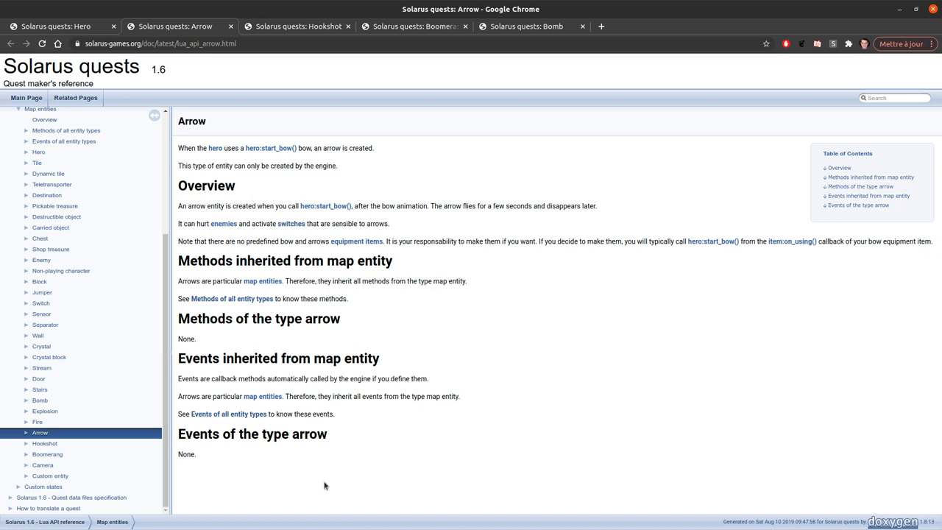
mouse_move(637, 220)
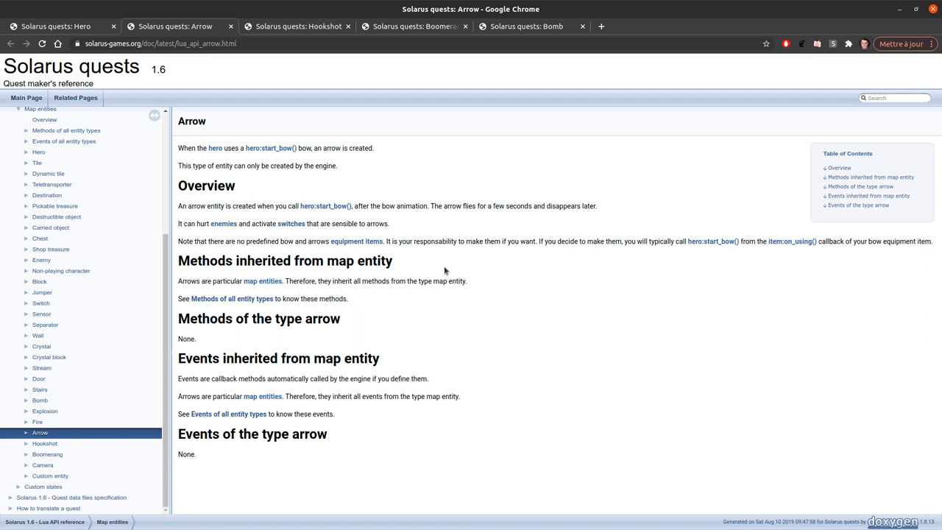
mouse_move(197, 139)
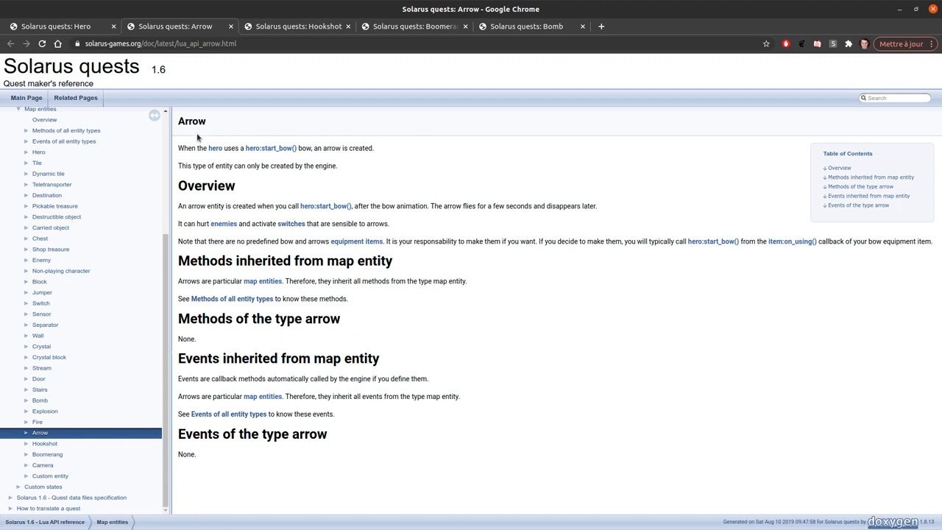
mouse_move(542, 243)
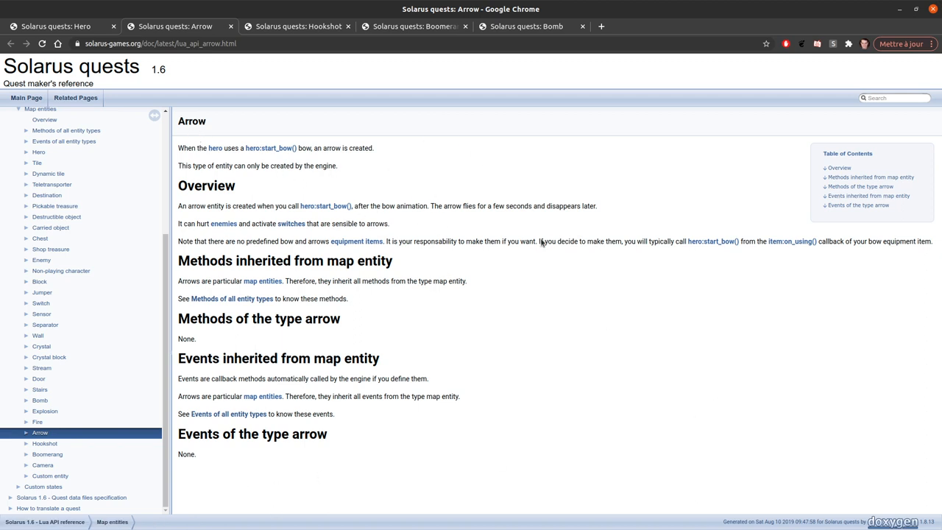
mouse_move(400, 327)
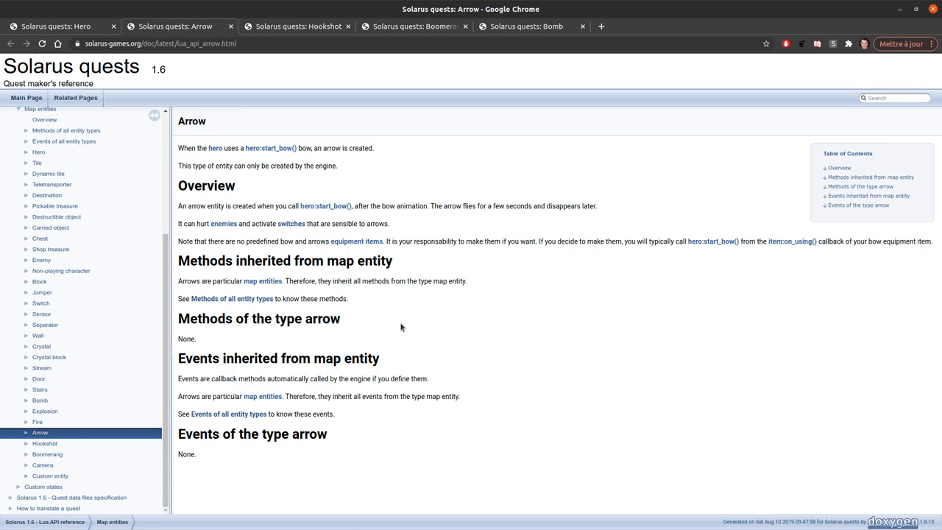
mouse_move(346, 301)
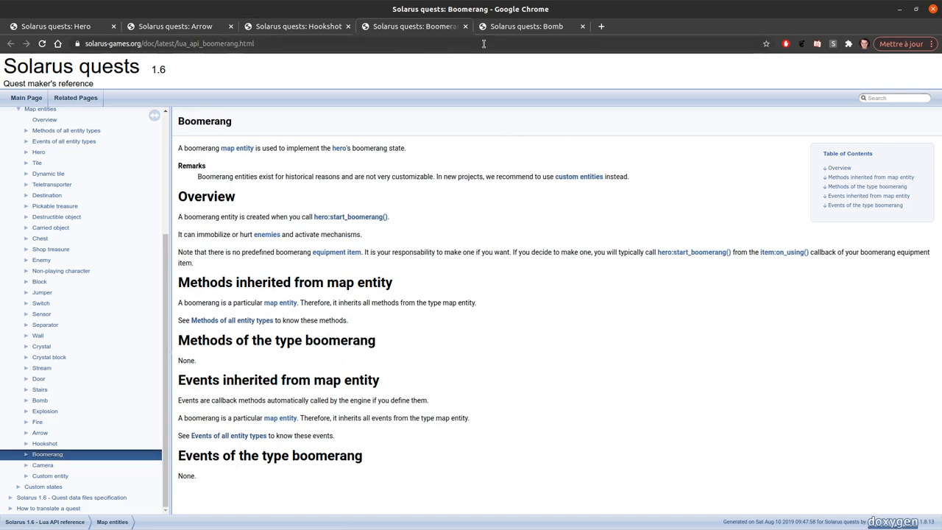
mouse_move(556, 62)
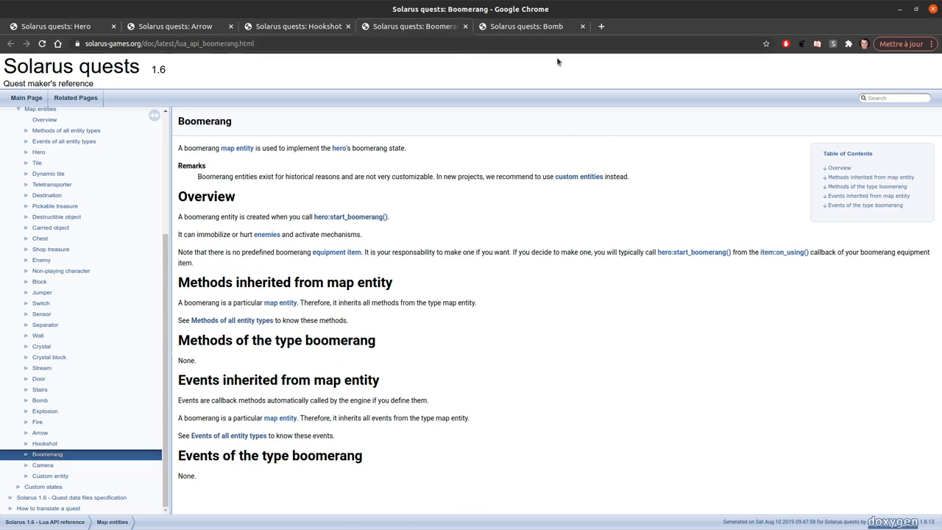
left_click(40, 400)
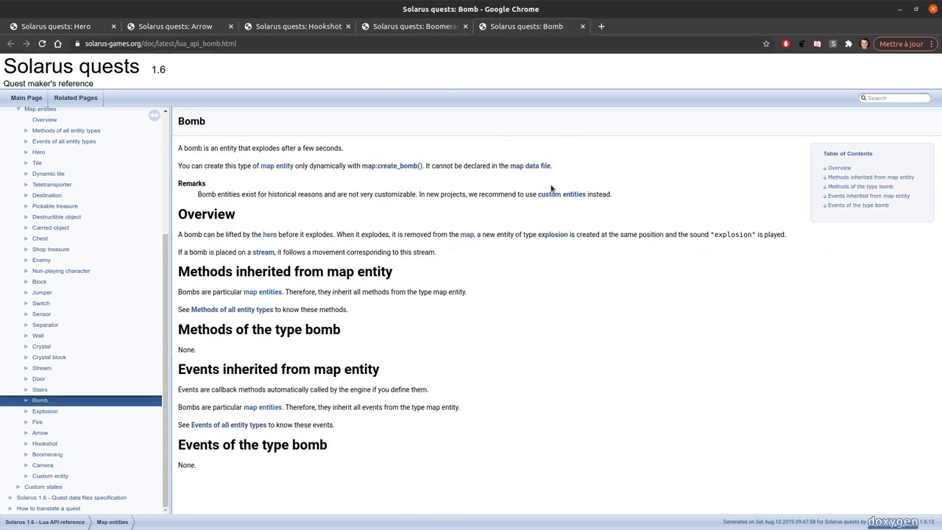
left_click(297, 27)
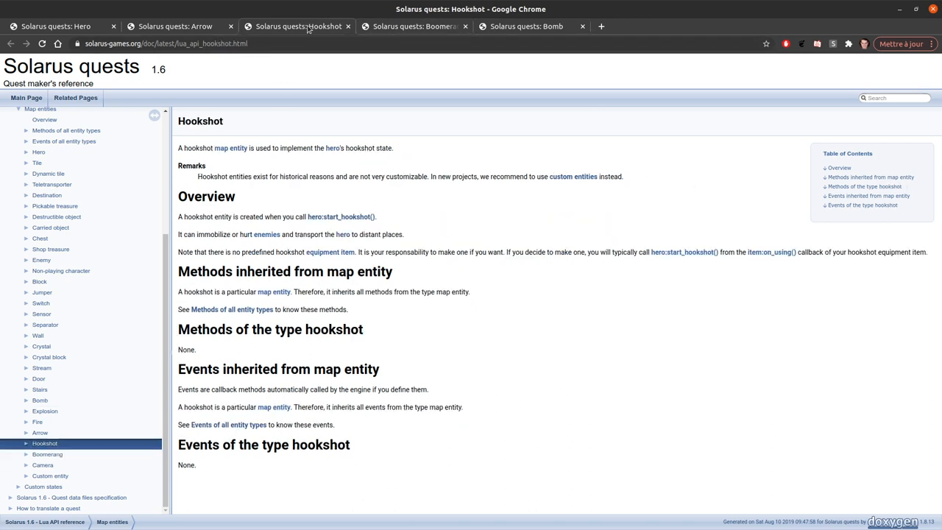
left_click(174, 26)
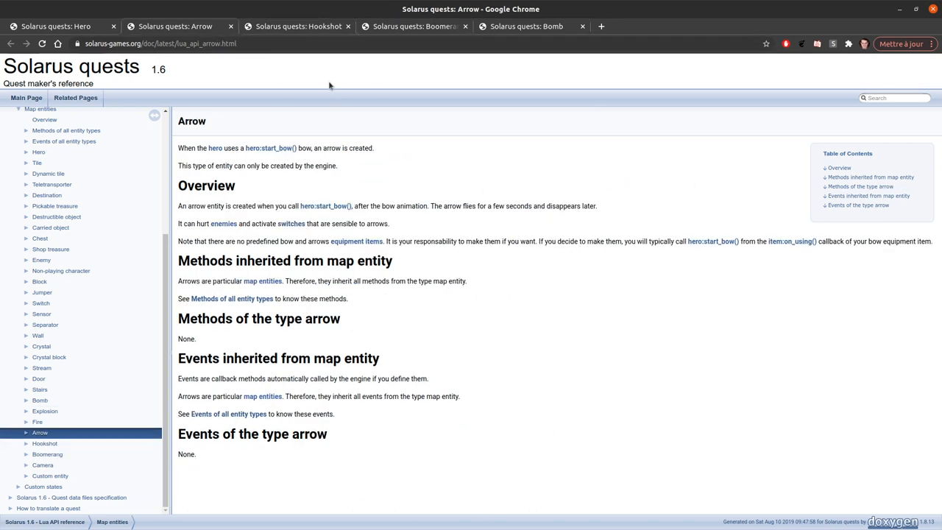
mouse_move(482, 247)
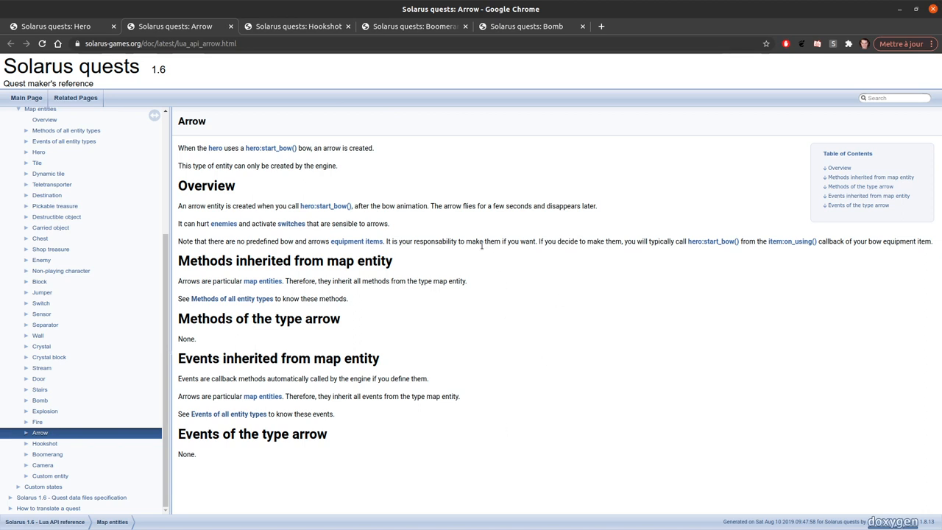
mouse_move(453, 279)
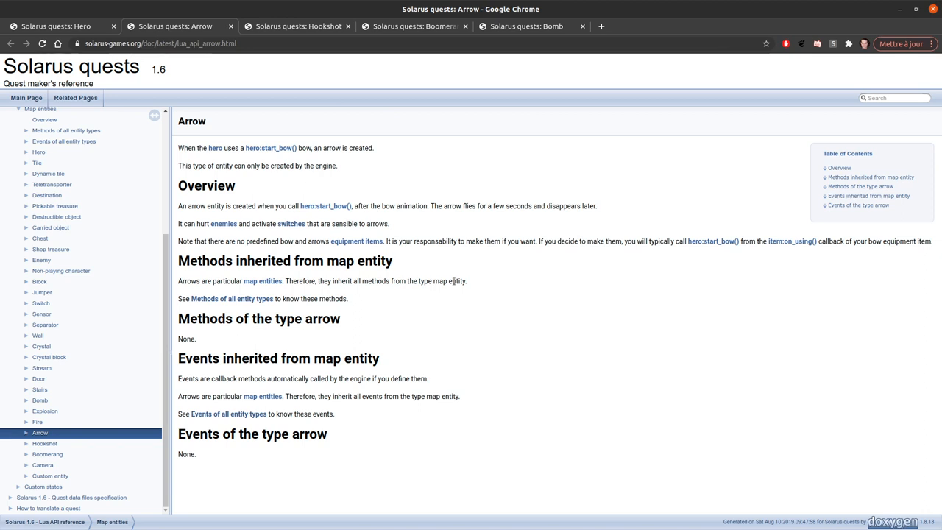
mouse_move(546, 189)
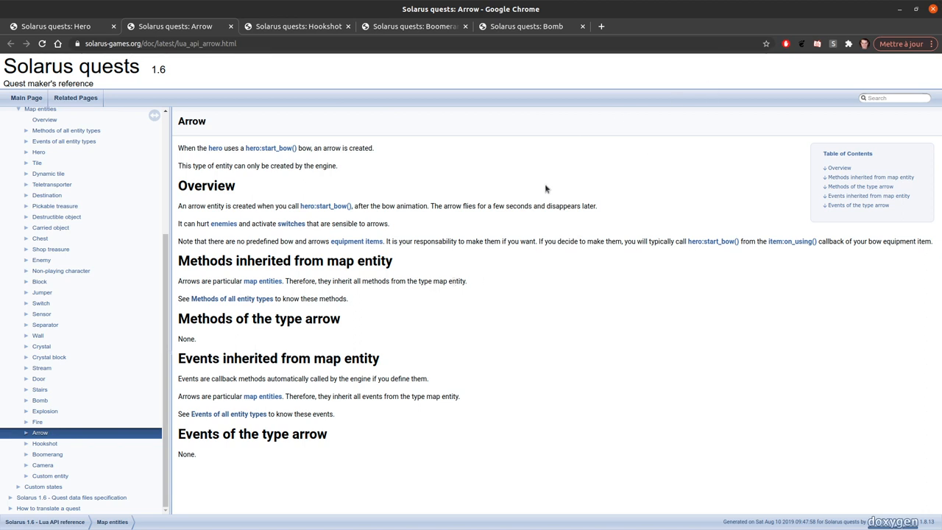
mouse_move(438, 214)
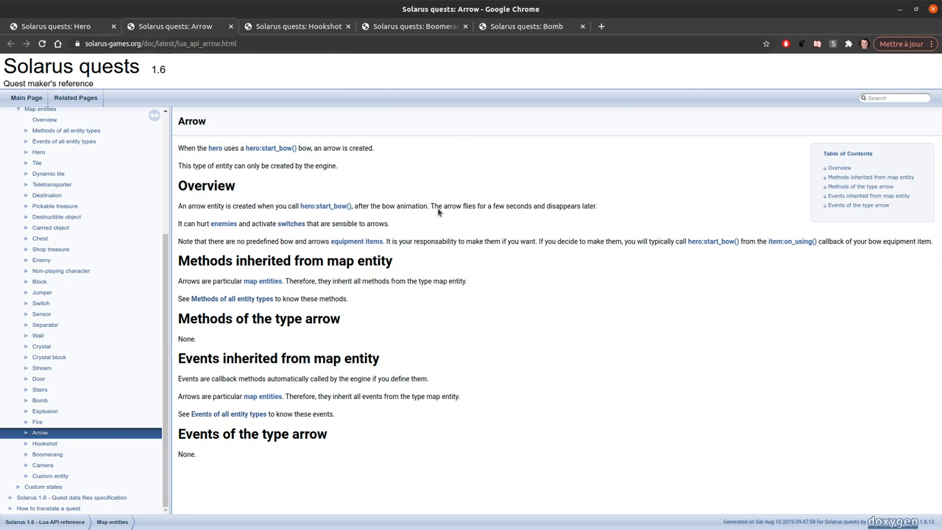
mouse_move(507, 444)
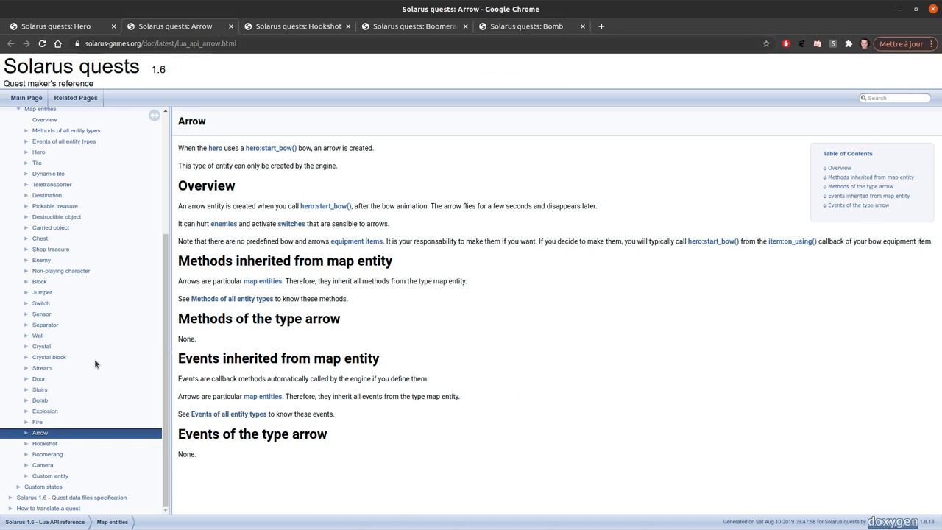
mouse_move(431, 338)
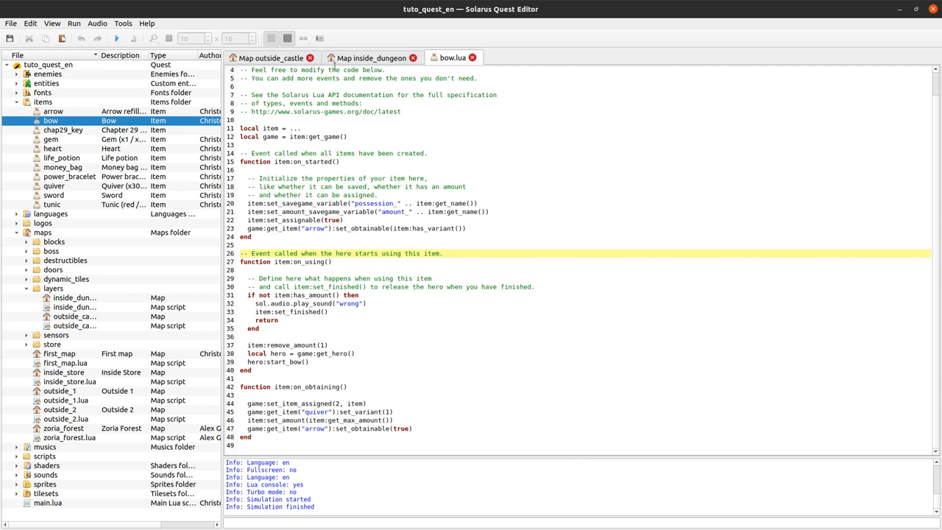
mouse_move(604, 194)
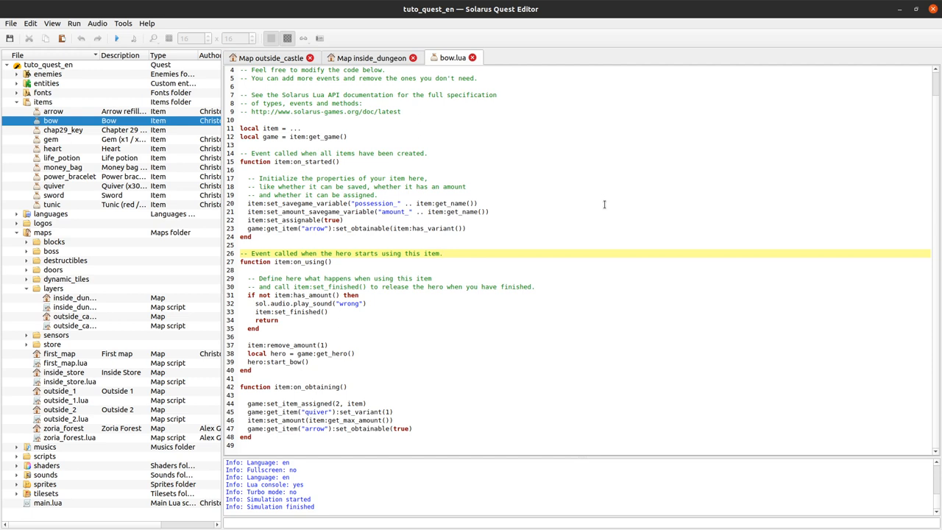
left_click(442, 253)
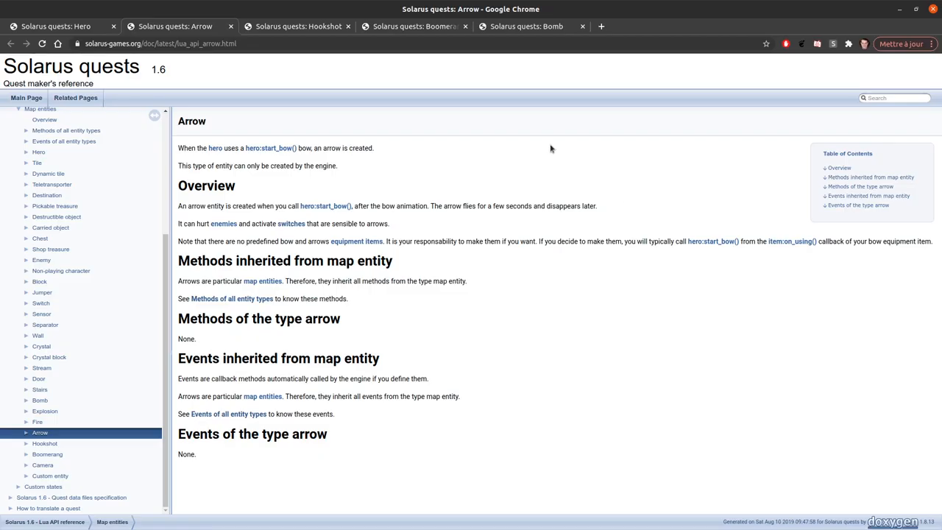
mouse_move(891, 232)
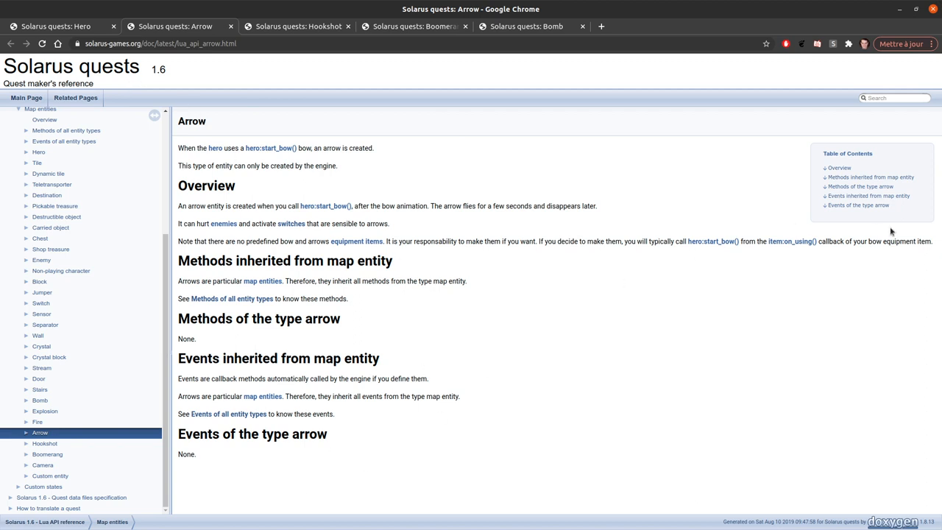
mouse_move(626, 306)
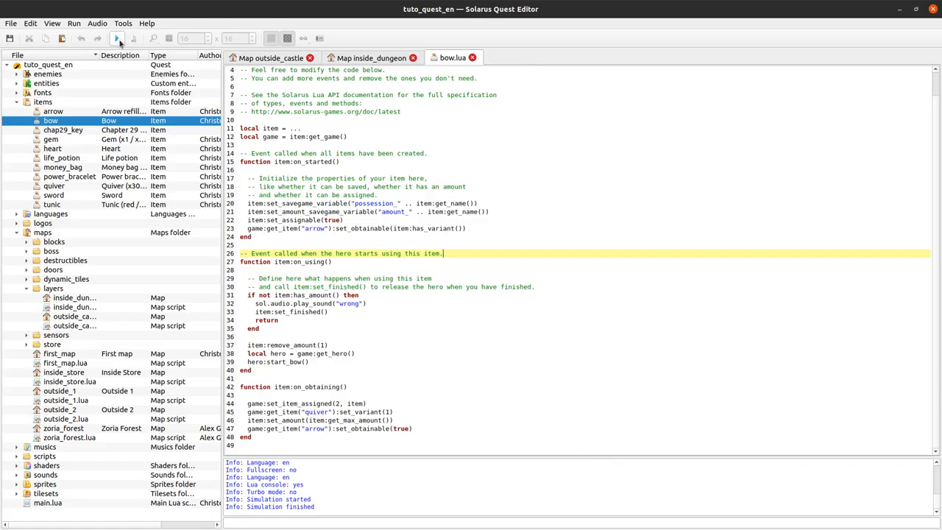
Step: Run the tutorial quest from the toolbar to test the bow
left_click(117, 39)
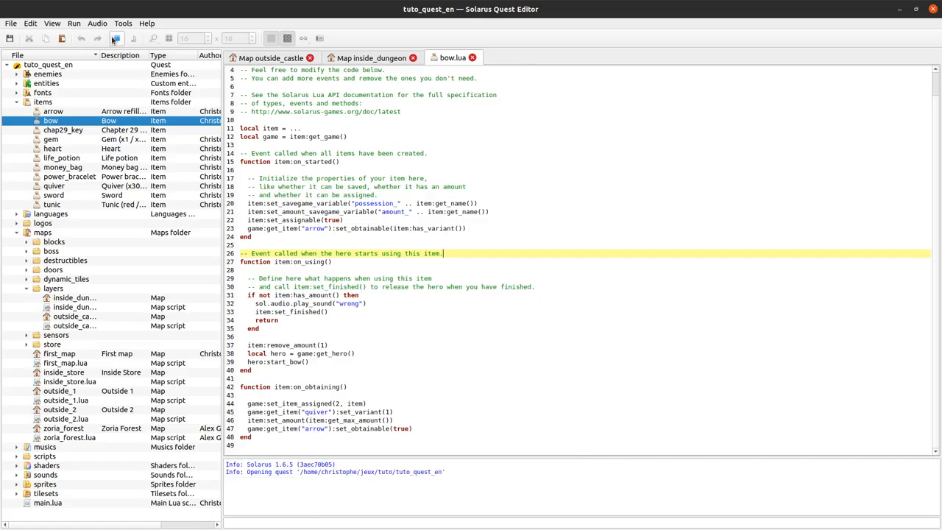
left_click(116, 38)
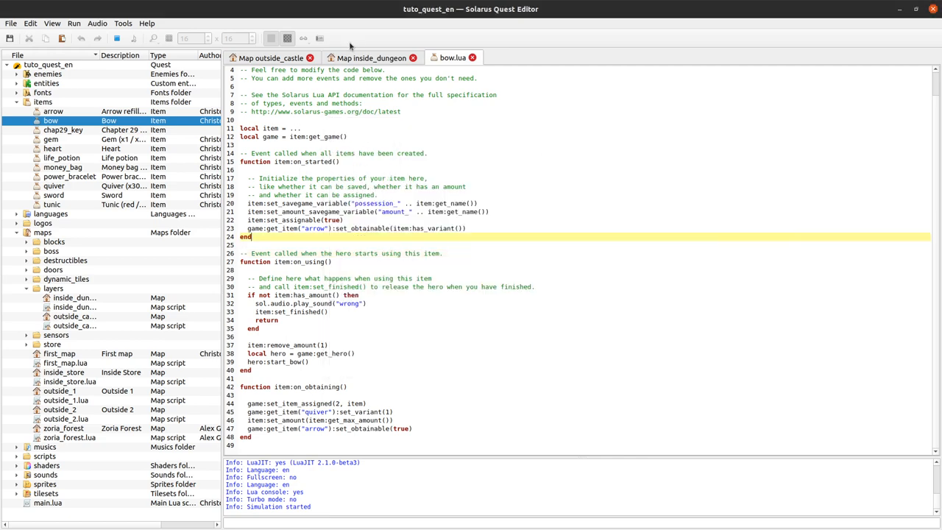
mouse_move(18, 80)
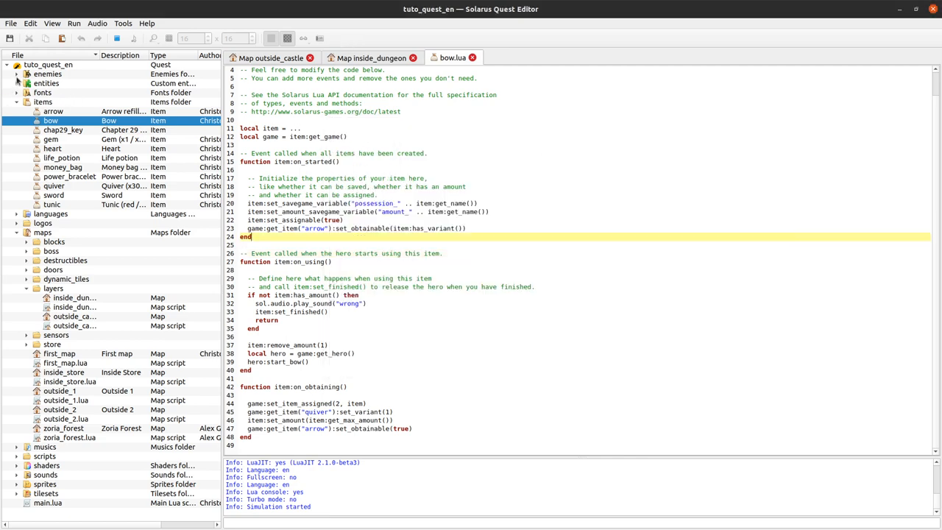
Step: Open enemies/globul.lua and start typing enemy:set_attack_consequence("" in on_created
left_click(18, 73)
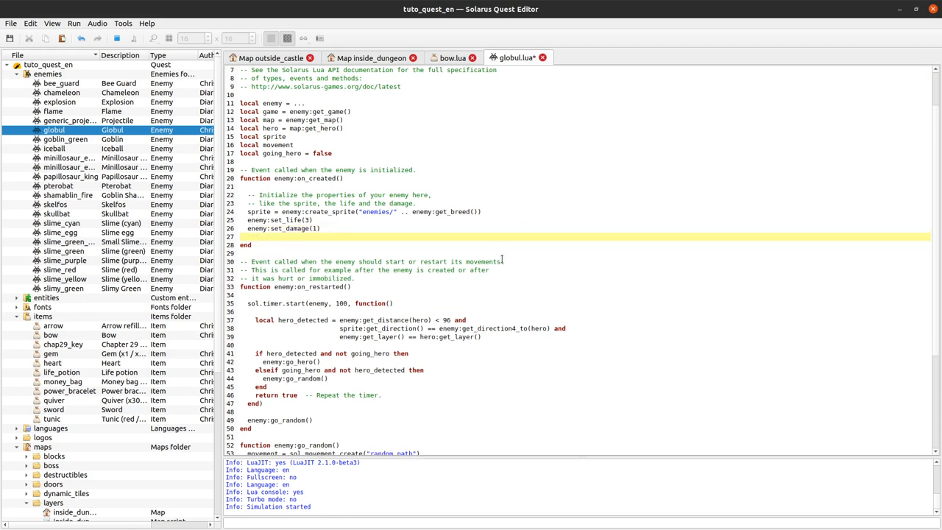
type("enemy:set_")
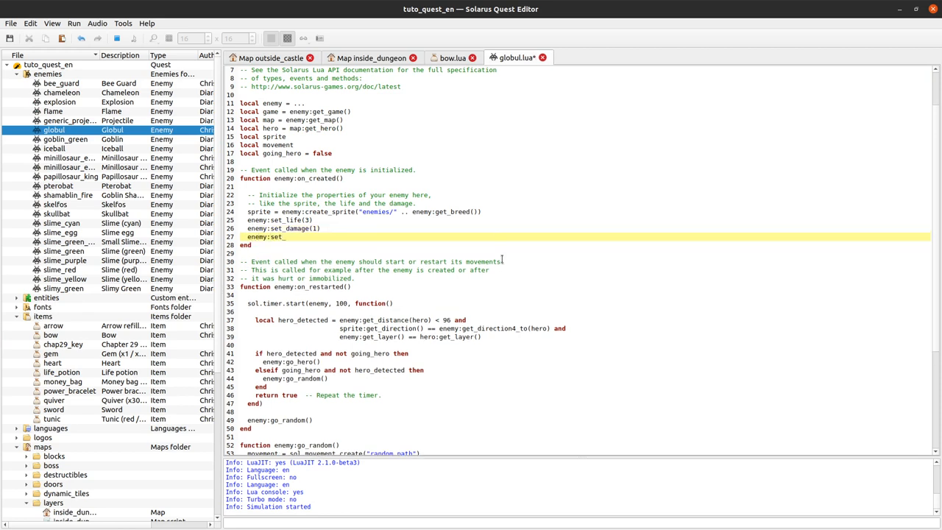
type("attack_conse")
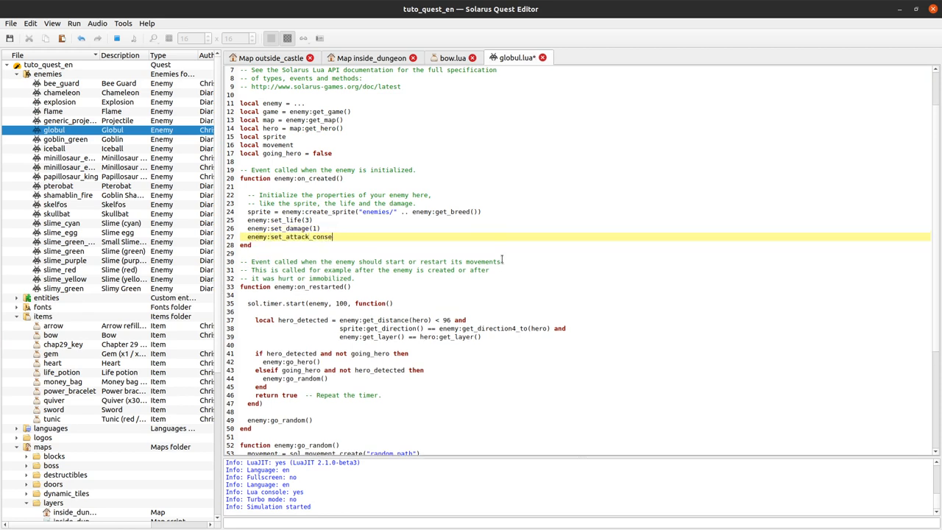
type("quence(")
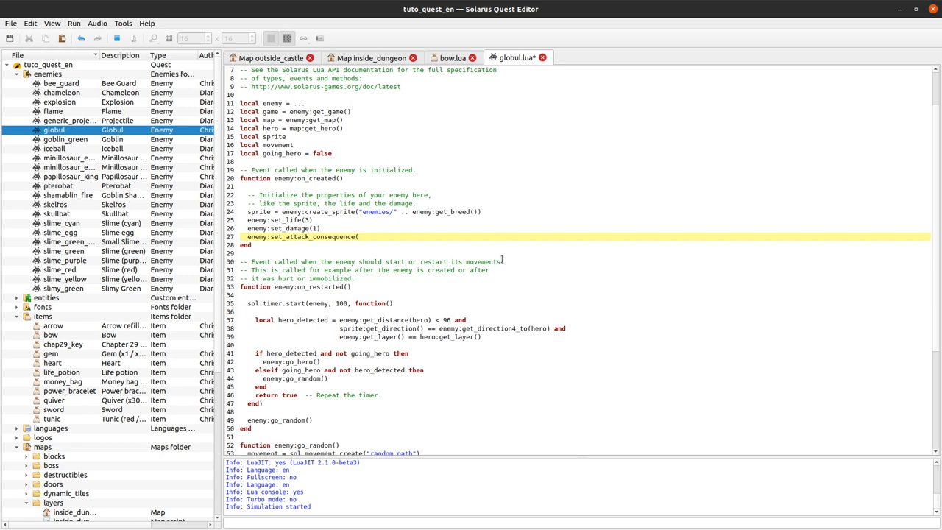
type("\"\"")
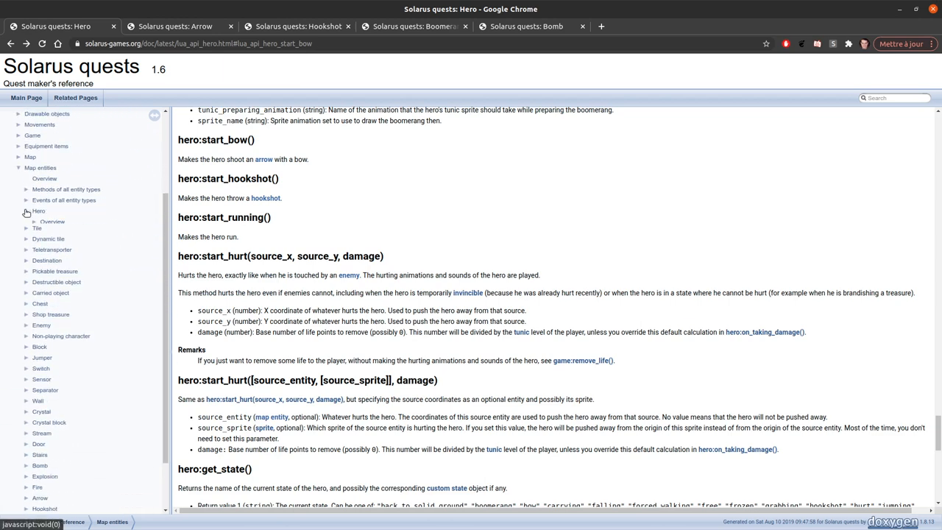
Step: Open the Enemy docs page and select the set_attack_consequence() entry
left_click(41, 315)
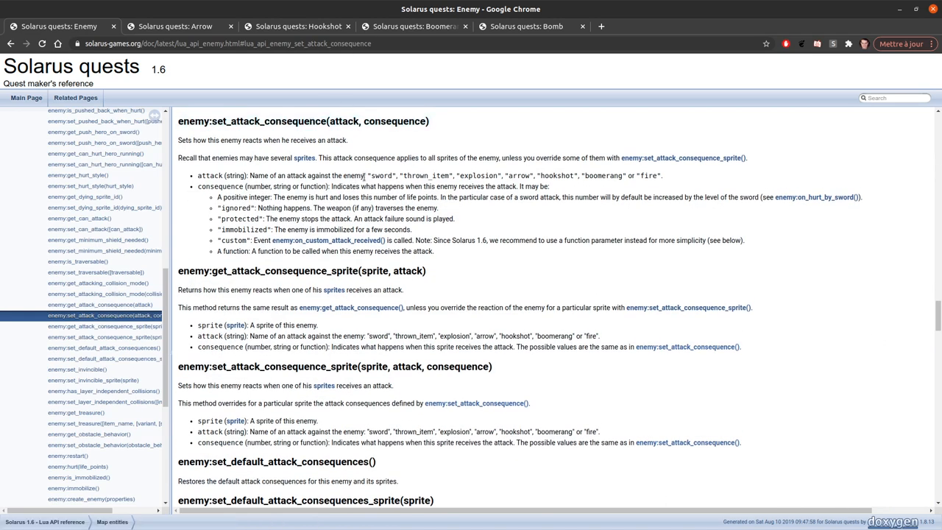
left_click_drag(371, 175, 627, 175)
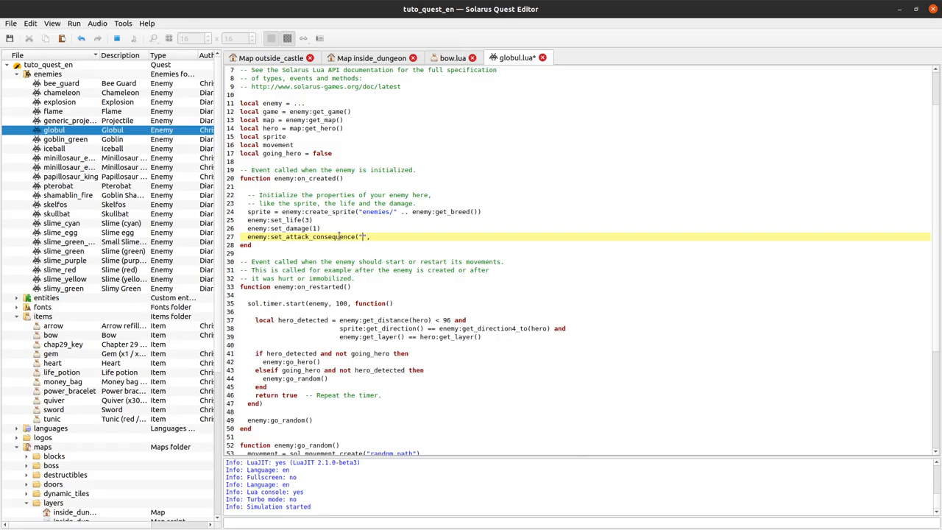
Step: Complete the call as enemy:set_attack_consequence("arrow", "immobilized") using the docs
type("arrow")
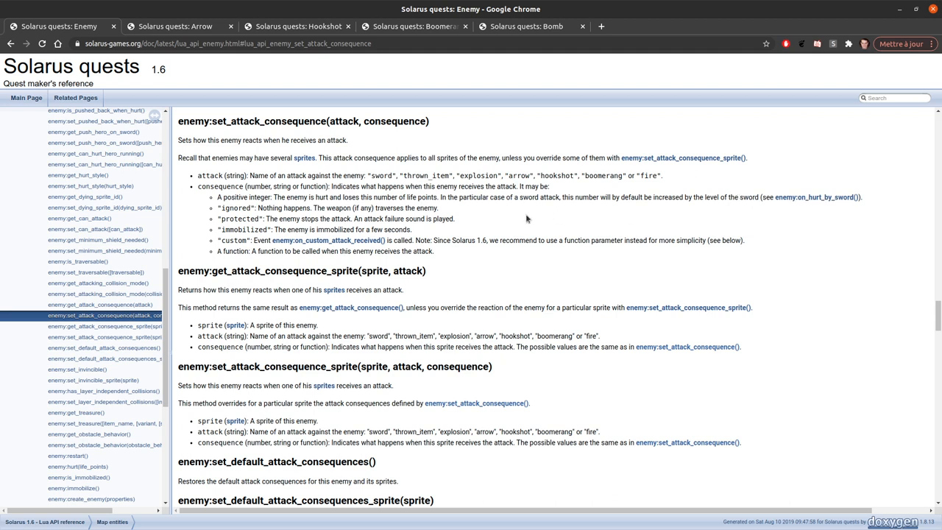
mouse_move(427, 213)
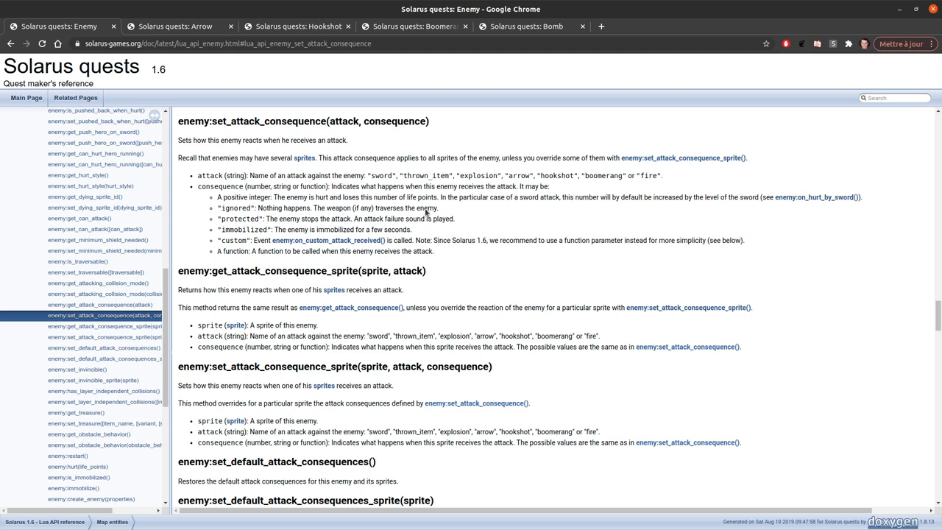
left_click_drag(218, 207, 434, 250)
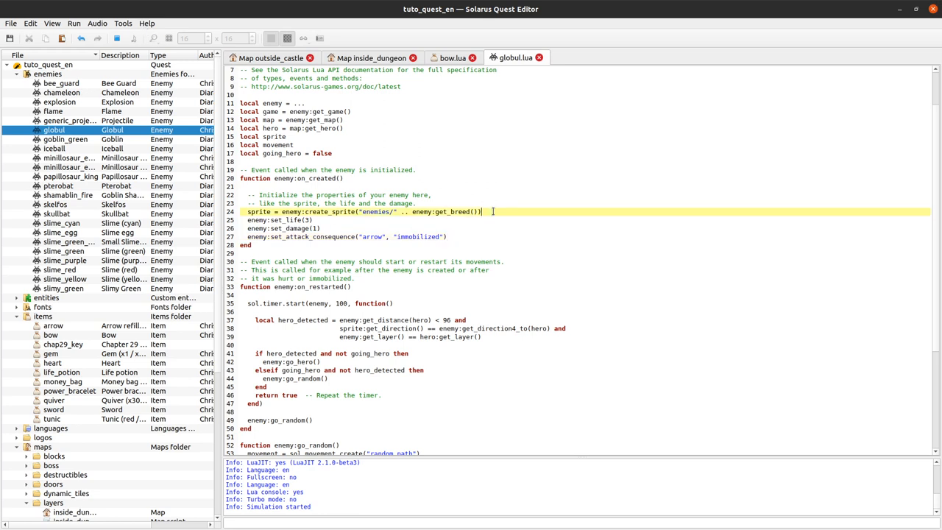
left_click(73, 23)
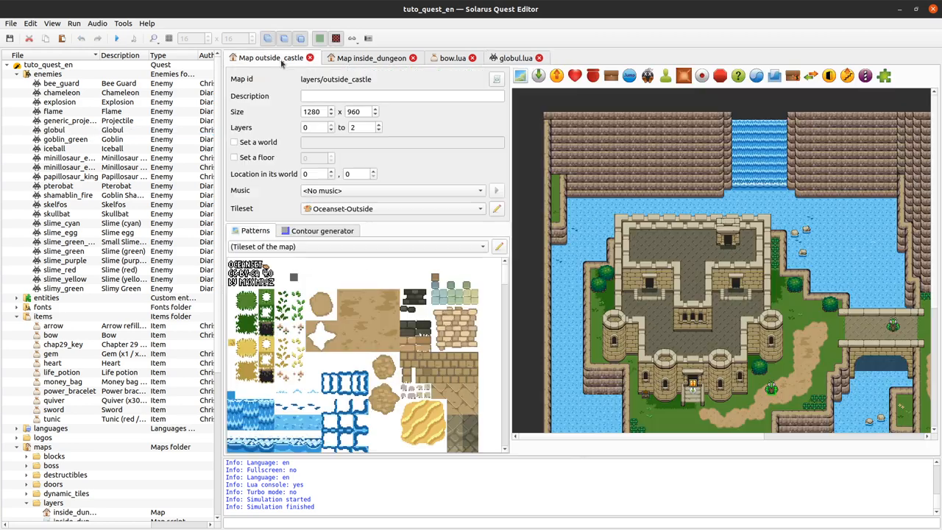
Step: Give the inside_dungeon switch the switches/solid switch sprite and Solid subtype
left_click(371, 57)
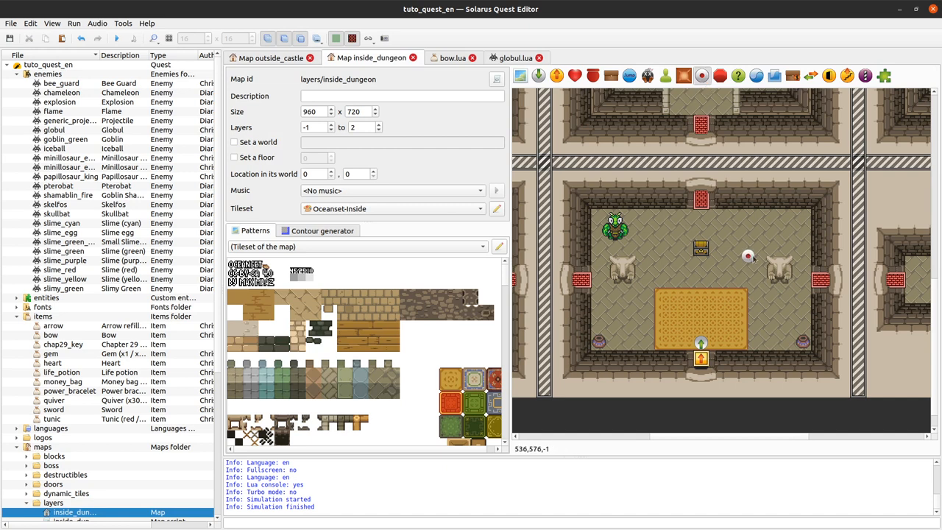
double_click(739, 248)
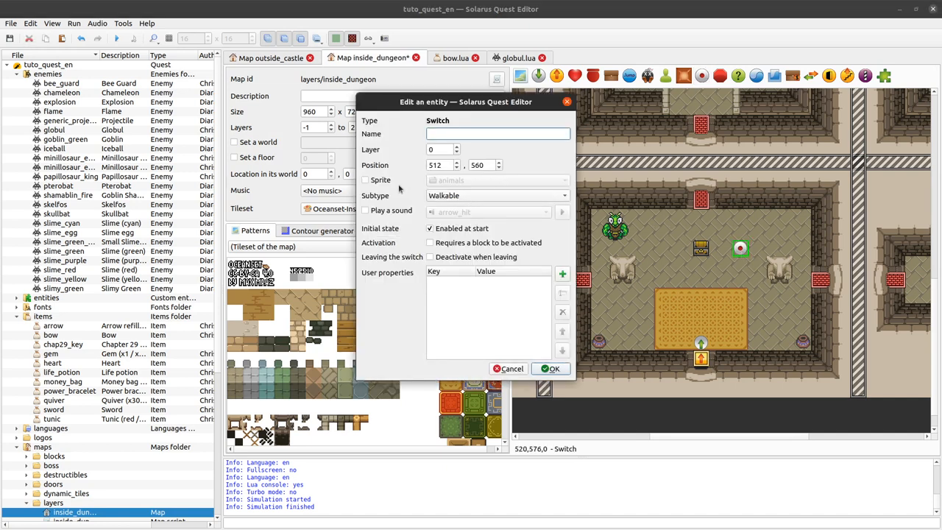
left_click(497, 194)
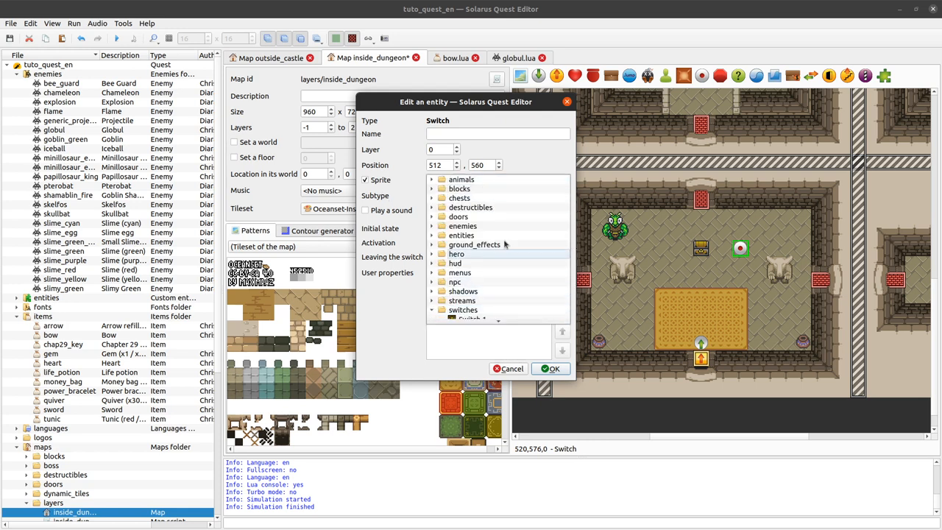
left_click(479, 305)
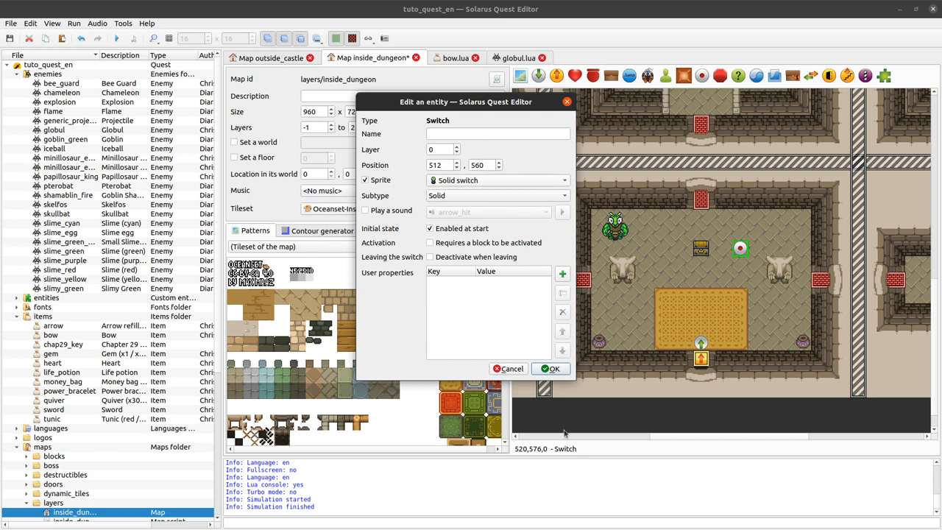
left_click(550, 368)
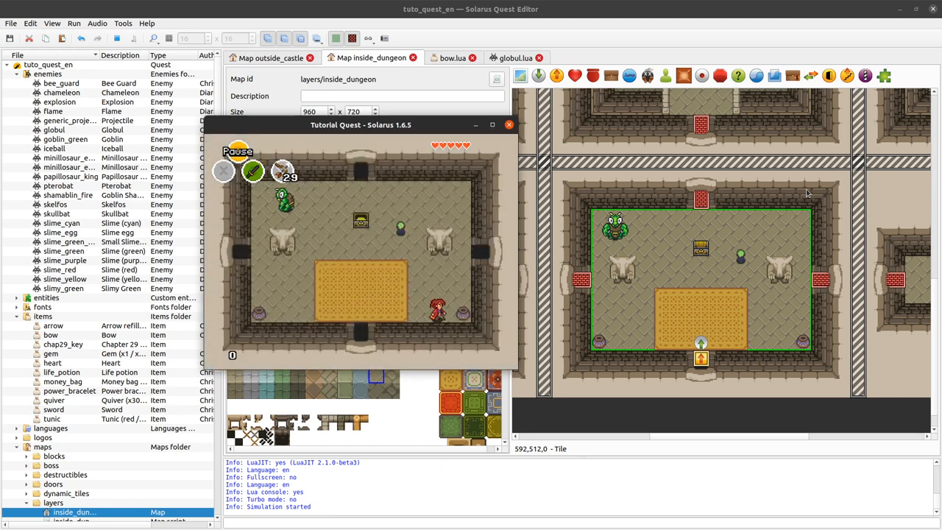
Step: Focus the running game and walk the hero around the dungeon room near the switch
left_click(237, 150)
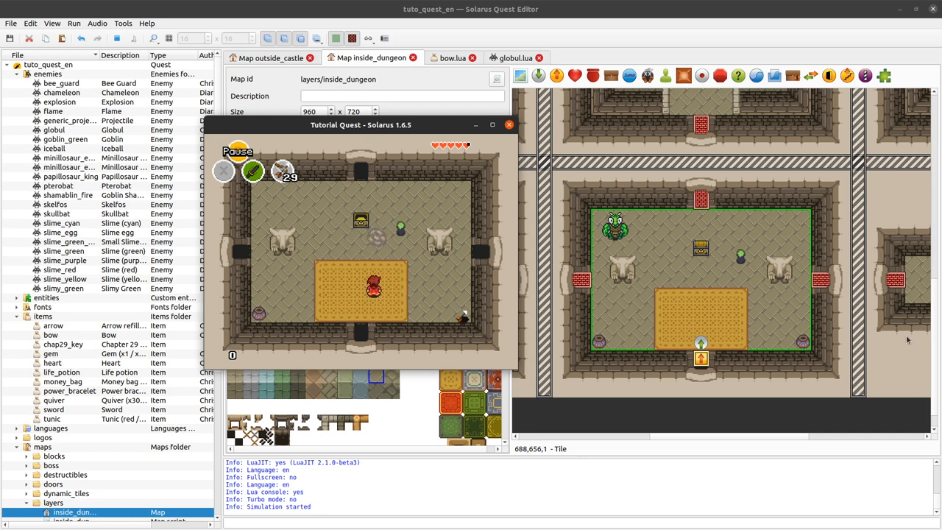
mouse_move(771, 288)
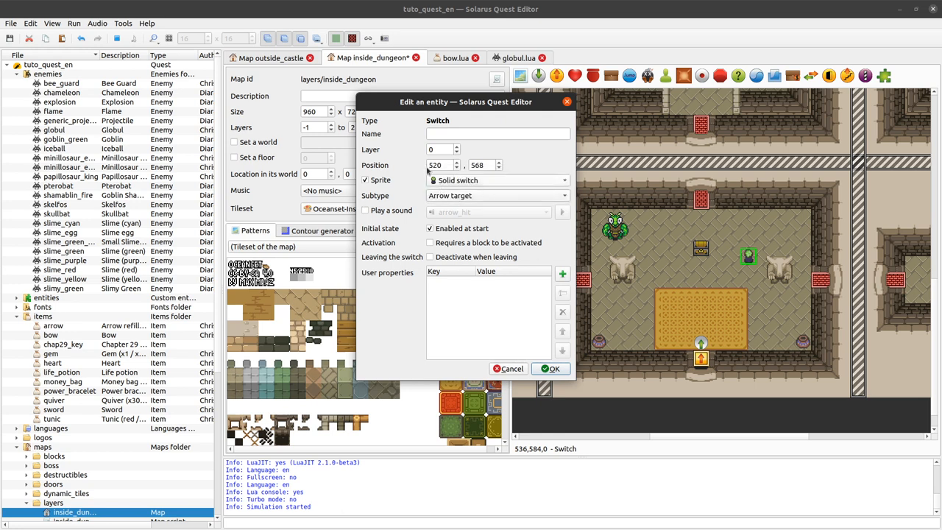
mouse_move(668, 288)
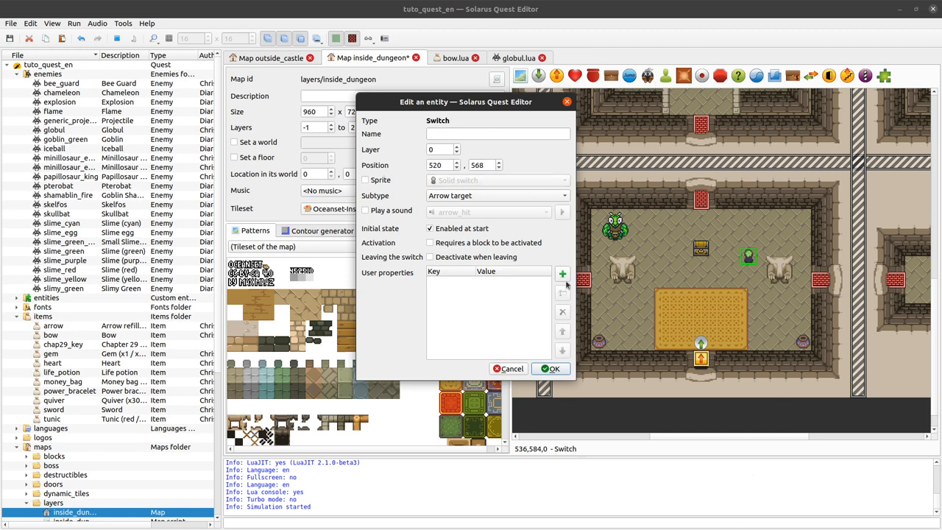
left_click(551, 368)
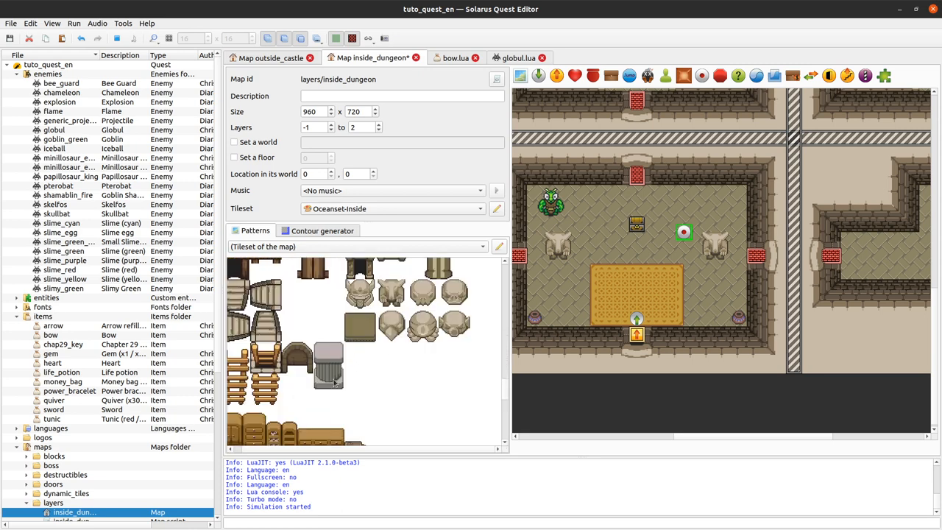
scroll("down", 3)
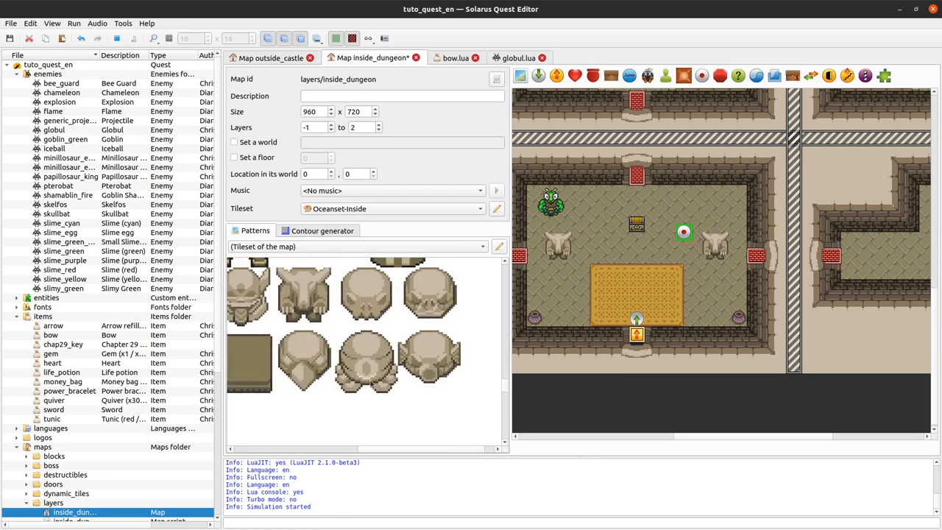
left_click(365, 361)
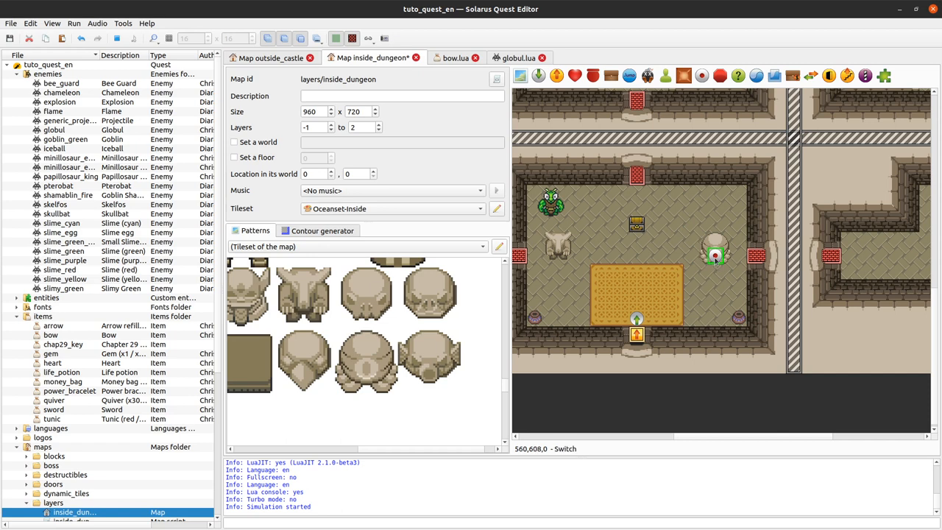
Step: Inspect the arrow-target switch's entity settings, cancelling and reopening the dialog
double_click(715, 257)
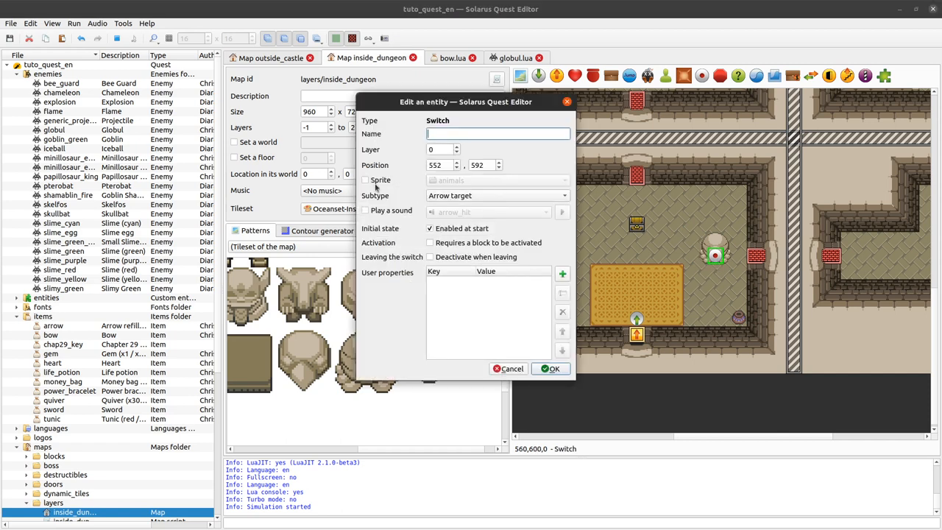
left_click(551, 368)
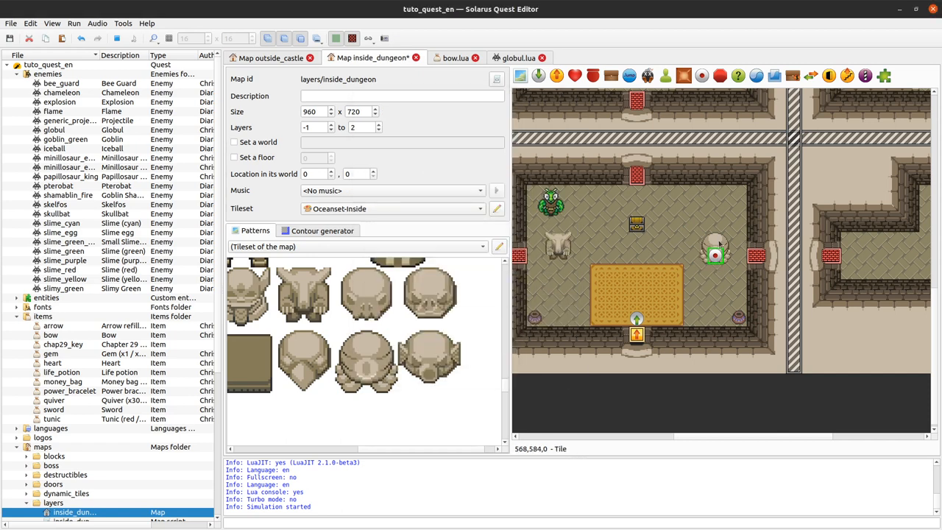
left_click(366, 361)
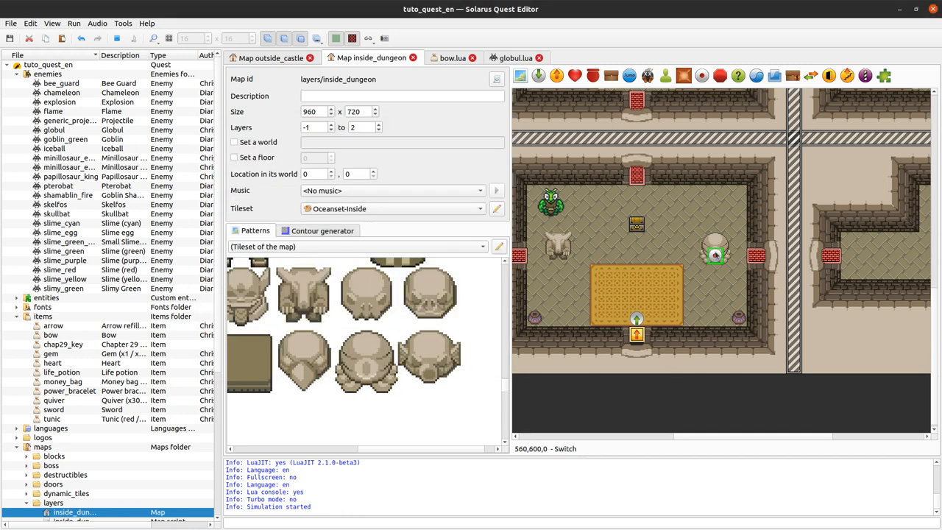
double_click(715, 256)
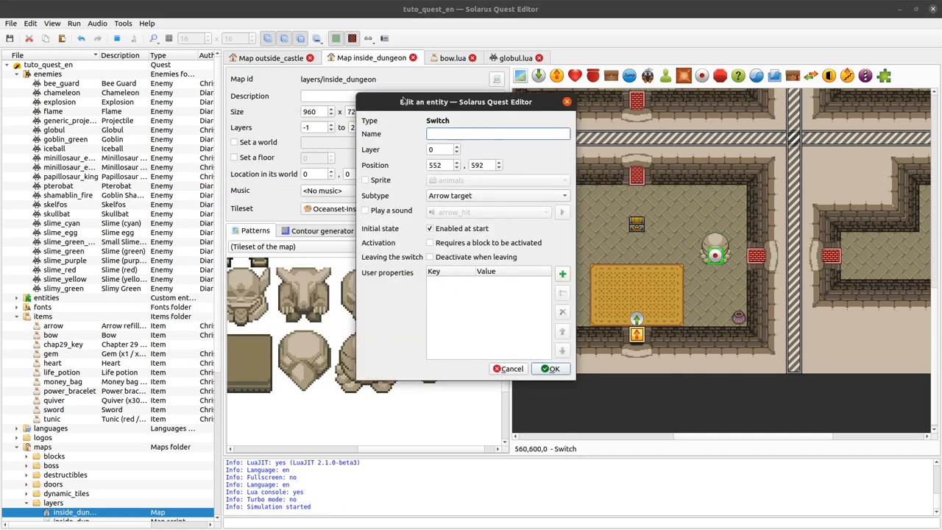
left_click(365, 210)
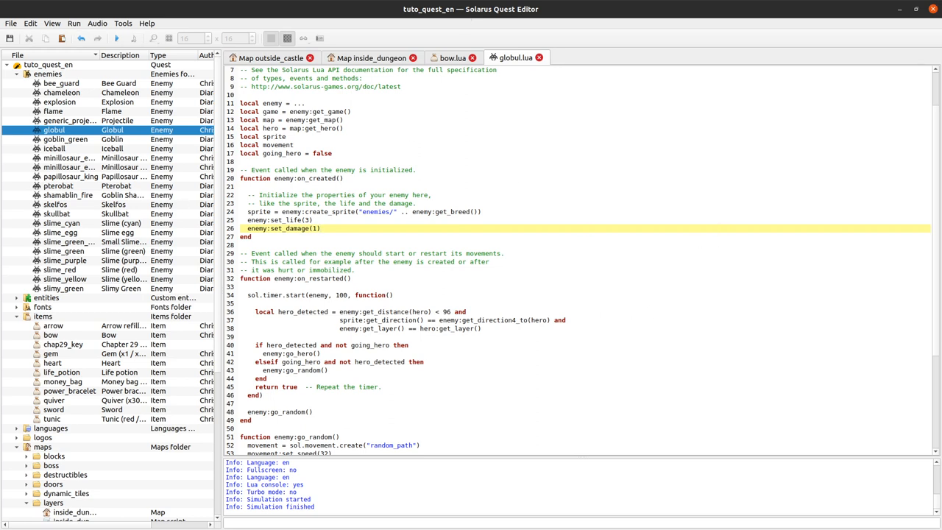
Step: Glance at the bow.lua item script, then bring the inside_dungeon map back
left_click(452, 57)
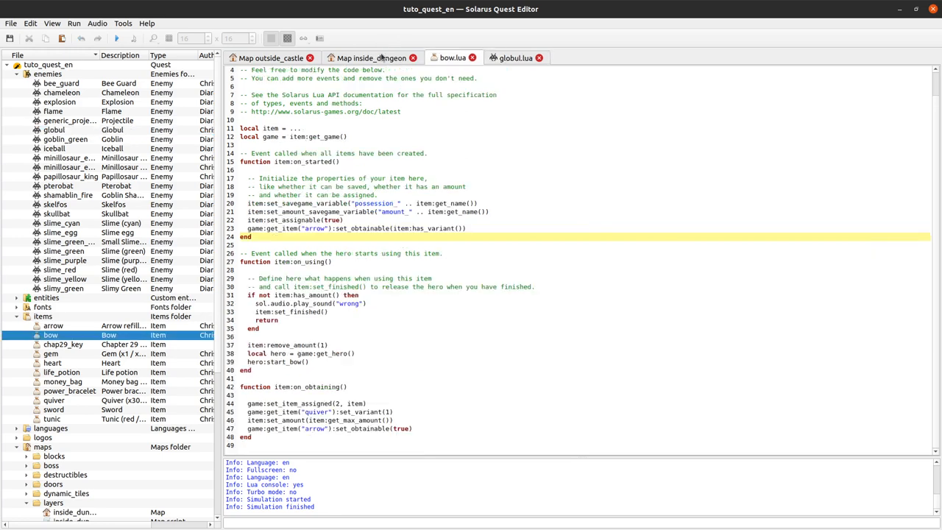
left_click(371, 58)
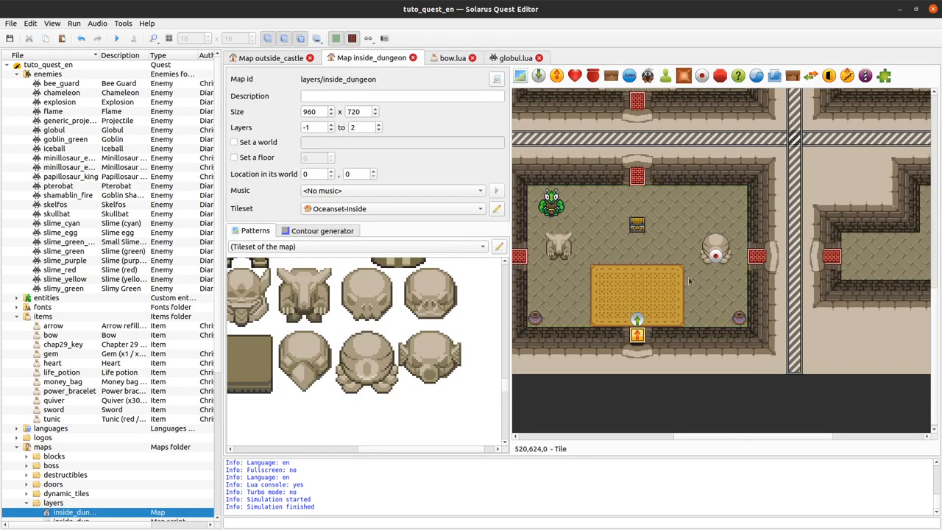
mouse_move(533, 288)
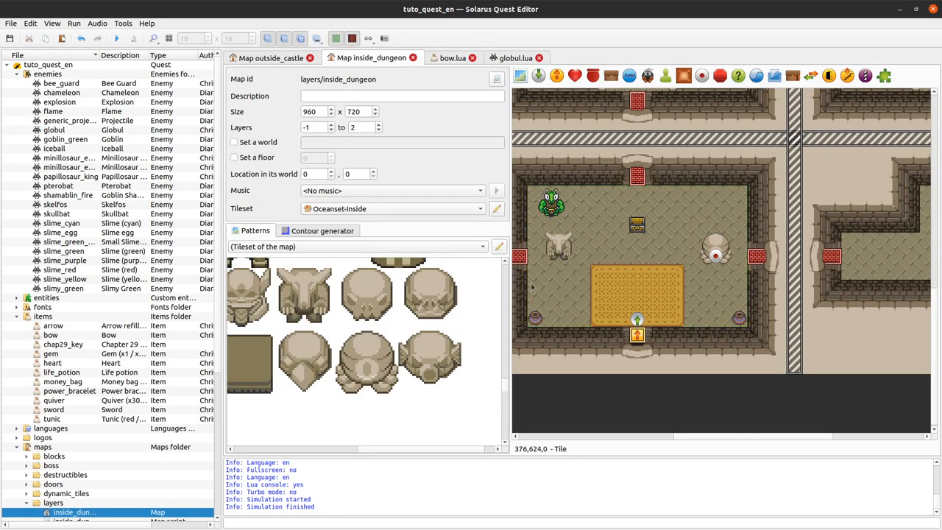
mouse_move(718, 245)
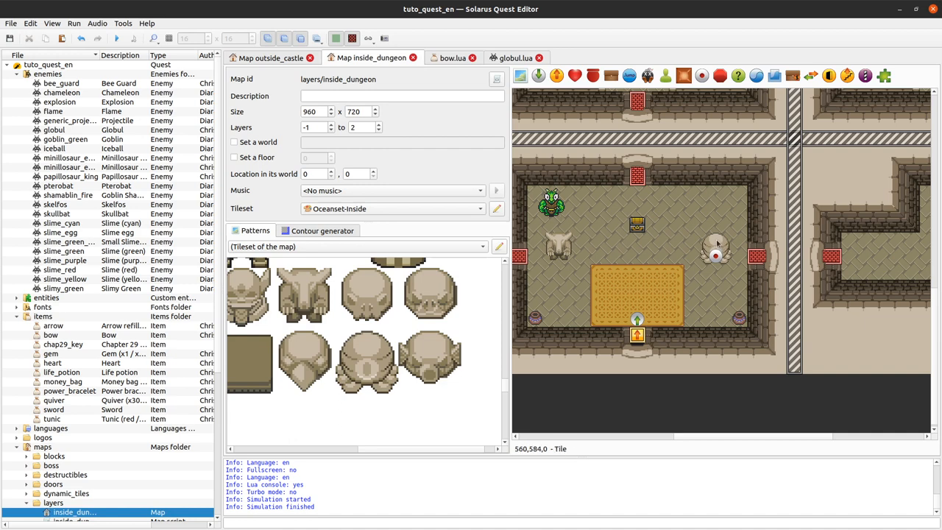
mouse_move(736, 256)
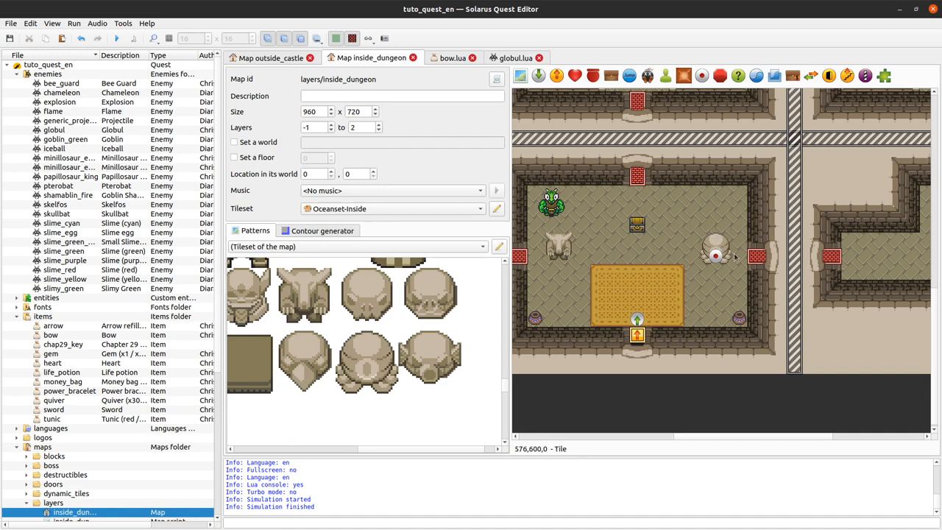
mouse_move(94, 275)
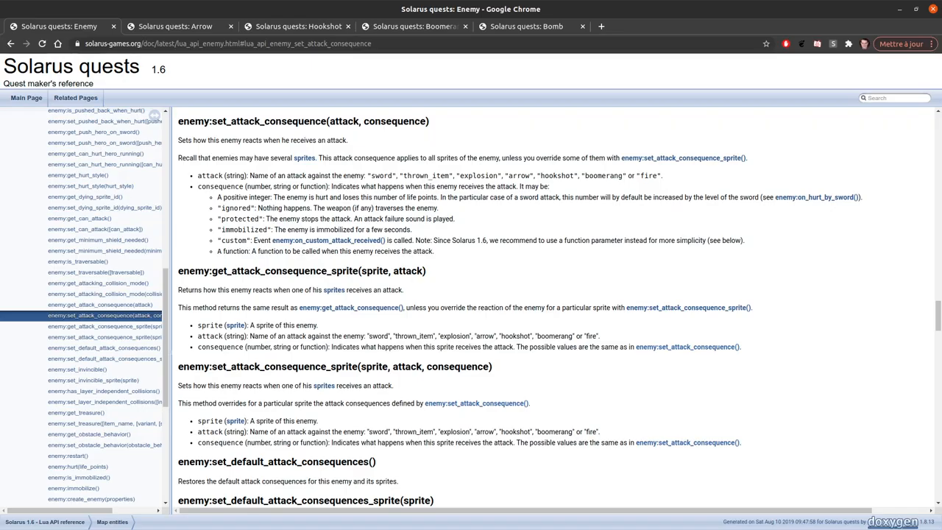
mouse_move(542, 299)
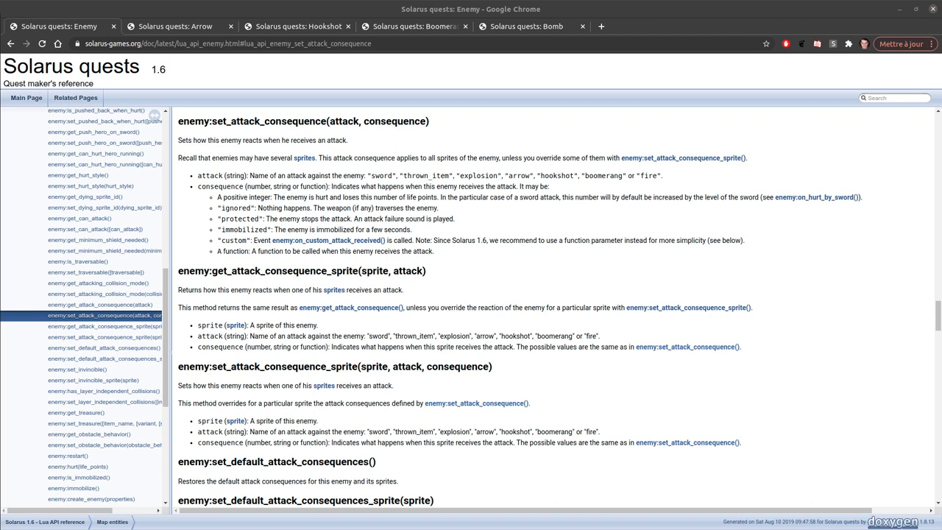
mouse_move(347, 299)
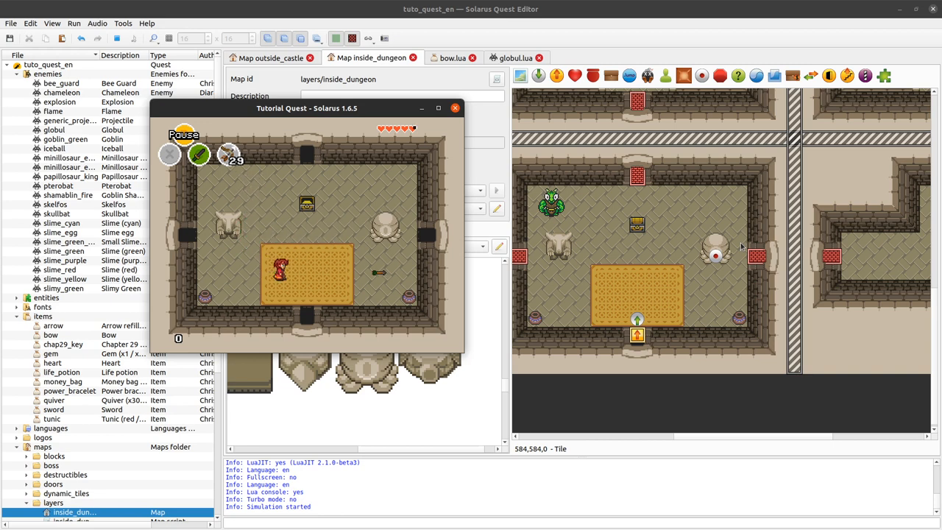
Step: Scroll the quest tree and expand the hero sprites folder
scroll("down", 3)
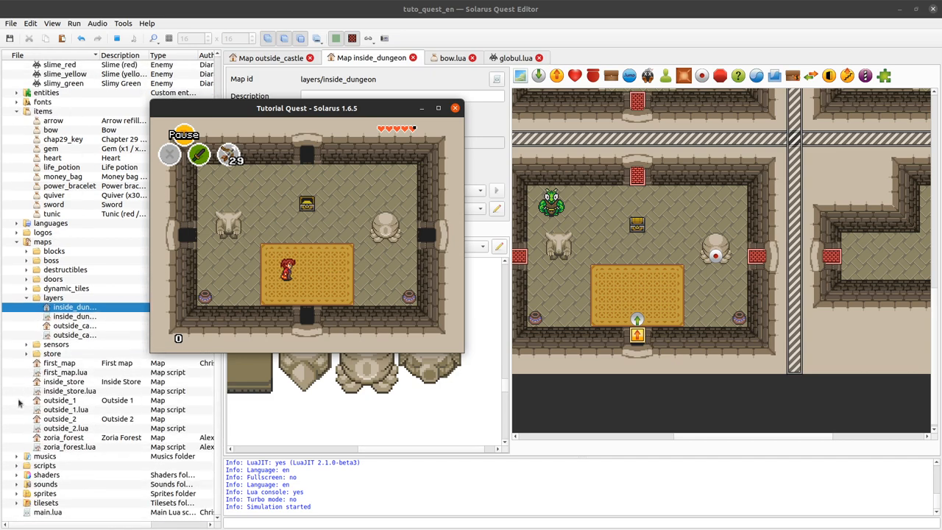
left_click(455, 108)
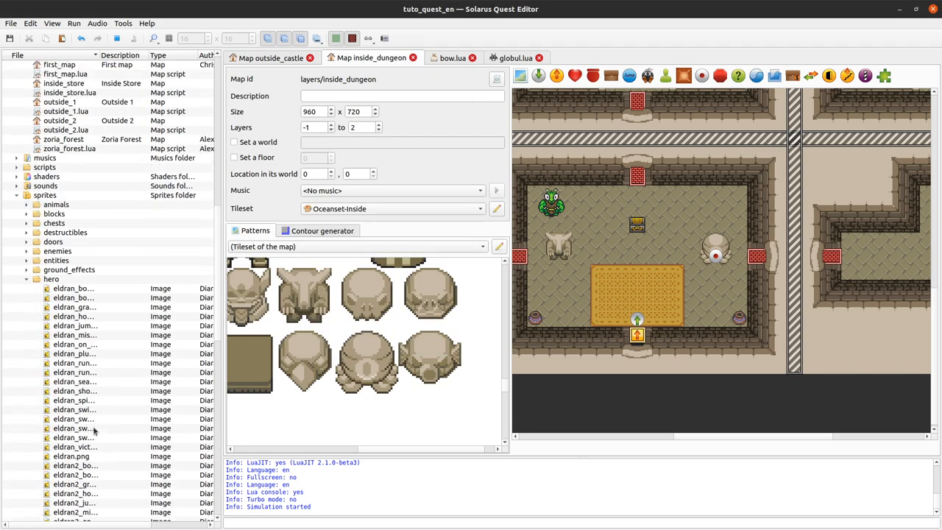
Step: Inspect the tunic1 bow animation facing down and right, fold it, then switch to the globul script
scroll("down", 3)
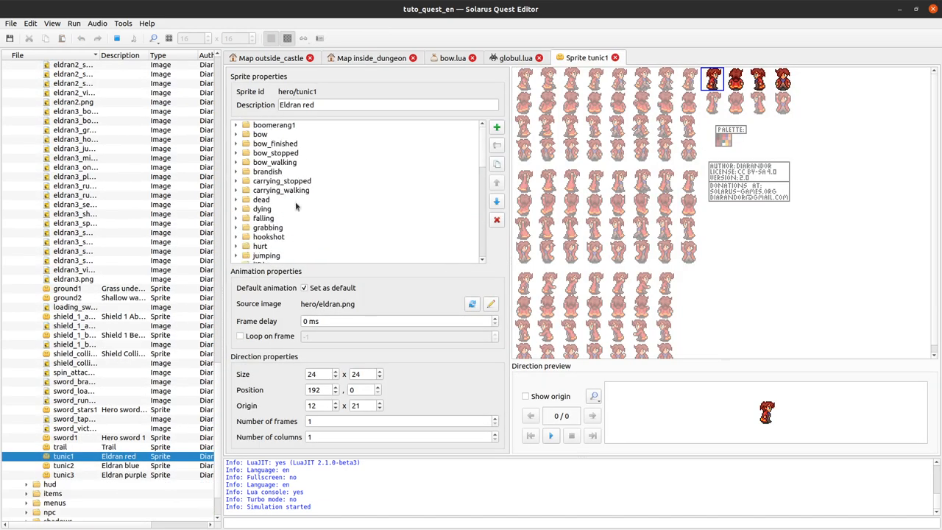
left_click(259, 134)
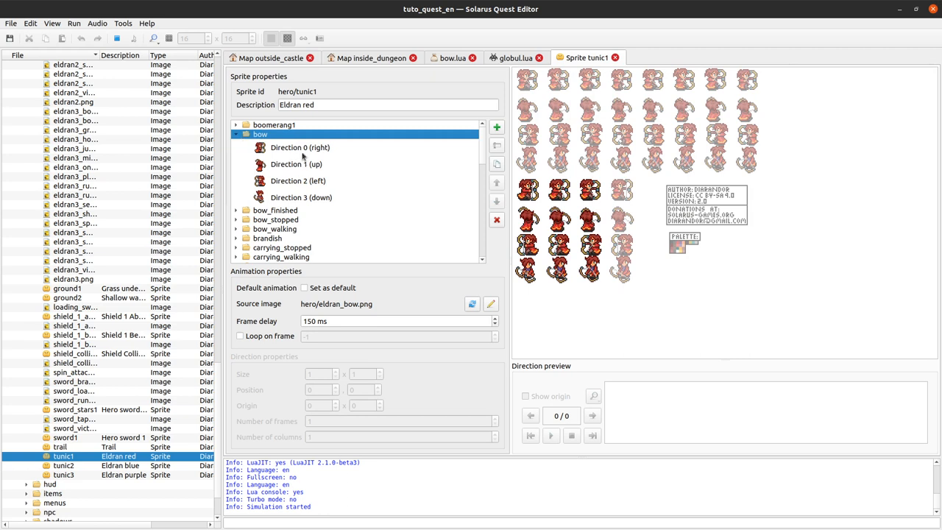
left_click(300, 198)
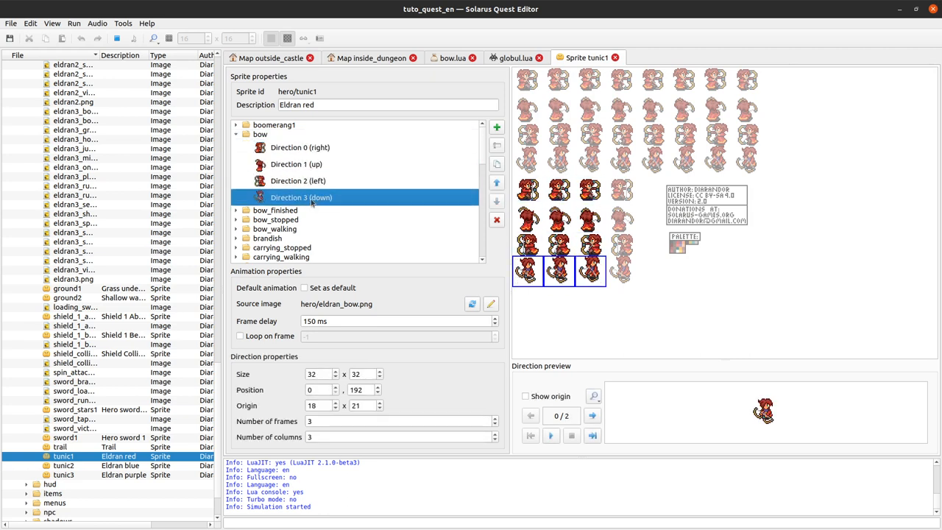
left_click(300, 147)
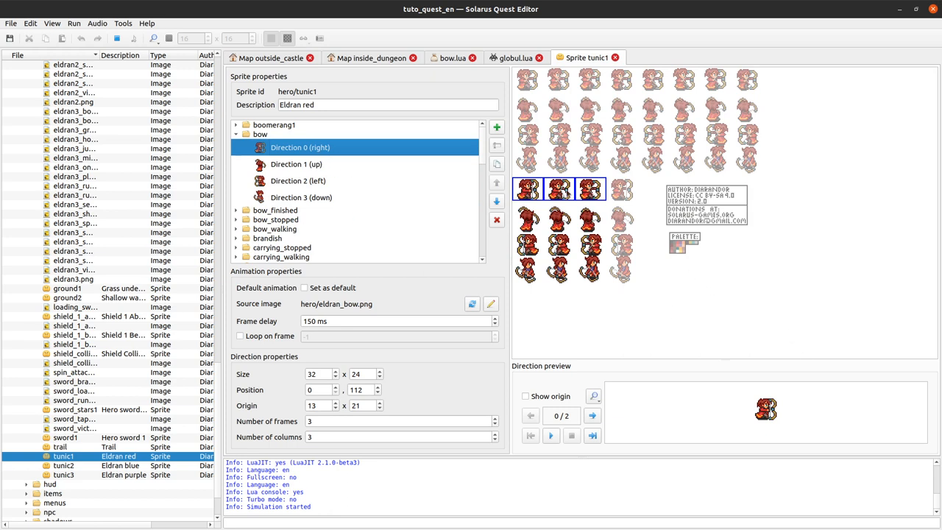
mouse_move(250, 281)
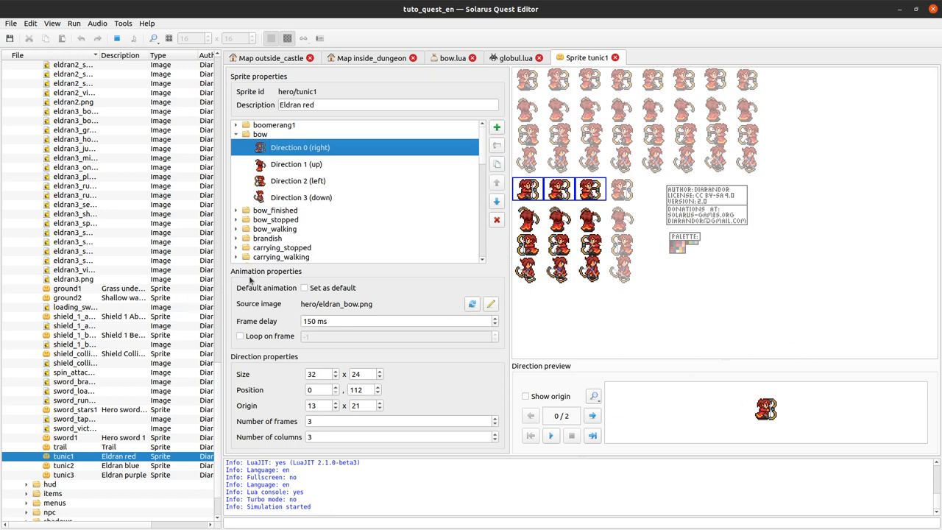
mouse_move(630, 317)
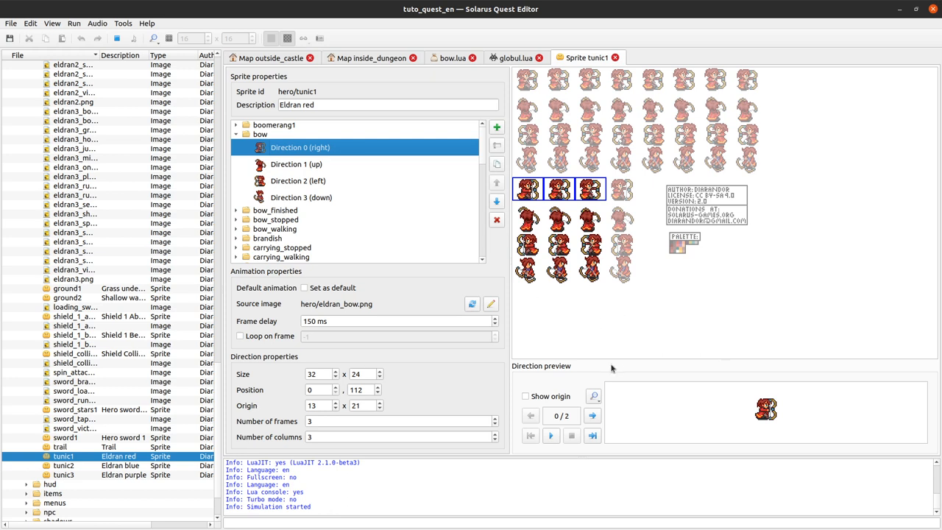
mouse_move(361, 180)
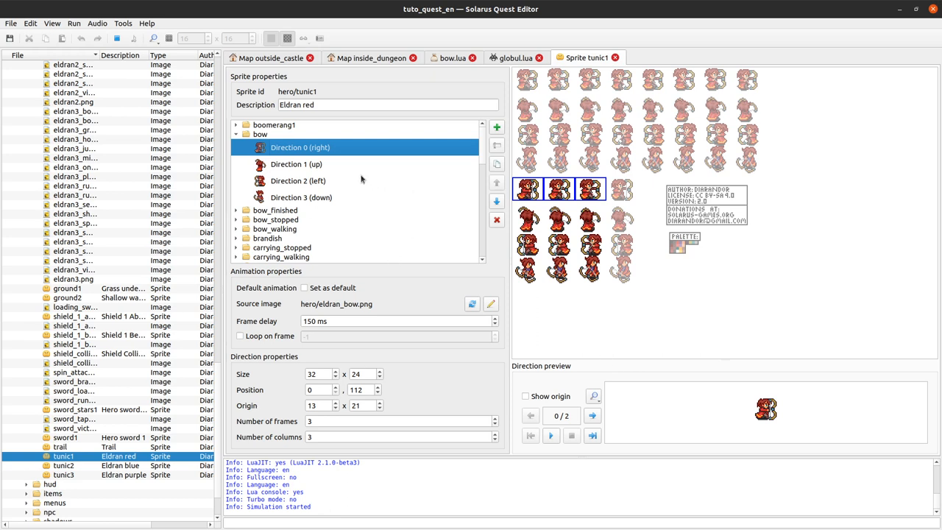
mouse_move(625, 159)
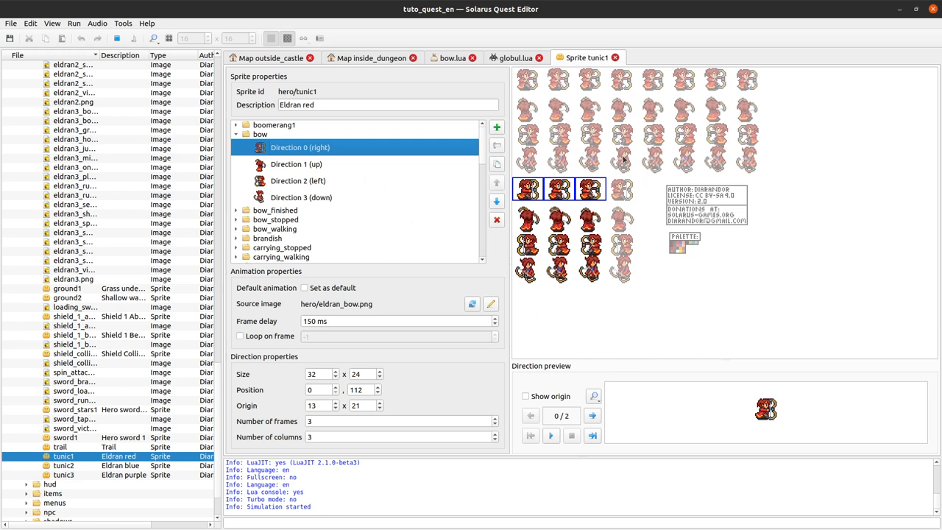
mouse_move(748, 256)
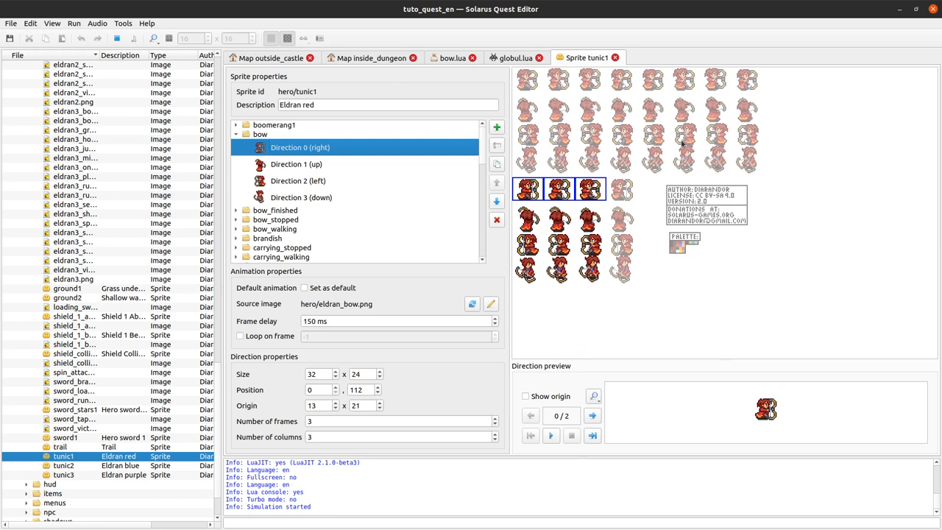
mouse_move(243, 53)
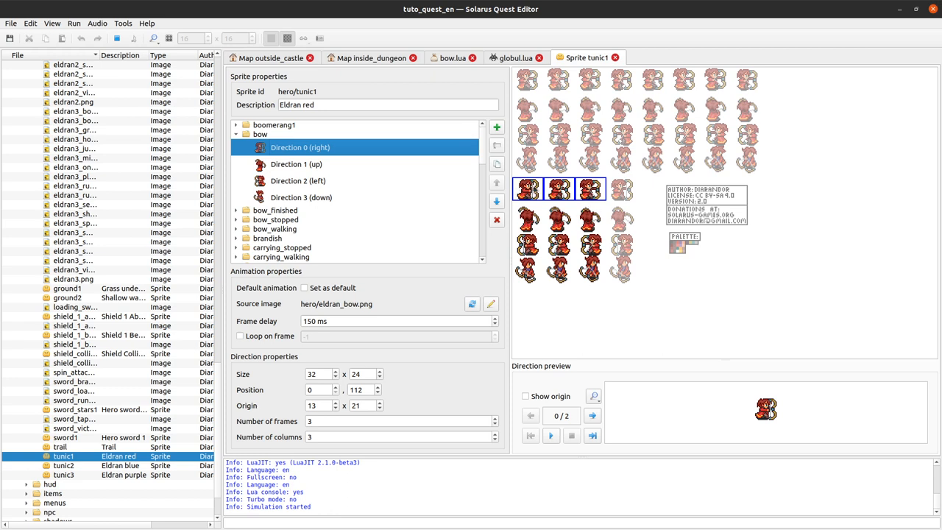
mouse_move(808, 298)
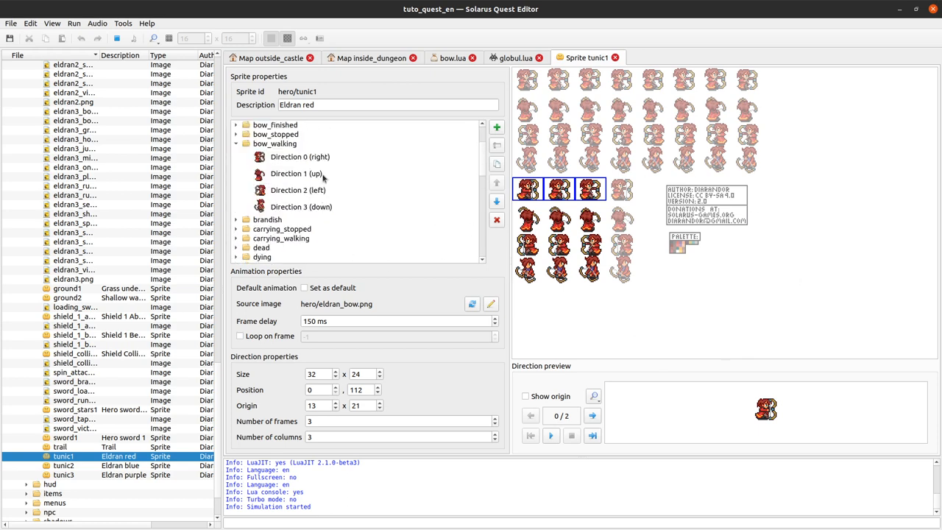
left_click(298, 189)
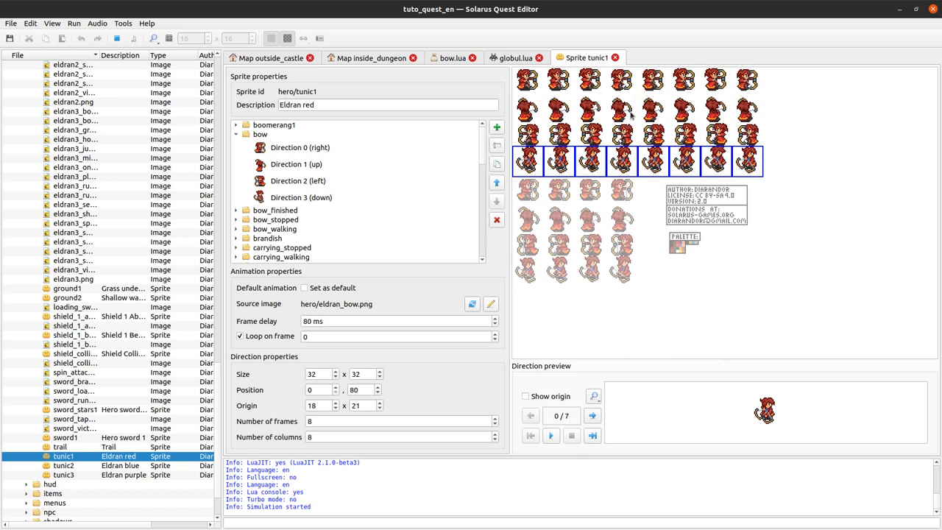
mouse_move(798, 152)
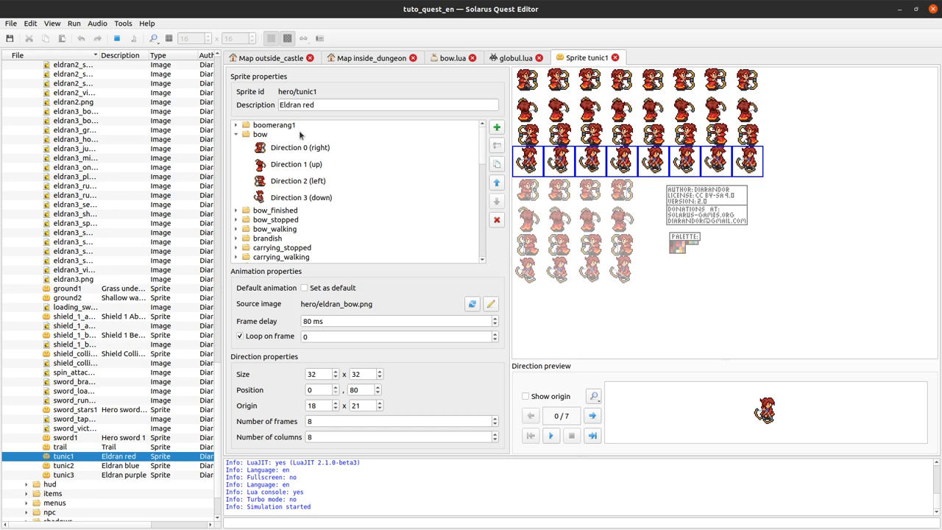
left_click(236, 134)
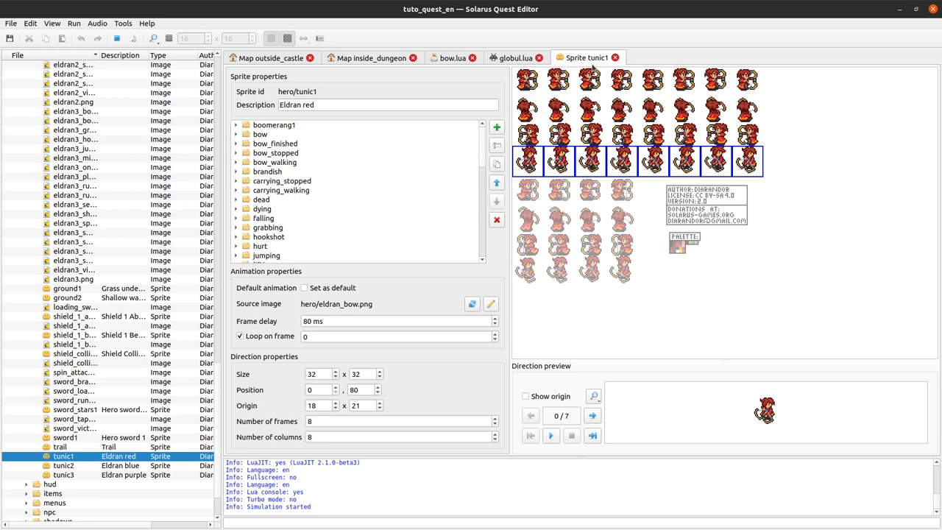
left_click(515, 57)
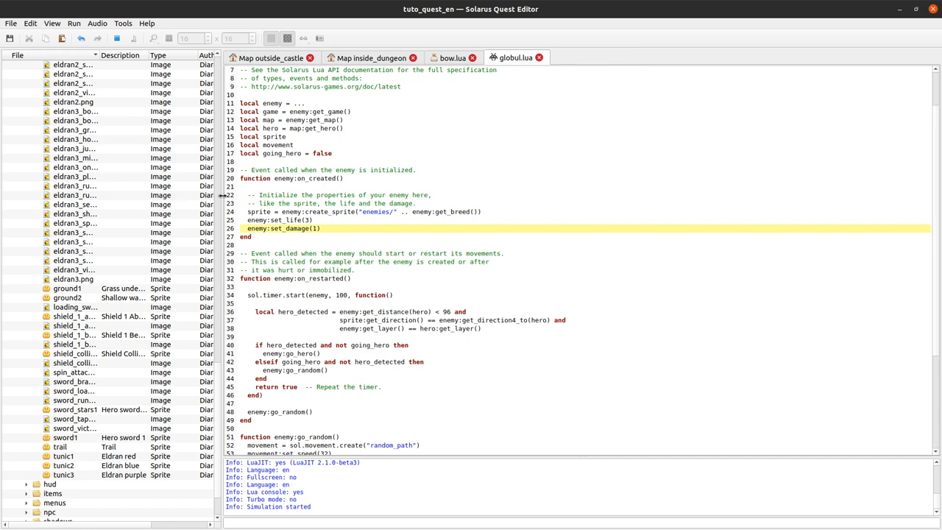
Step: Show the bow.lua script and point out the hero:start_bow() call on line 39
left_click(292, 145)
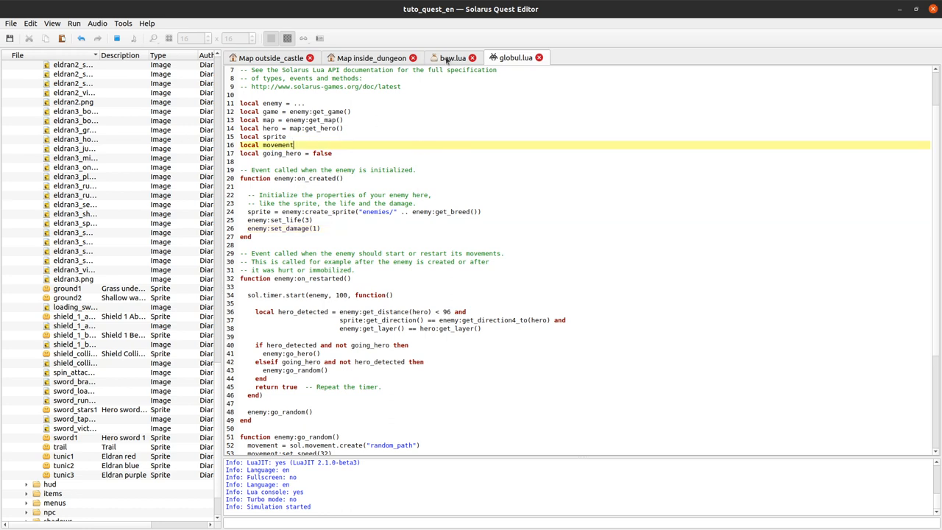
left_click(454, 58)
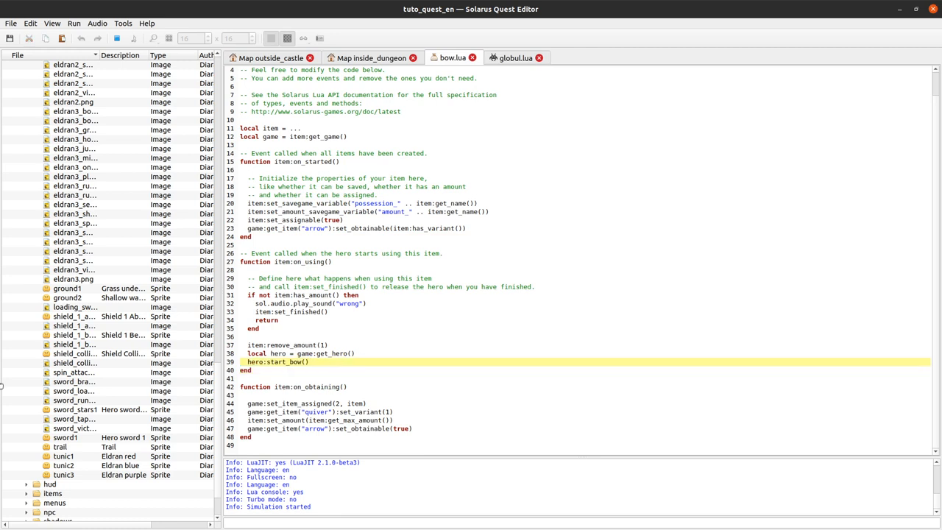
left_click(310, 362)
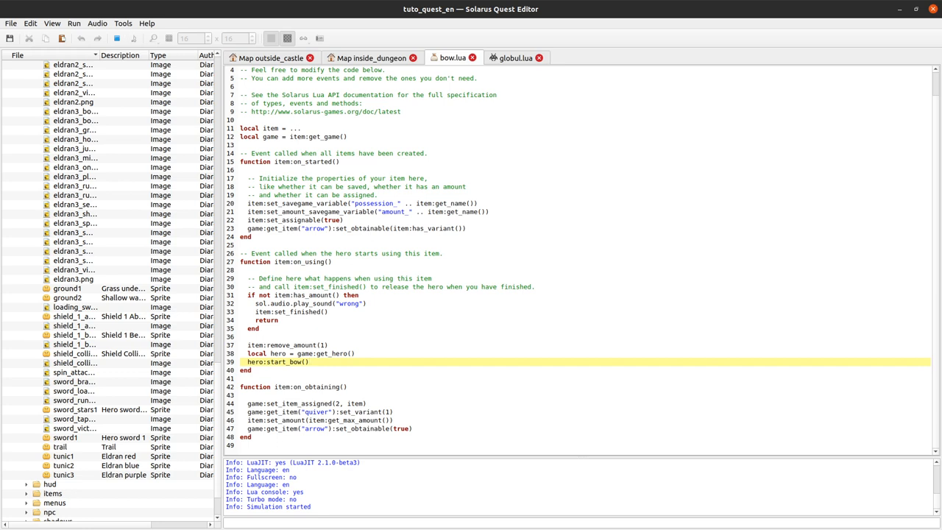
left_click(309, 362)
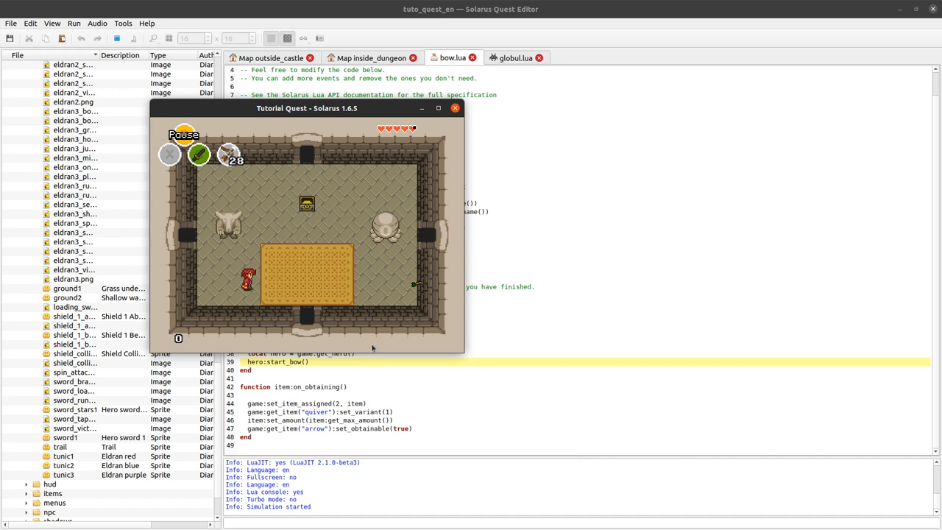
mouse_move(426, 292)
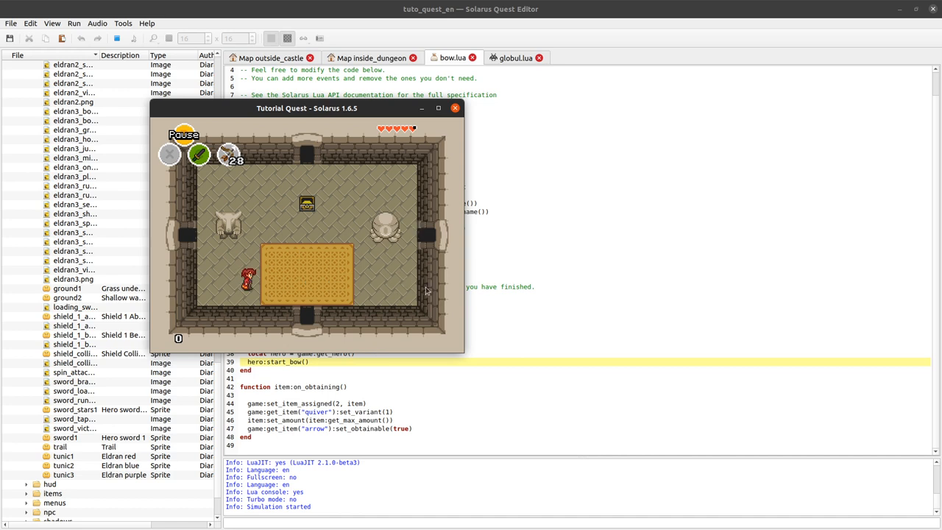
mouse_move(430, 287)
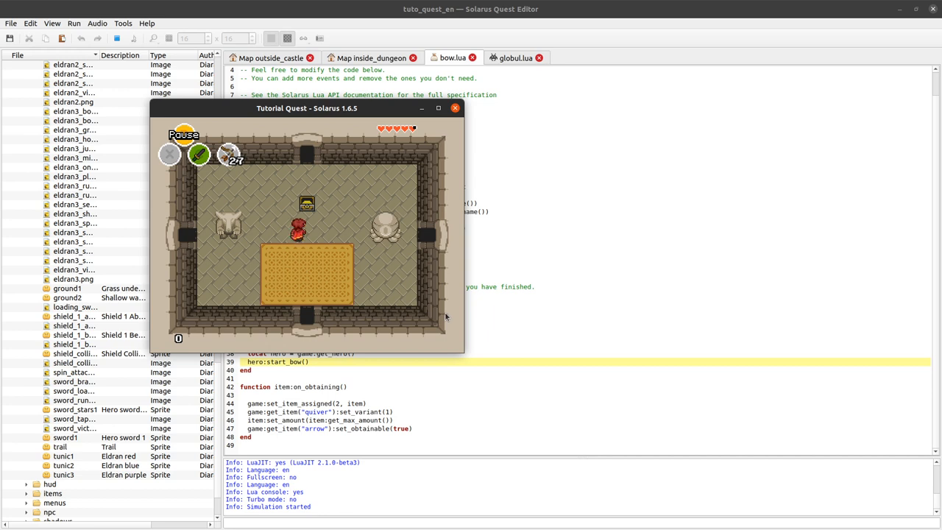
Step: Fire an arrow from the bow while the hero stands in the dungeon room
key("Up")
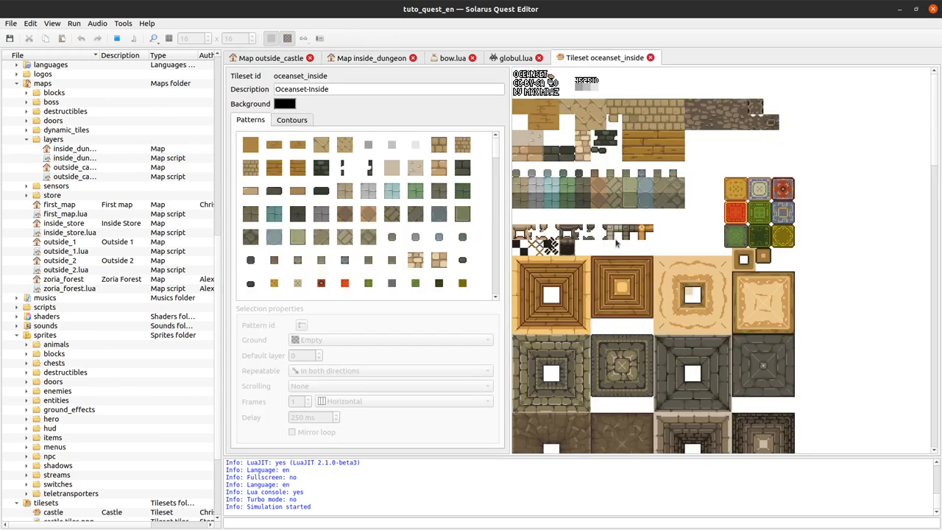
Step: Select wall pattern 98 in oceanset_inside and confirm its ground type stays Low wall
left_click(610, 236)
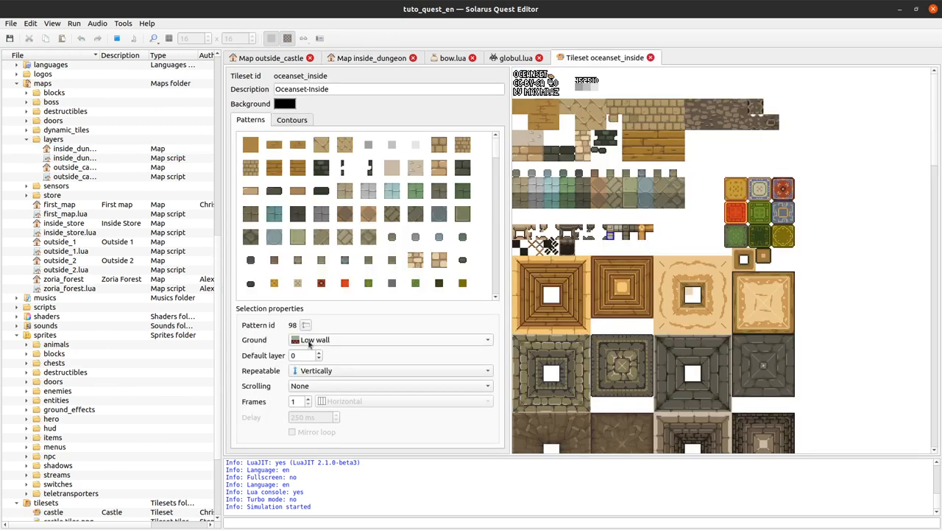
left_click(390, 338)
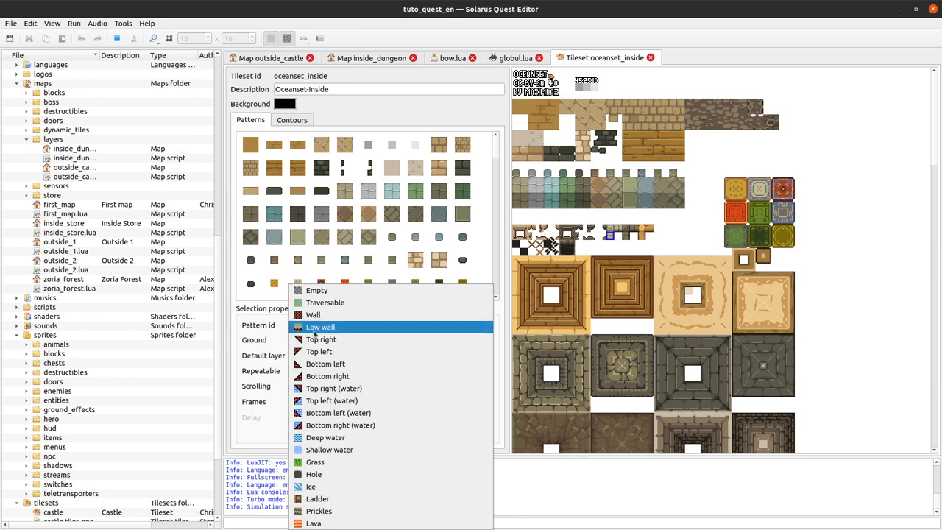
mouse_move(339, 330)
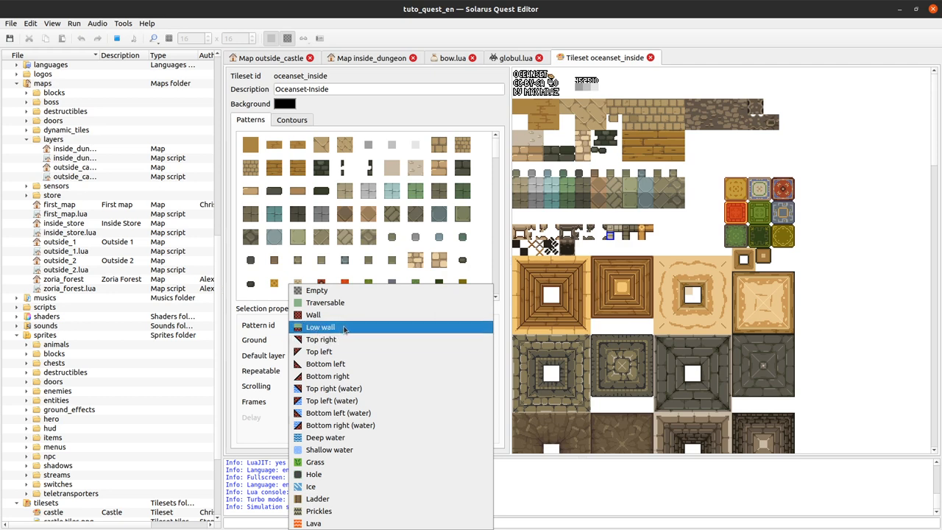
left_click(320, 327)
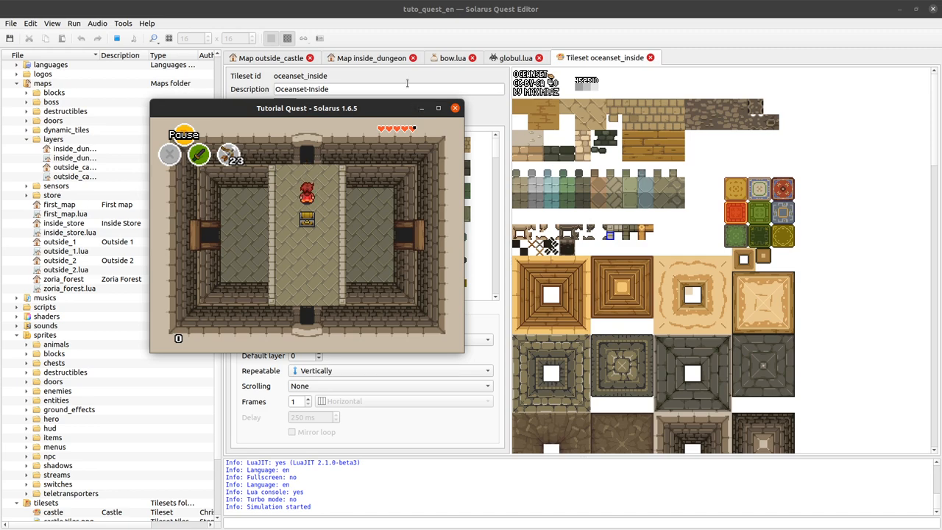
Step: Bring the inside_dungeon map back after the low-wall test run
left_click(371, 58)
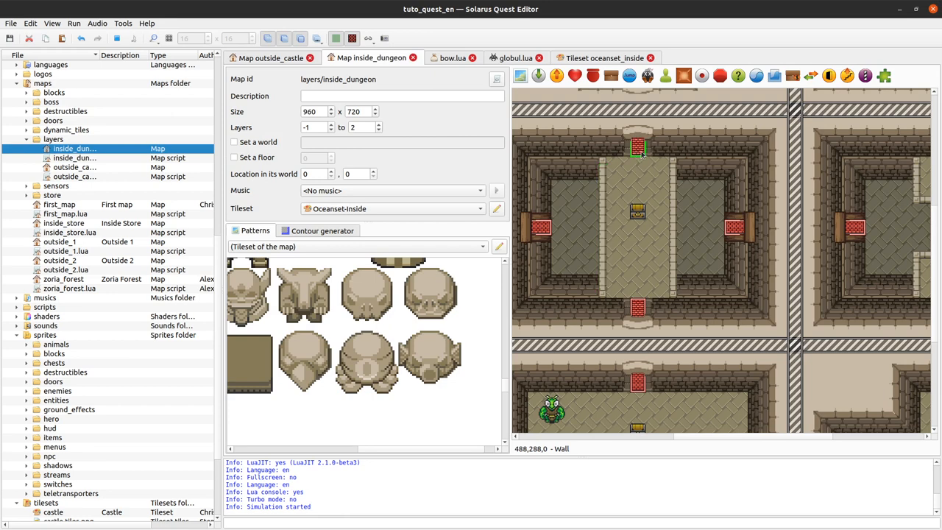
Step: Review the invisible wall's Obstacle checkboxes, cancel without changes, then end the test run
double_click(637, 150)
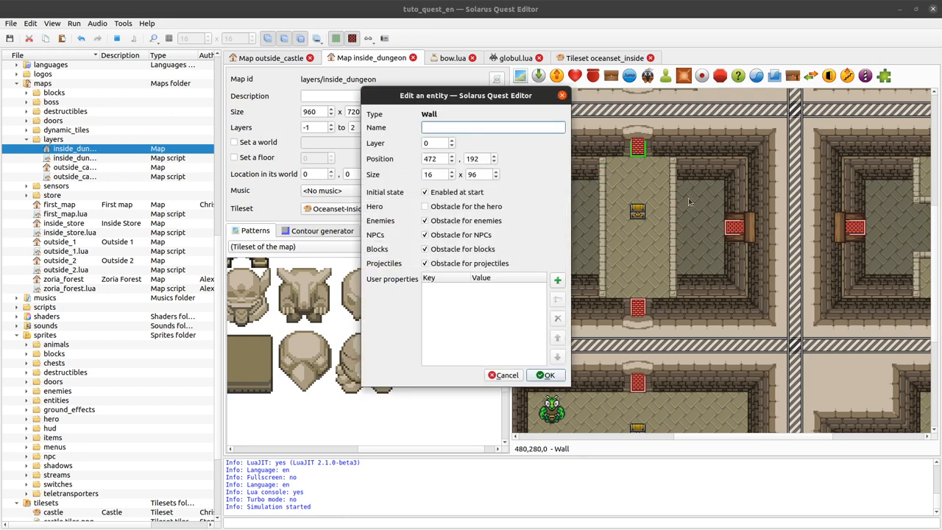
left_click(424, 262)
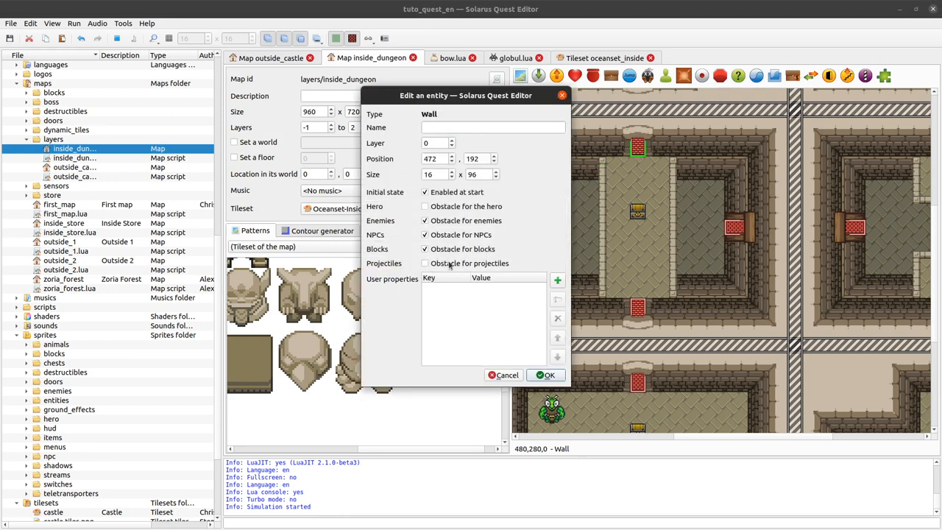
left_click(424, 262)
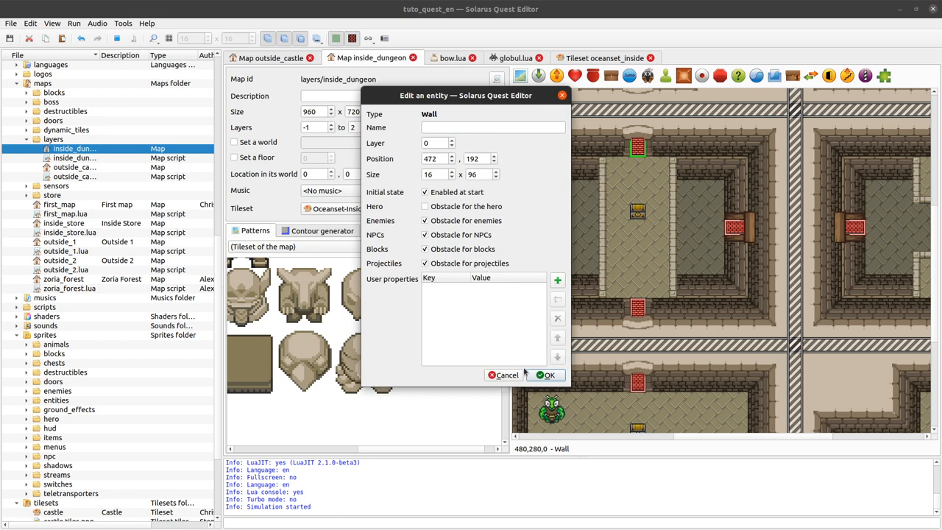
left_click(424, 262)
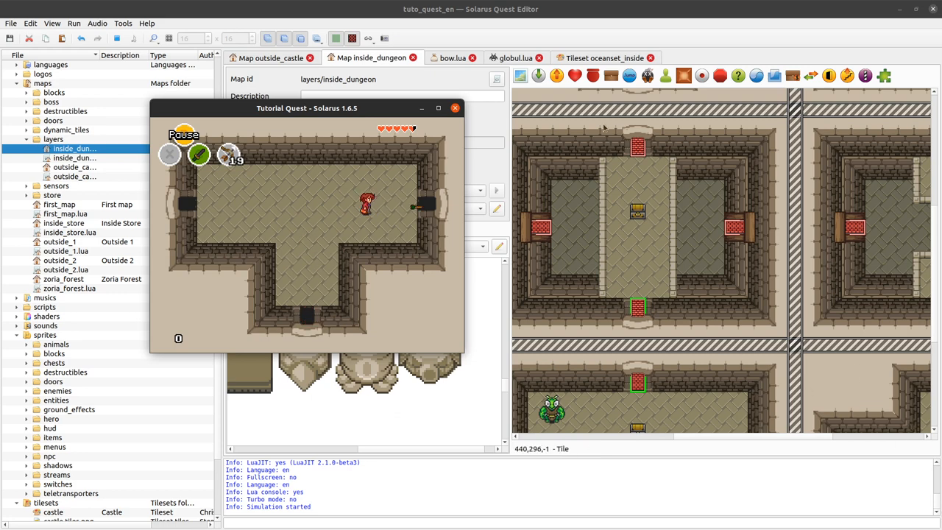
left_click(454, 108)
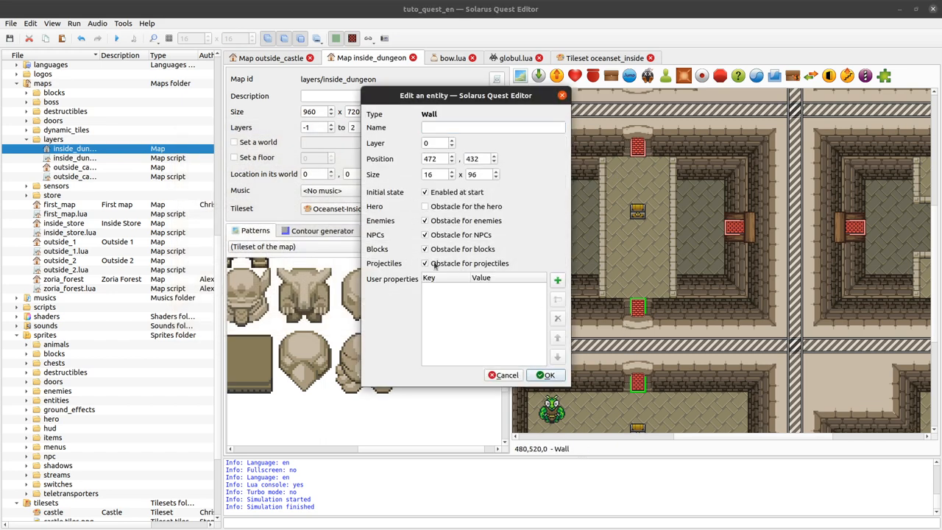
Step: Keep the second wall's Obstacle for projectiles on, confirm with OK, and return to bow.lua
left_click(548, 375)
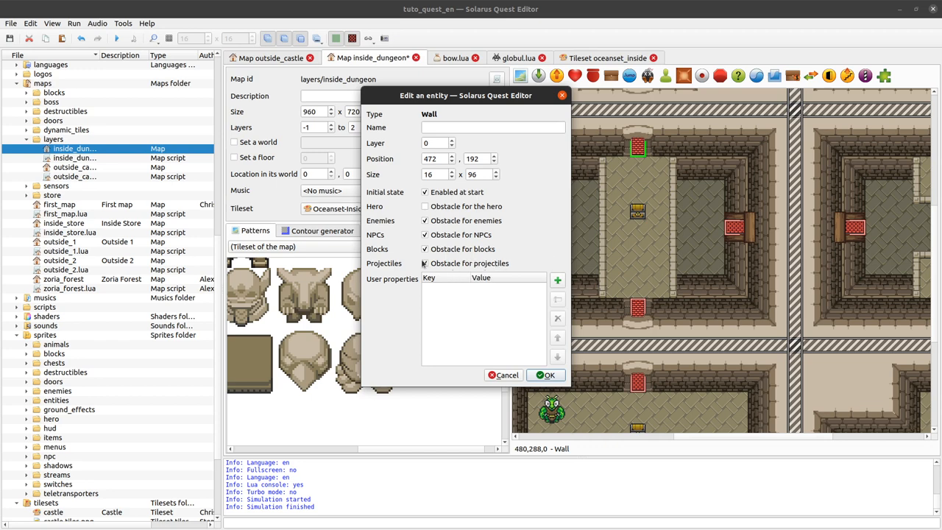
mouse_move(493, 313)
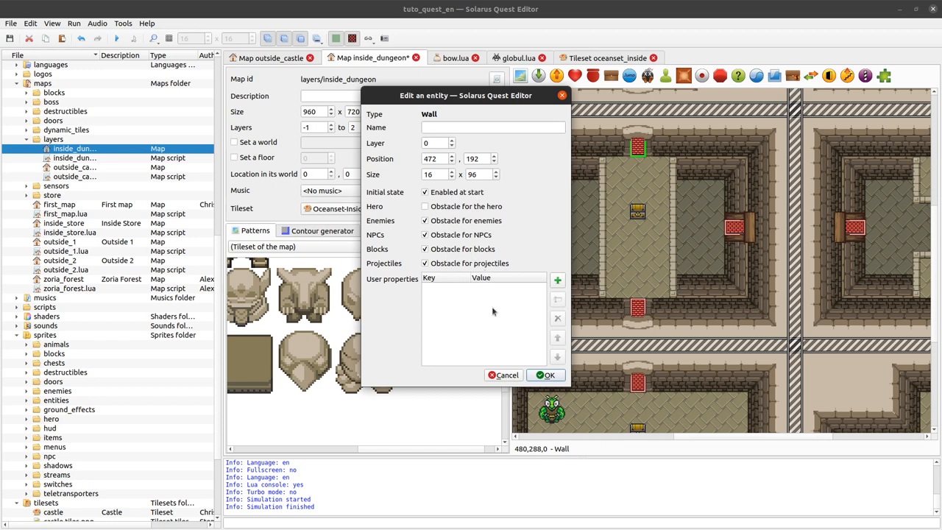
mouse_move(477, 305)
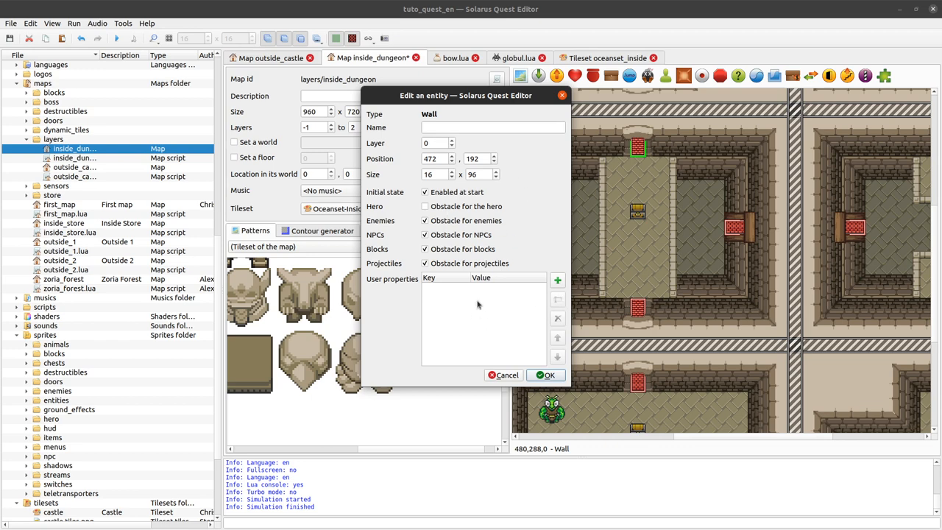
mouse_move(468, 270)
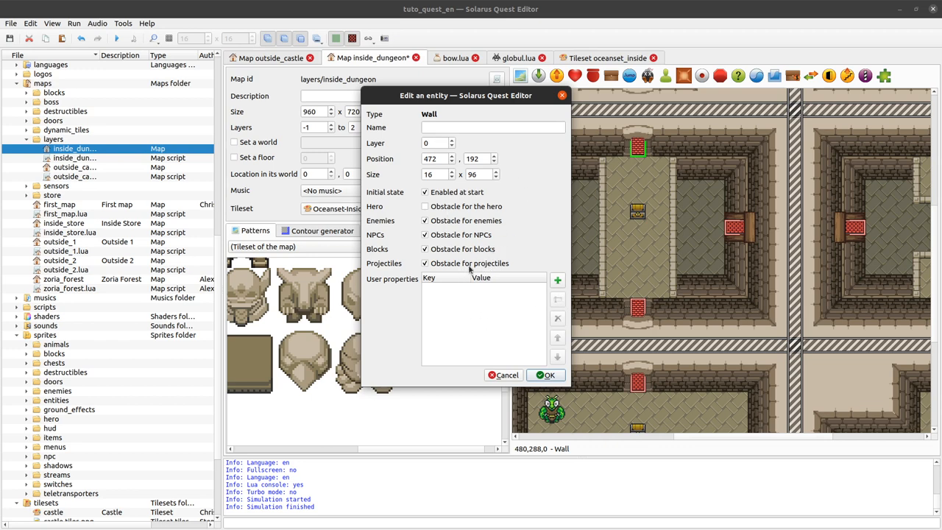
mouse_move(513, 265)
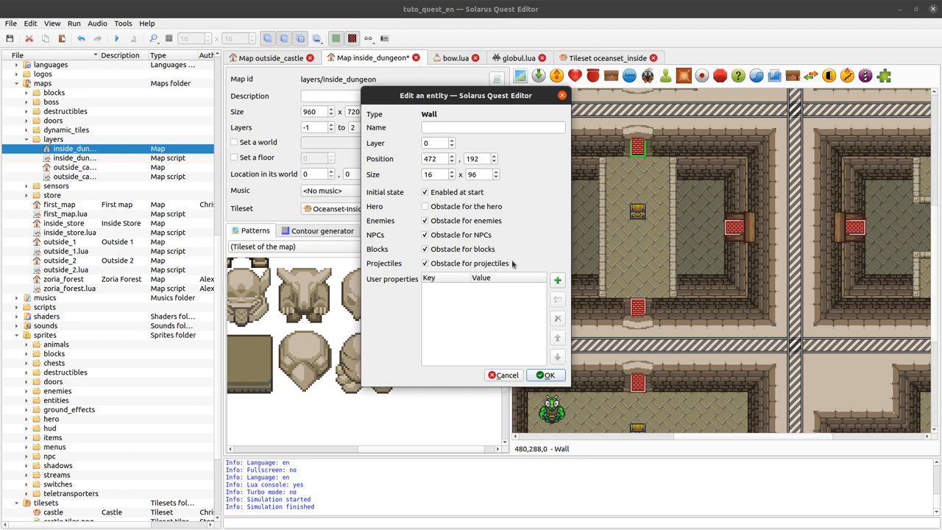
left_click(545, 376)
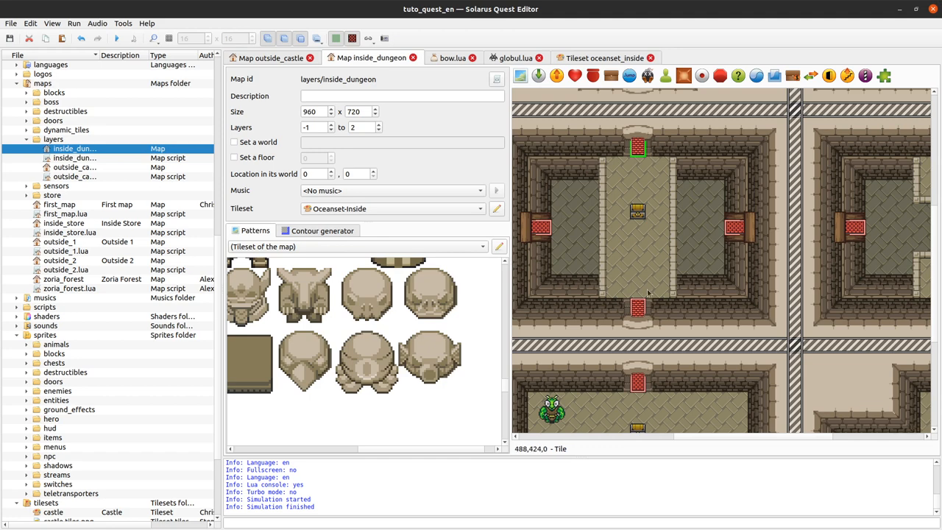
mouse_move(662, 242)
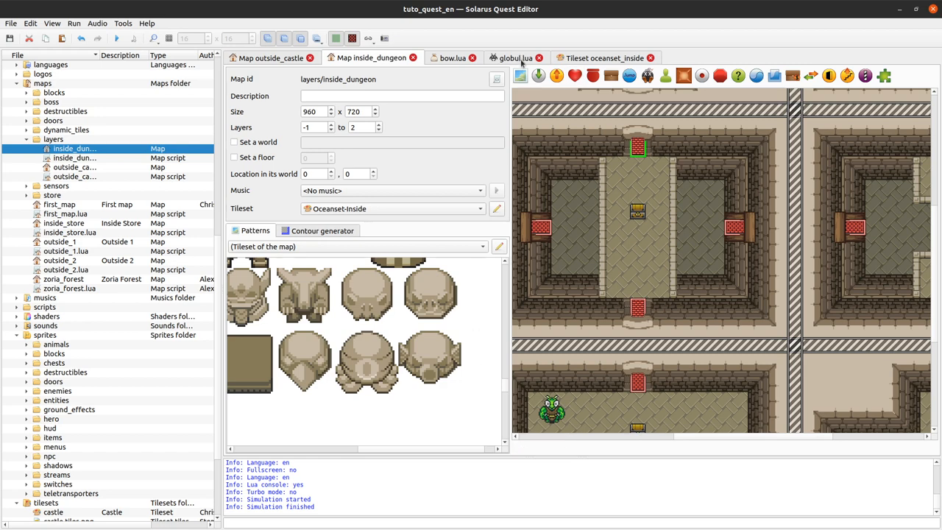
left_click(452, 58)
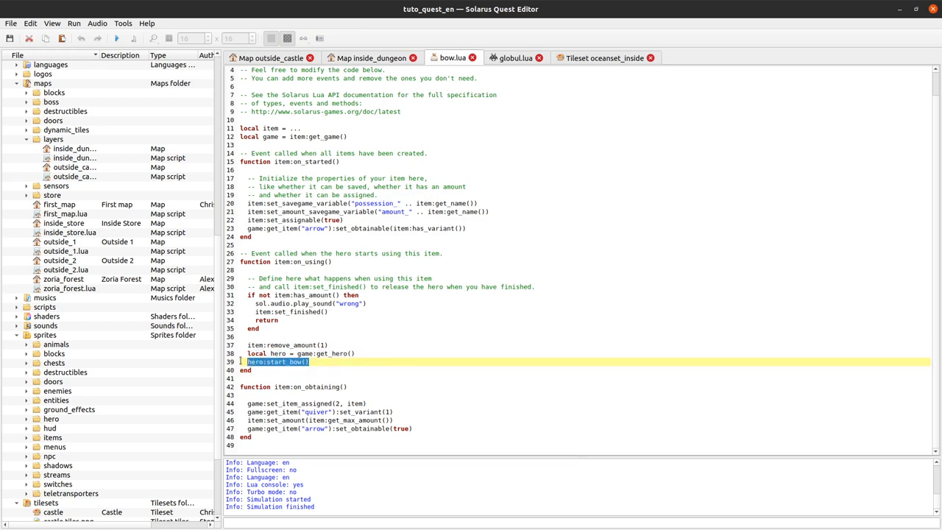
Step: Switch from bow.lua to the outside_castle map
left_click(341, 362)
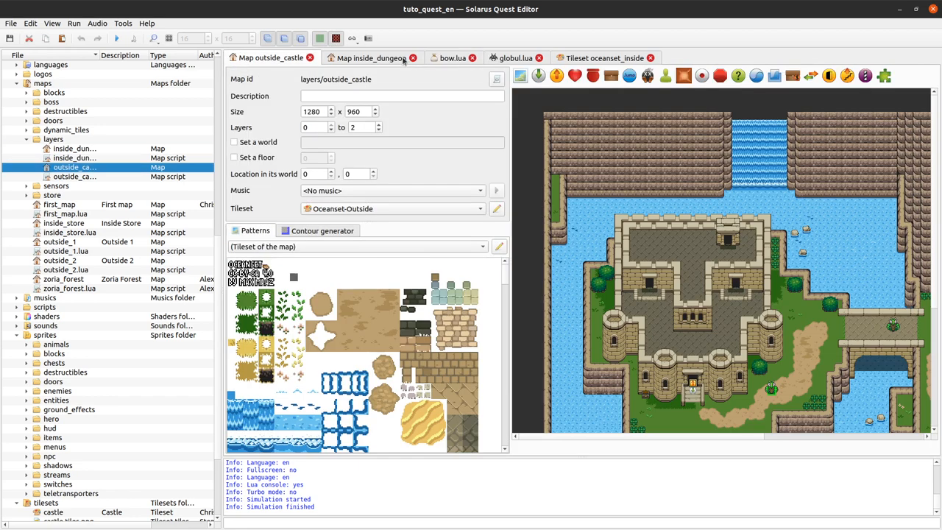
Step: Review the enemy room on the inside_dungeon map, then view the Enemy set_attack_consequence documentation
left_click(371, 58)
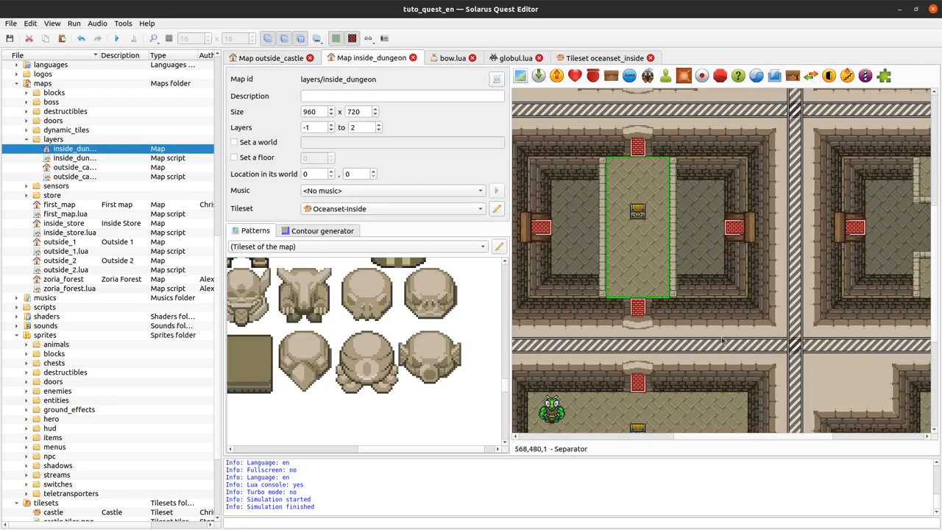
scroll("down", 3)
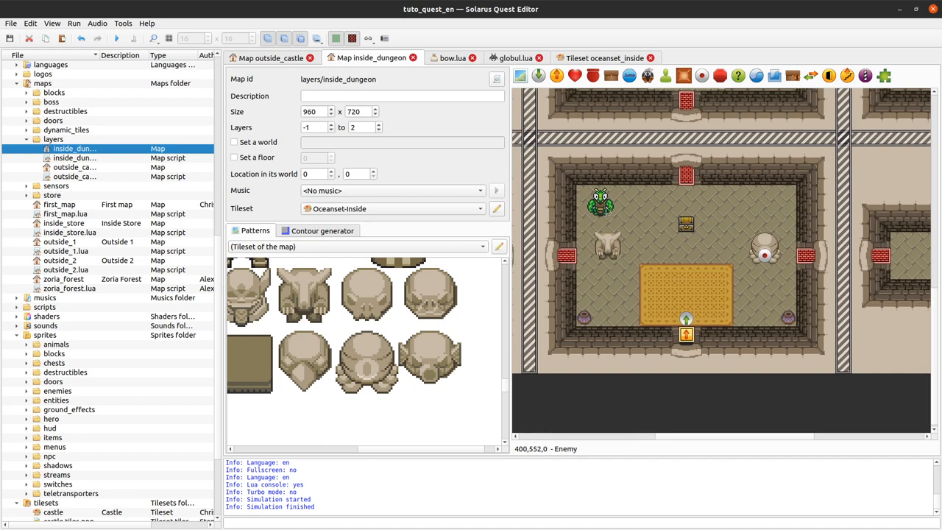
mouse_move(763, 247)
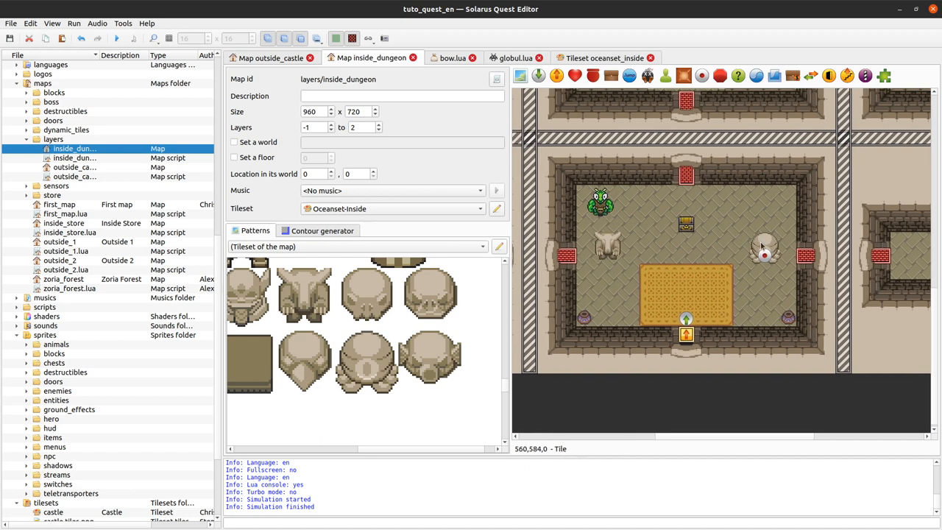
left_click(765, 253)
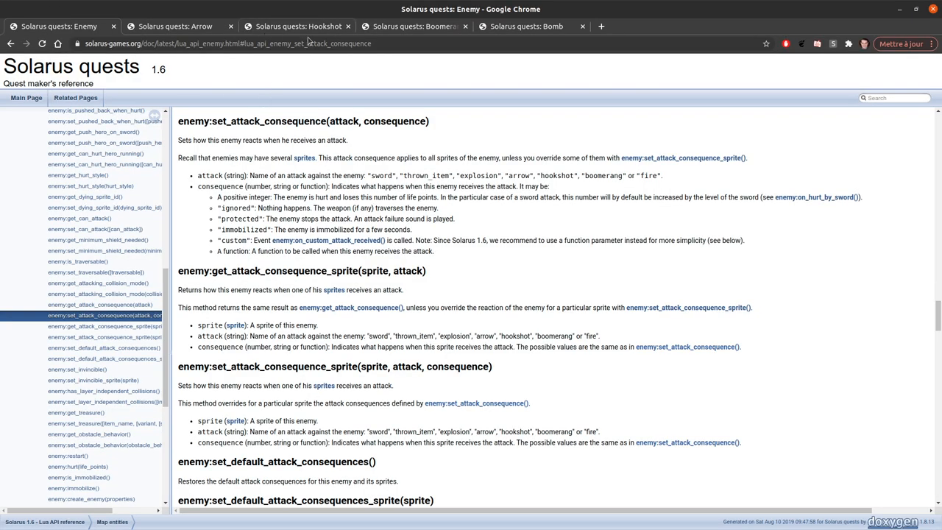
Step: View the Hookshot entity reference page in the Solarus quest maker's documentation
left_click(298, 26)
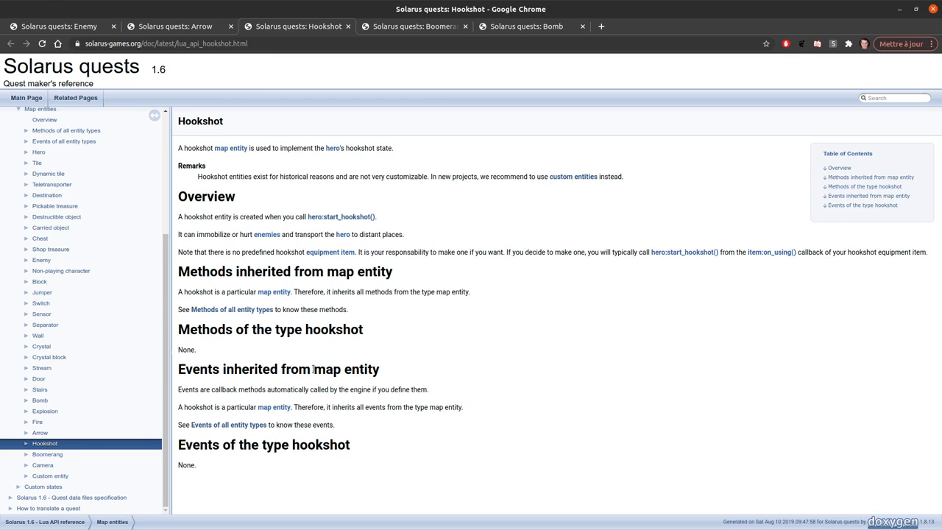
mouse_move(495, 365)
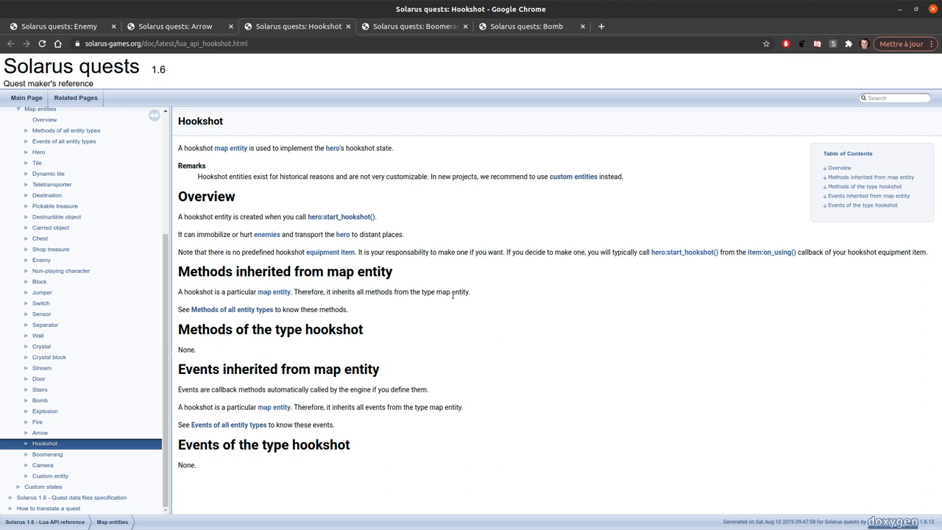
mouse_move(132, 374)
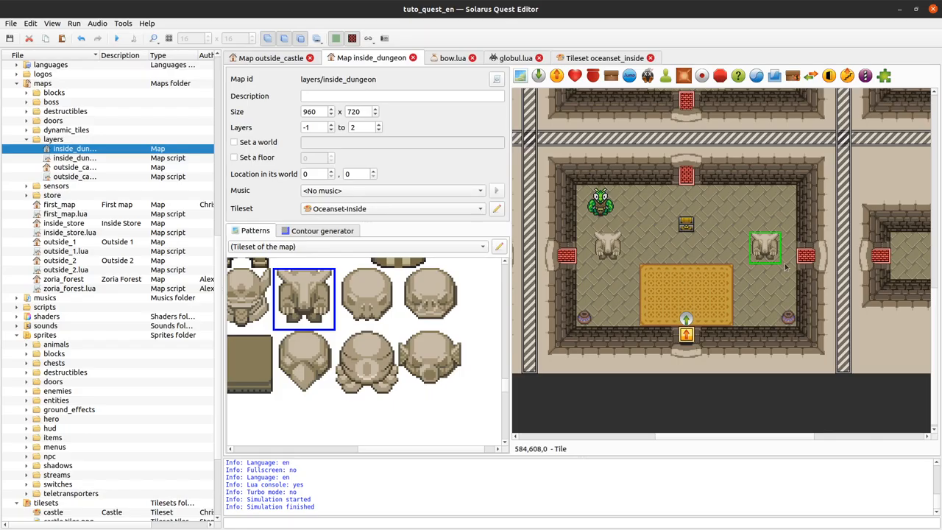
mouse_move(676, 311)
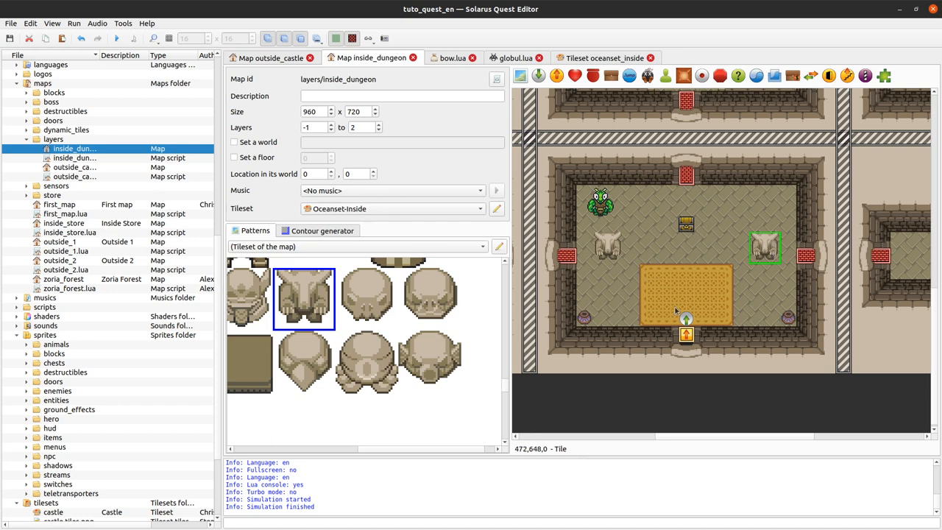
mouse_move(686, 224)
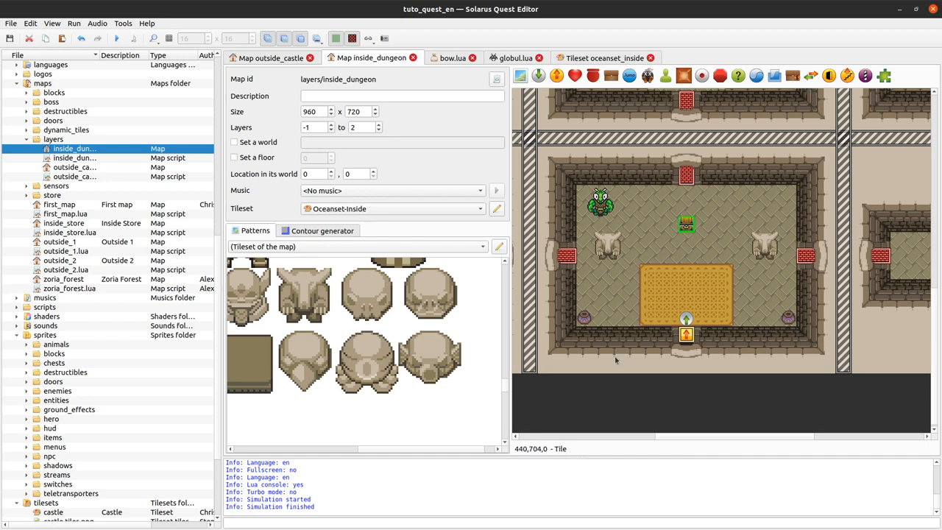
mouse_move(789, 321)
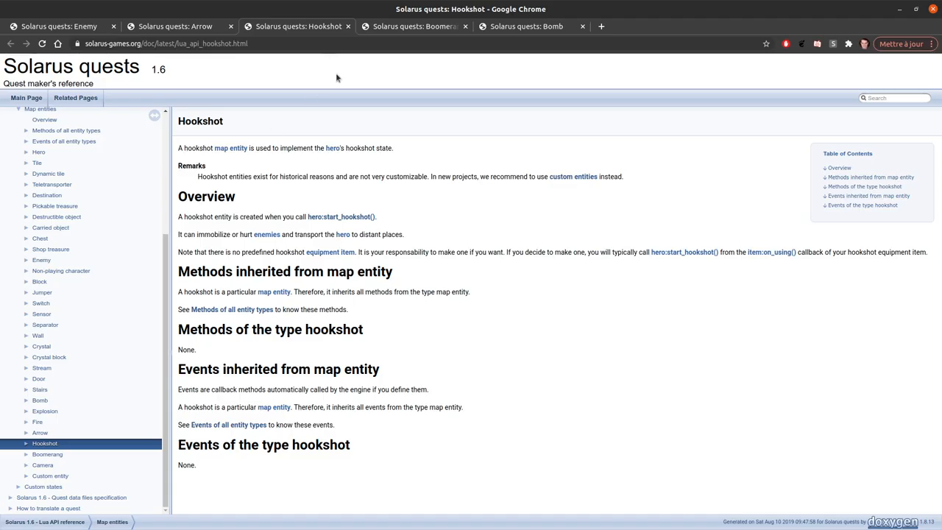
mouse_move(308, 265)
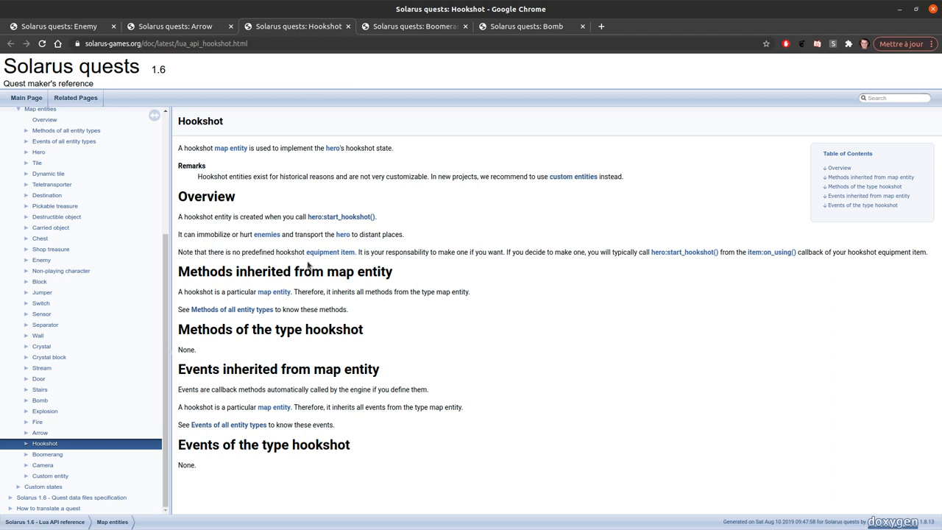
mouse_move(305, 268)
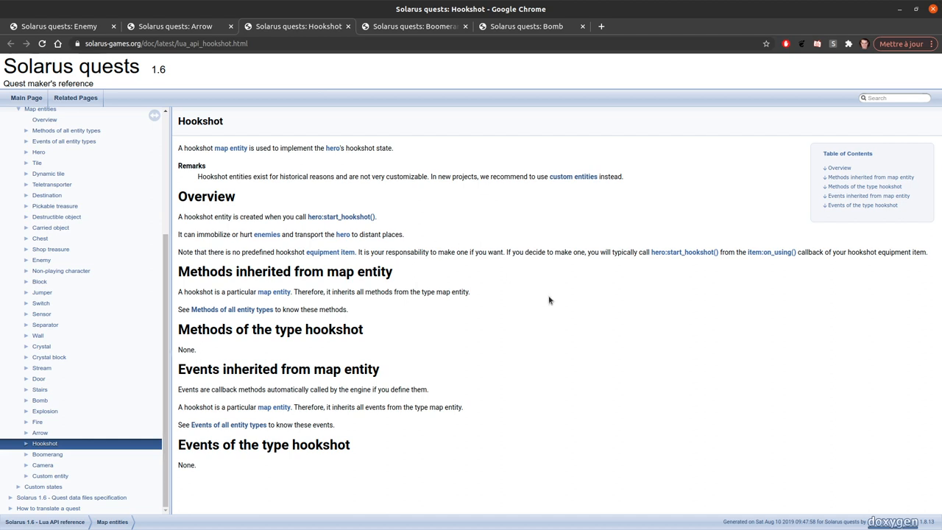
mouse_move(418, 452)
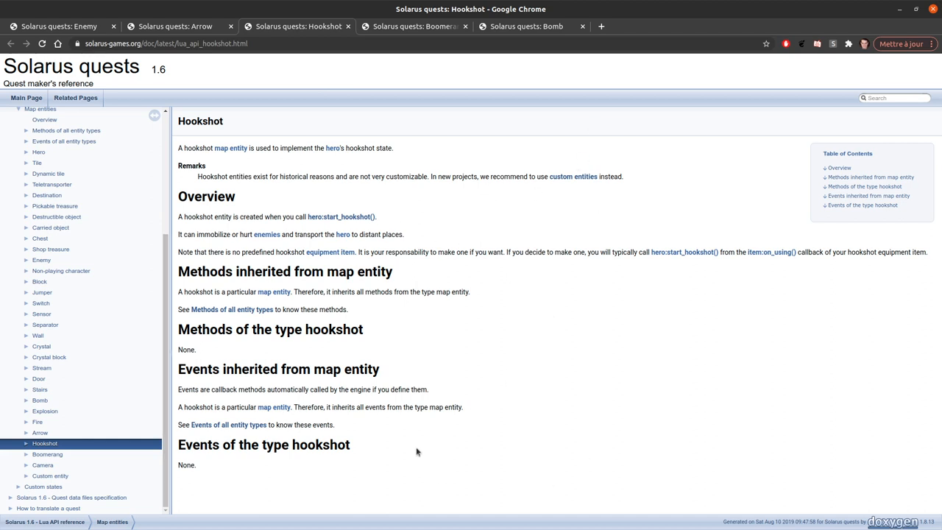
mouse_move(436, 315)
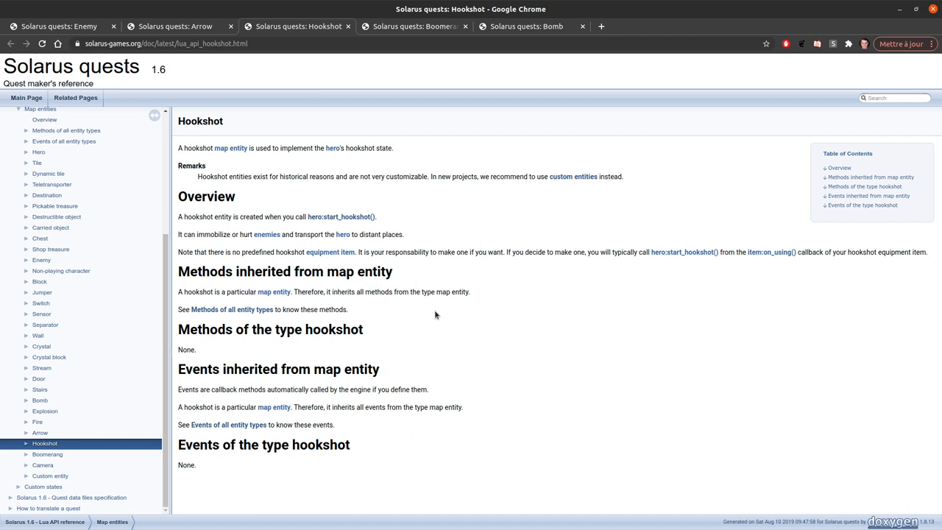
mouse_move(433, 333)
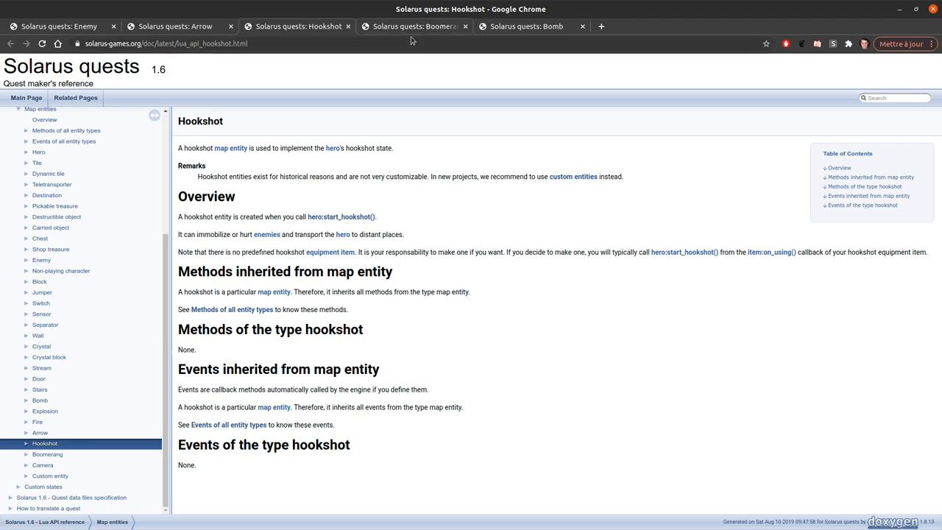
mouse_move(411, 37)
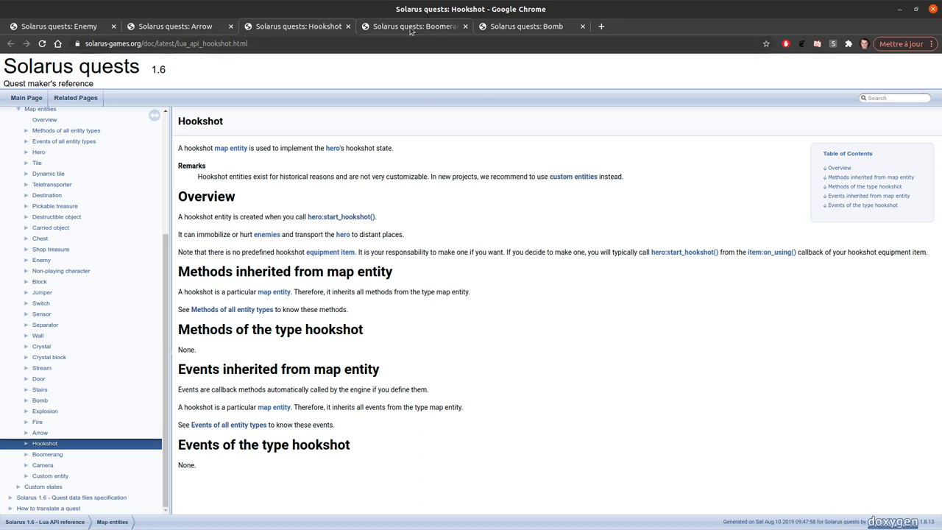
Step: View the Bomb entity reference page in the Solarus documentation
left_click(525, 26)
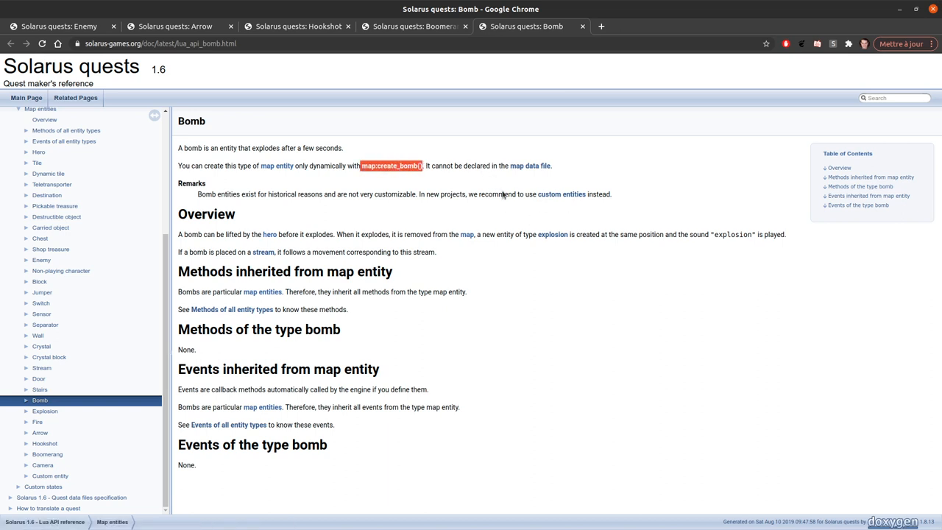
mouse_move(519, 191)
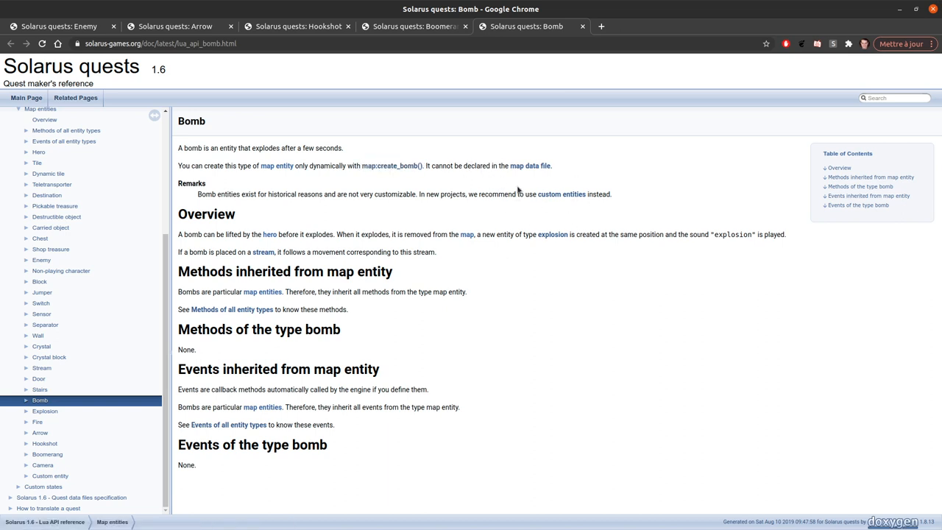
mouse_move(548, 123)
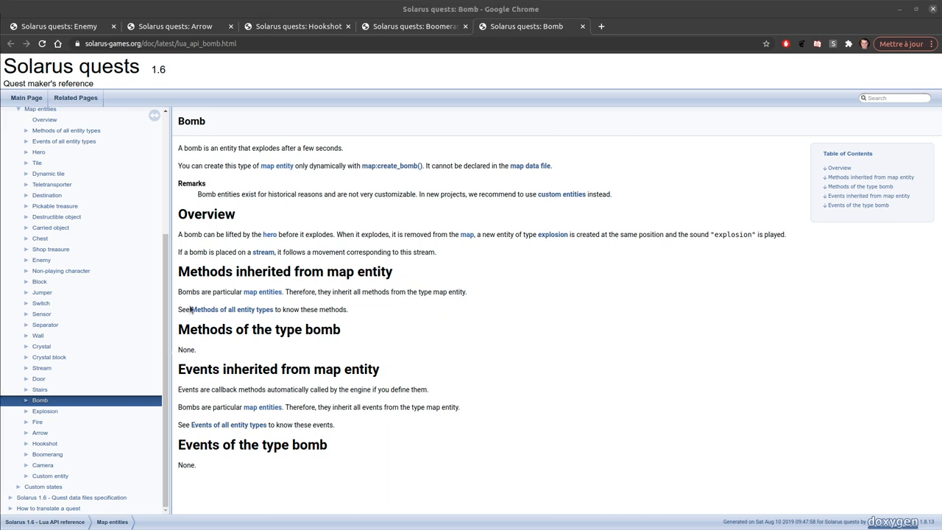
mouse_move(548, 241)
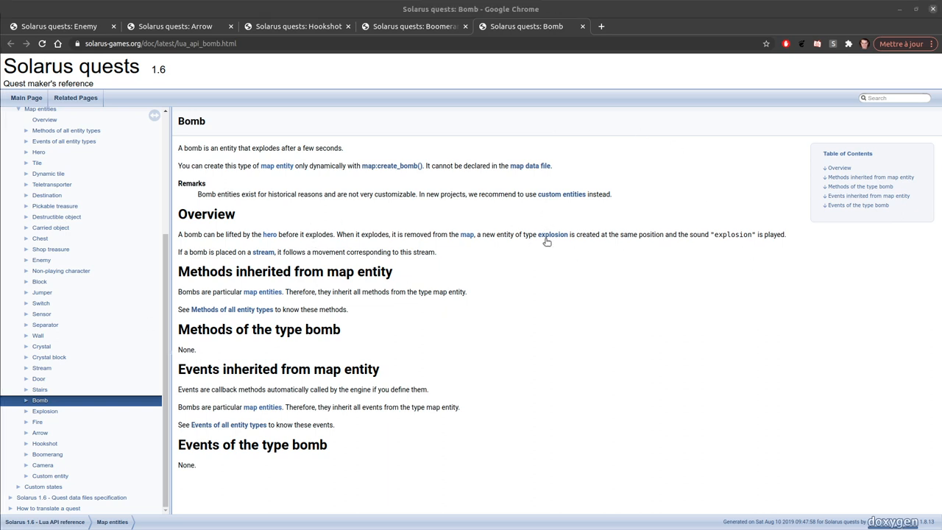
mouse_move(41, 277)
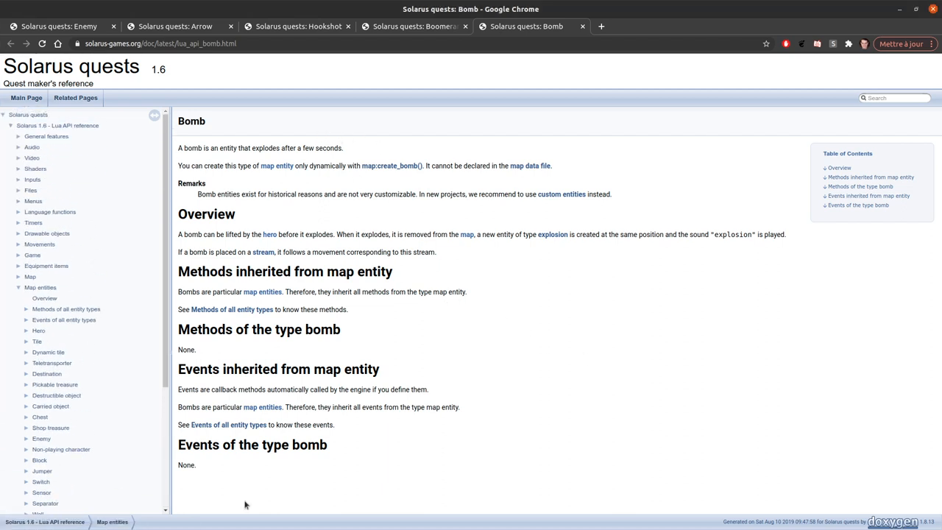
mouse_move(413, 191)
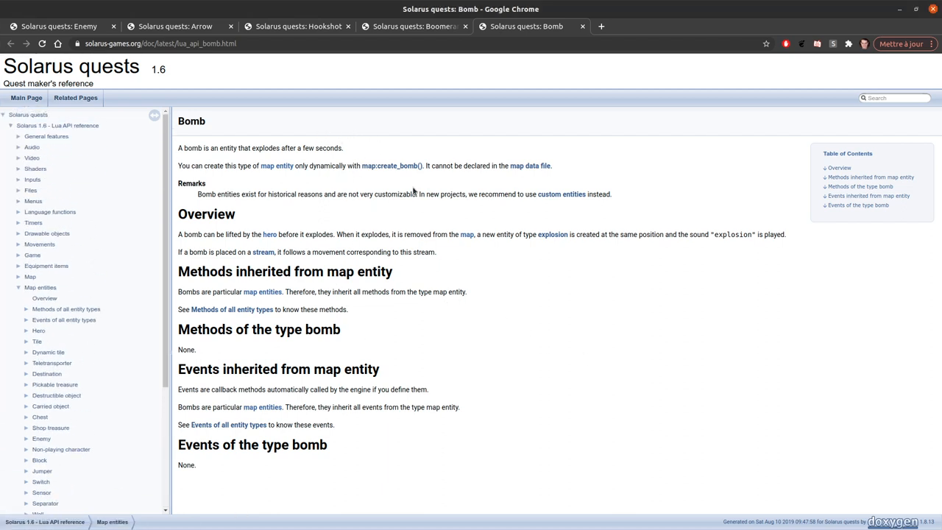
mouse_move(441, 293)
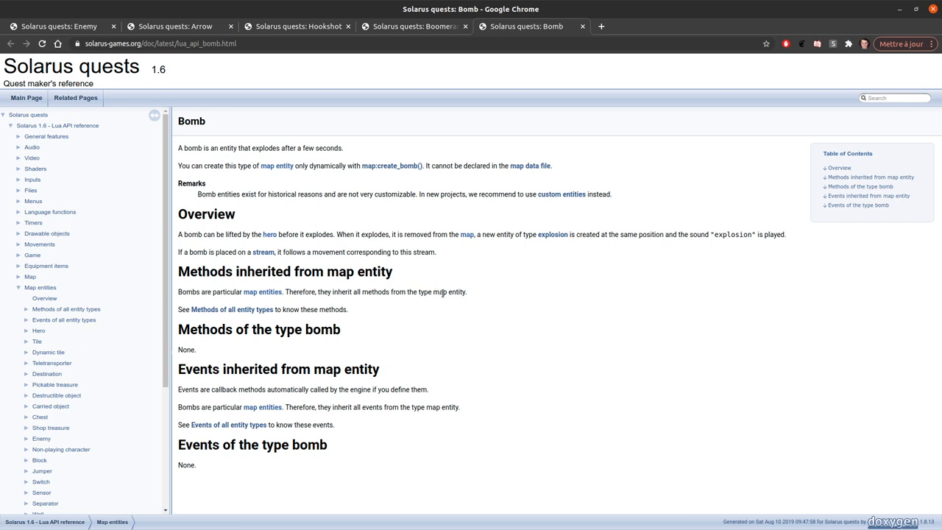
mouse_move(394, 277)
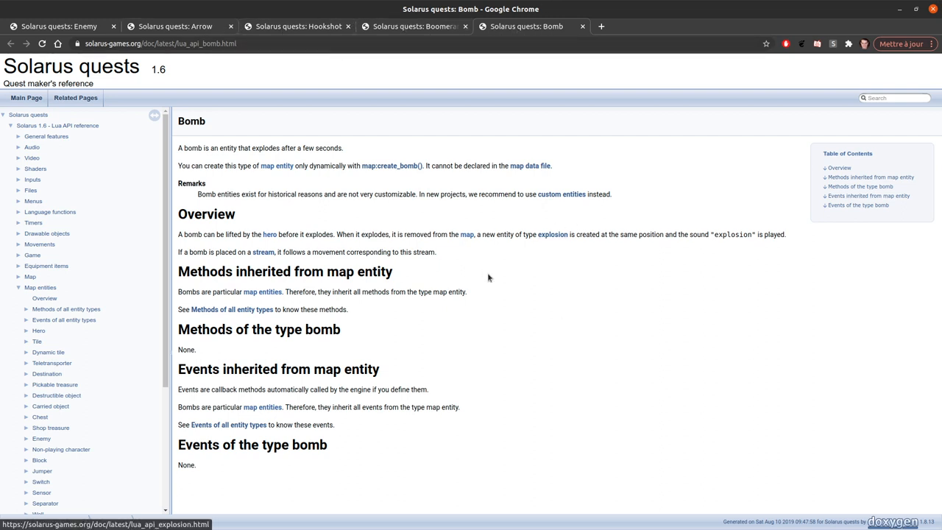
mouse_move(453, 262)
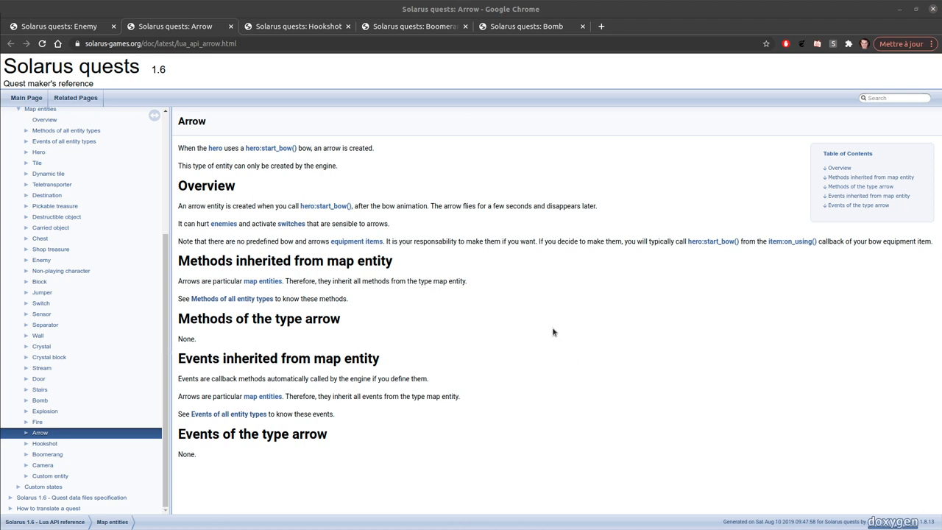
mouse_move(283, 74)
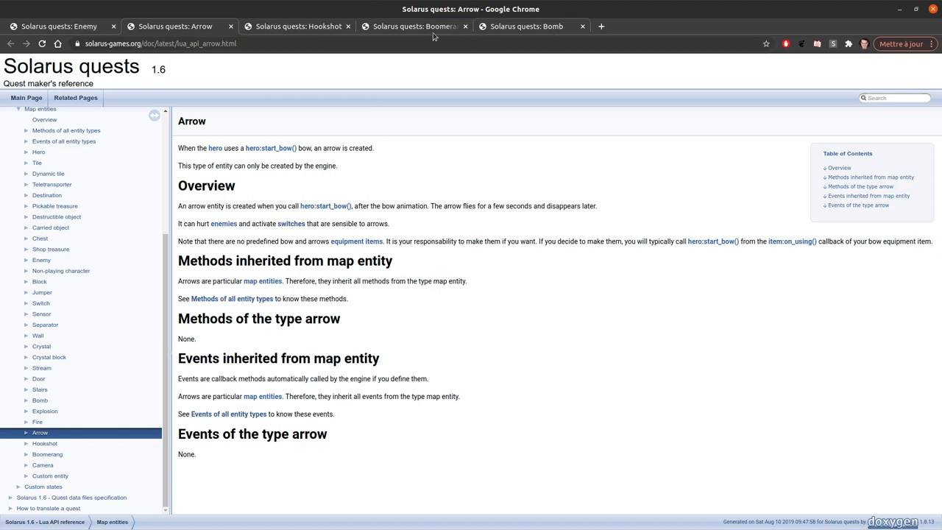
mouse_move(508, 124)
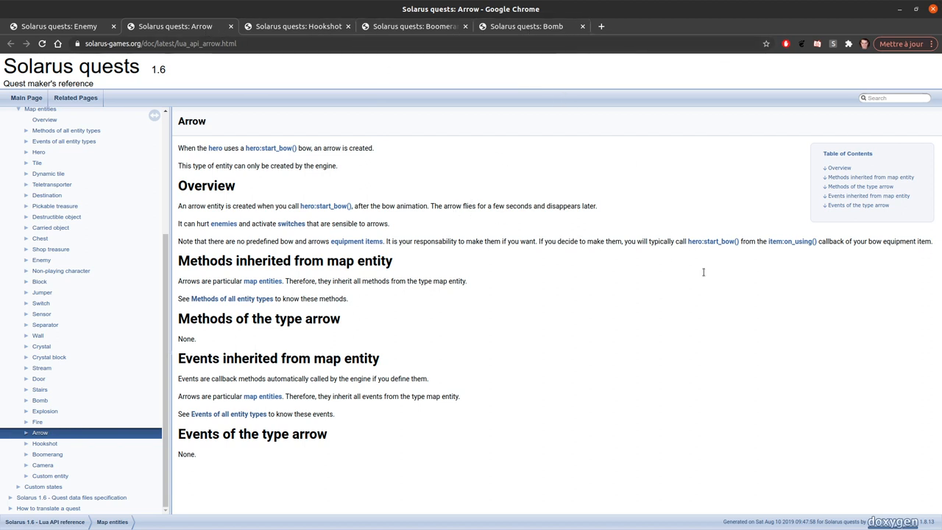
mouse_move(527, 266)
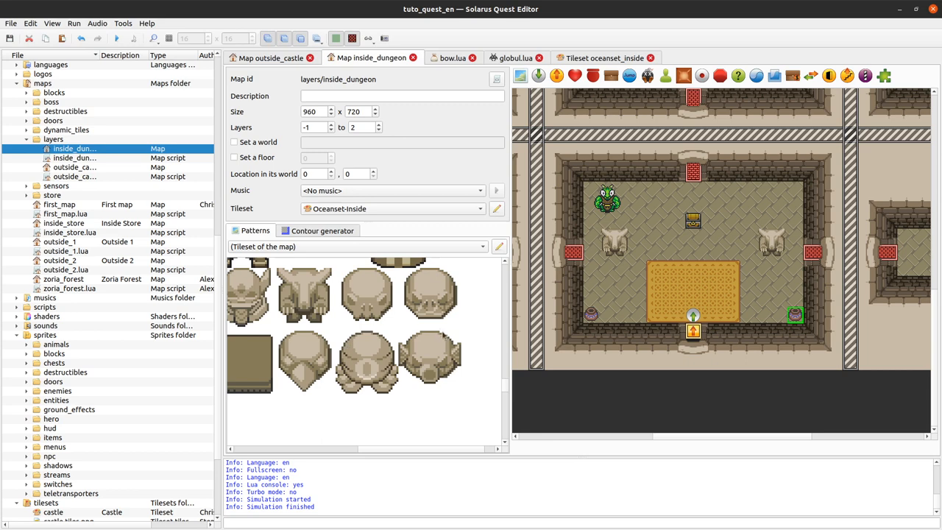
mouse_move(764, 403)
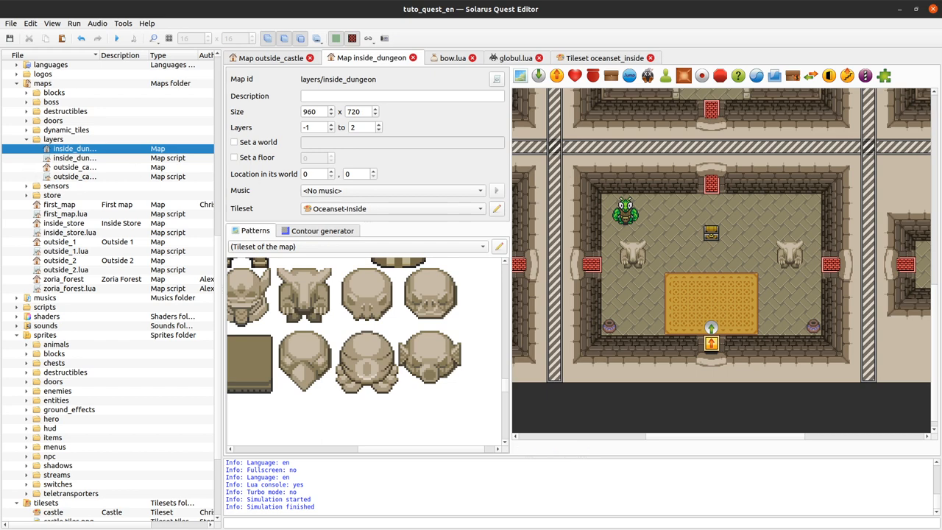
mouse_move(773, 246)
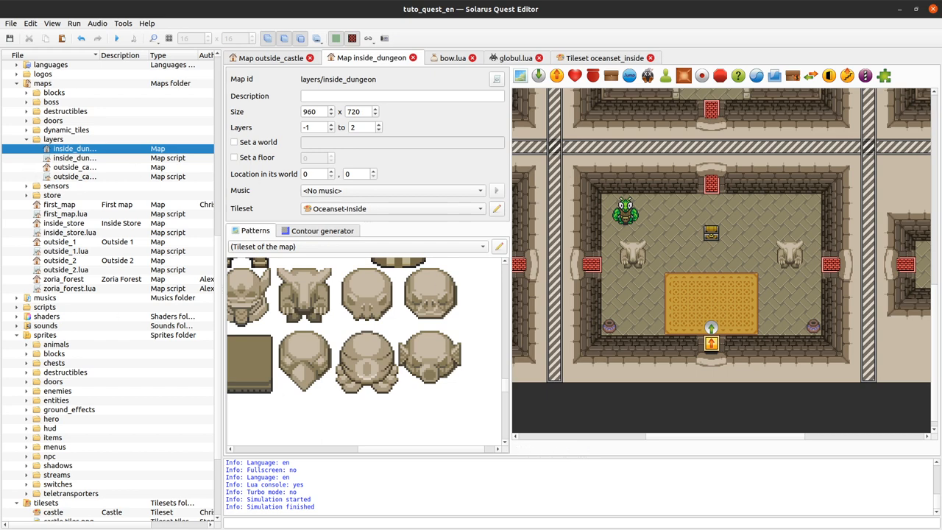
mouse_move(729, 274)
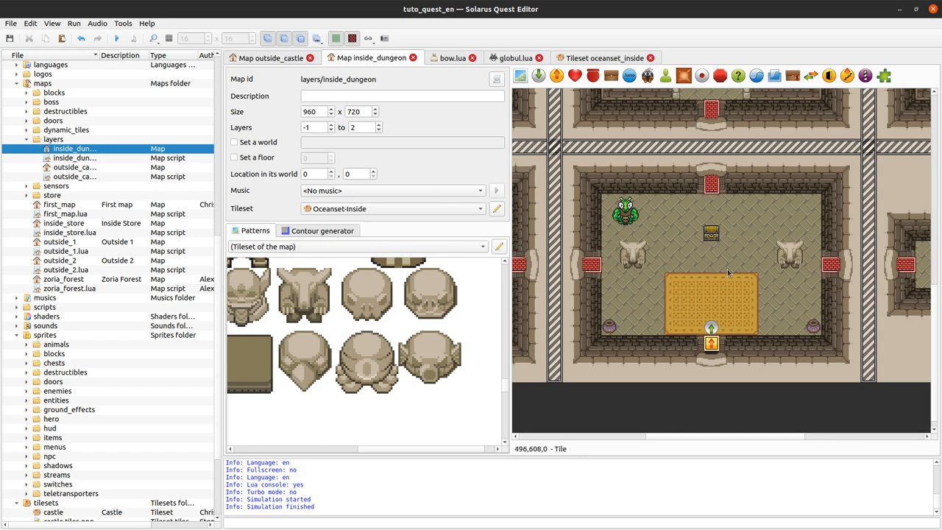
mouse_move(718, 433)
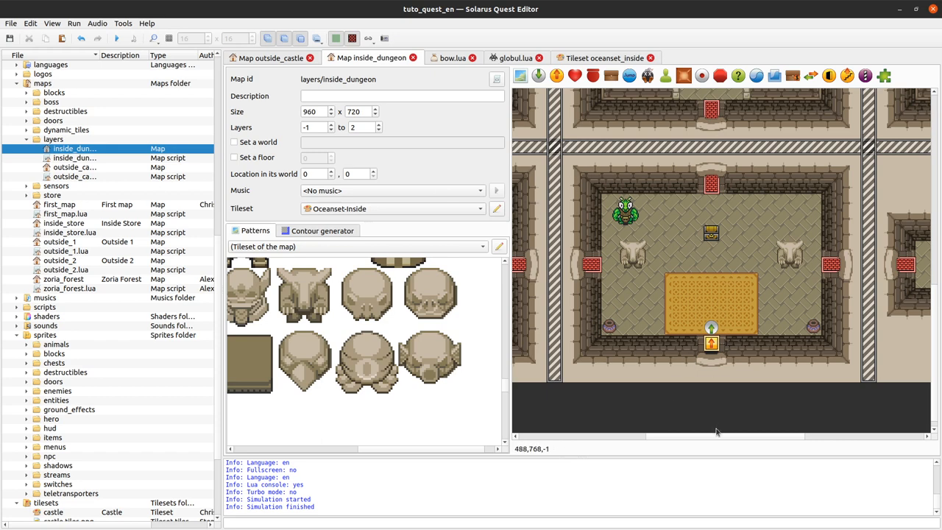
mouse_move(684, 424)
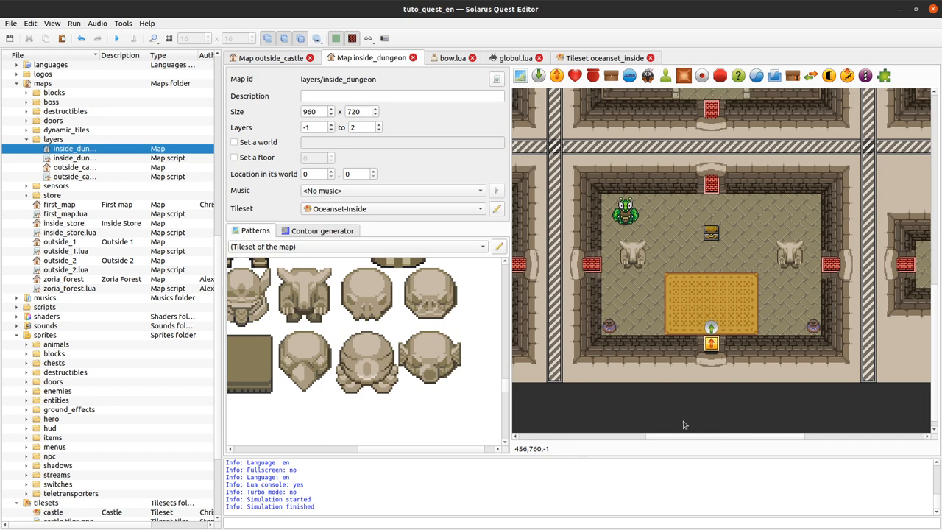
mouse_move(684, 424)
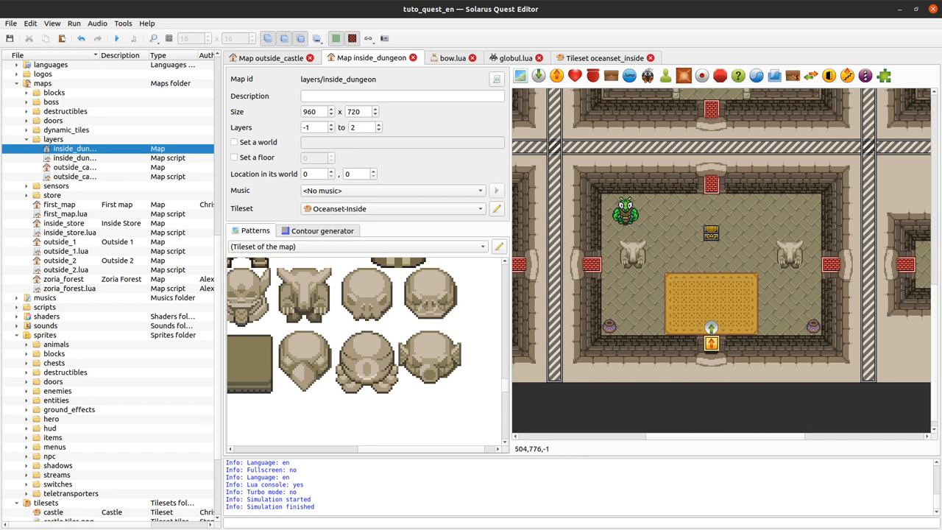
mouse_move(627, 221)
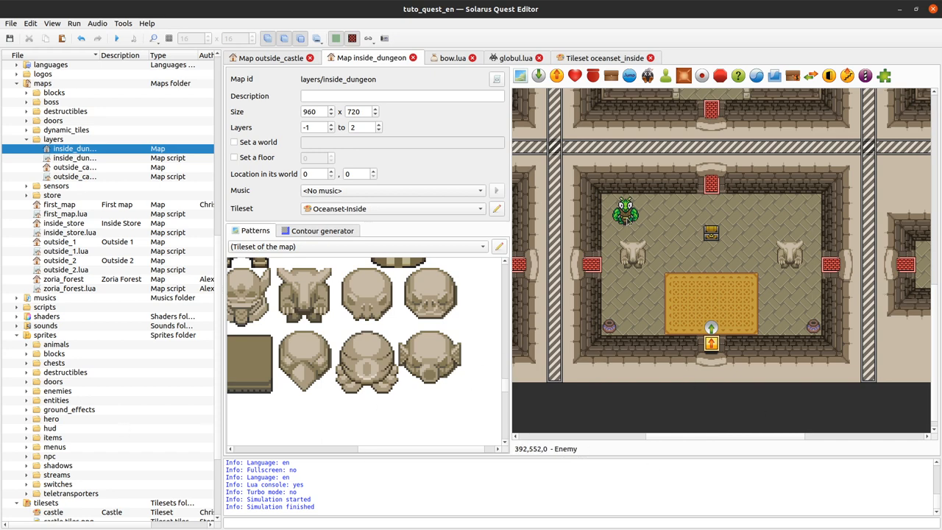